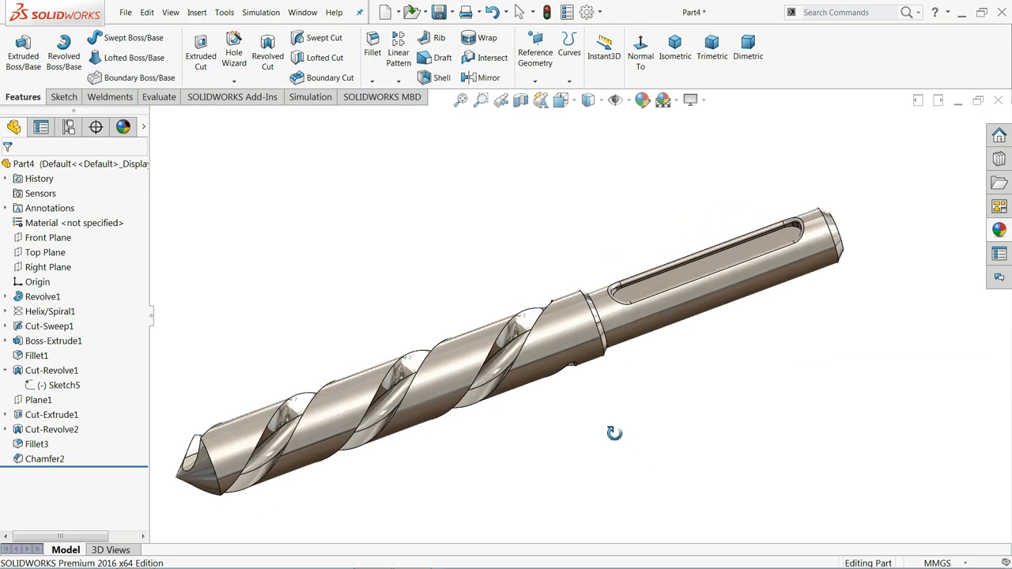
# Orbit the finished drill bit to present it from a couple of angles
pyautogui.moveTo(614, 434); pyautogui.dragTo(530, 361)
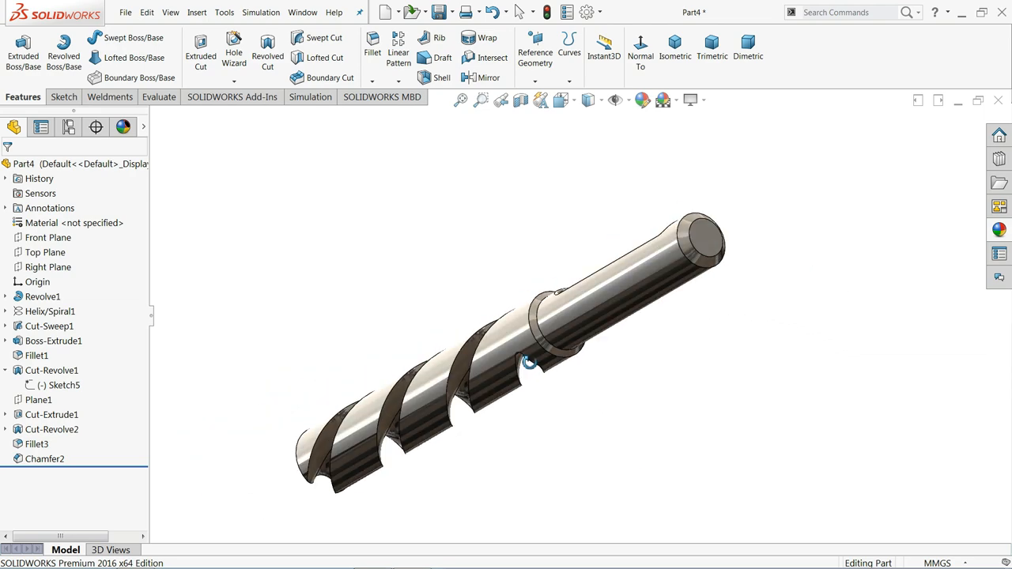
pyautogui.moveTo(529, 360); pyautogui.dragTo(645, 365)
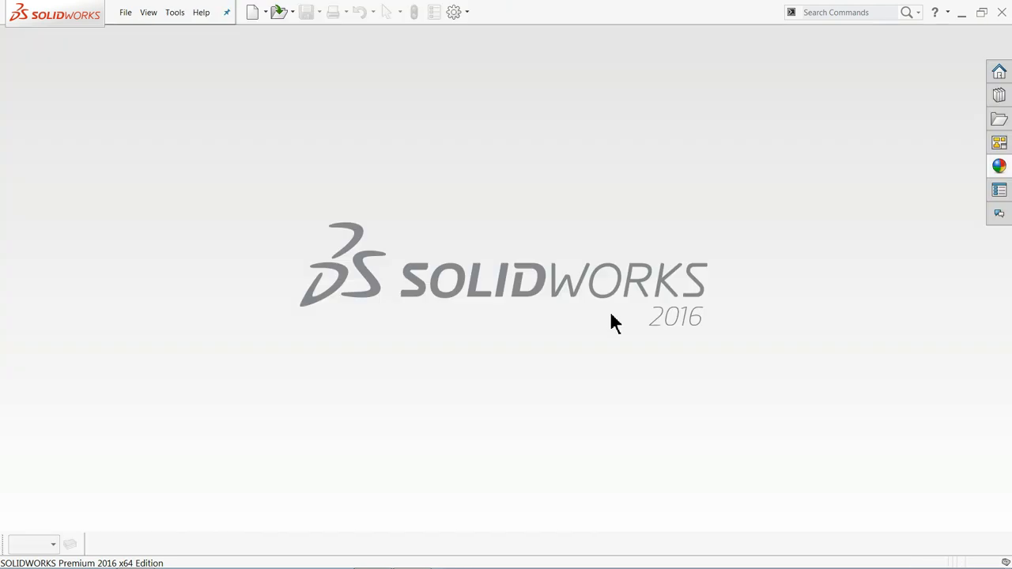
# Create a new, empty Part document from File > New
pyautogui.click(125, 13)
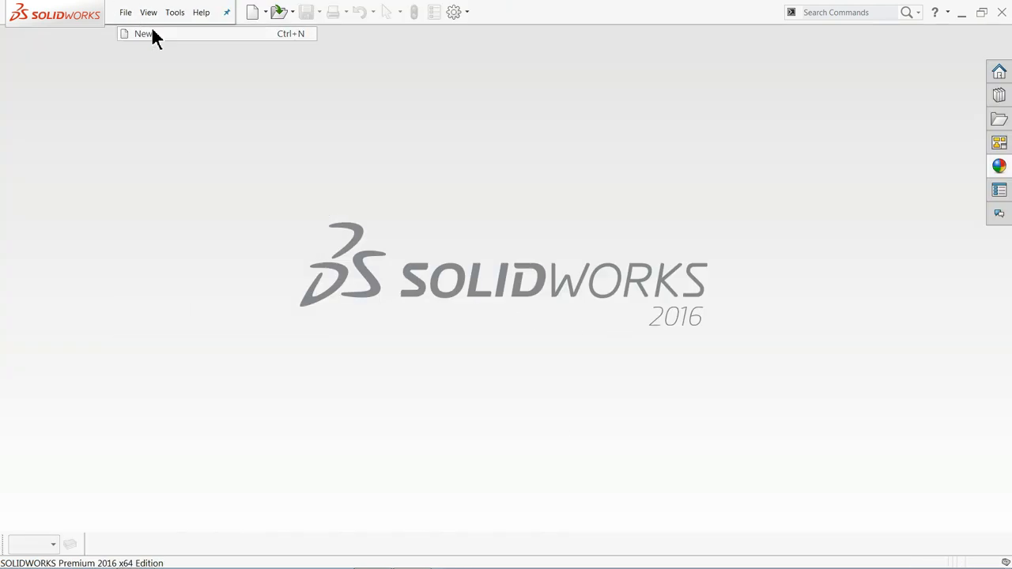
pyautogui.click(143, 33)
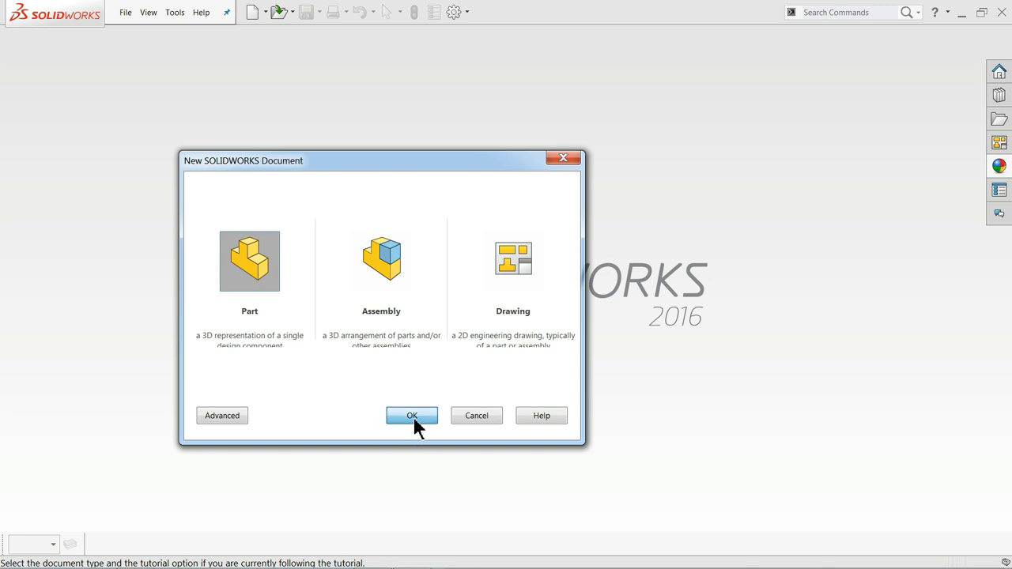
pyautogui.click(411, 414)
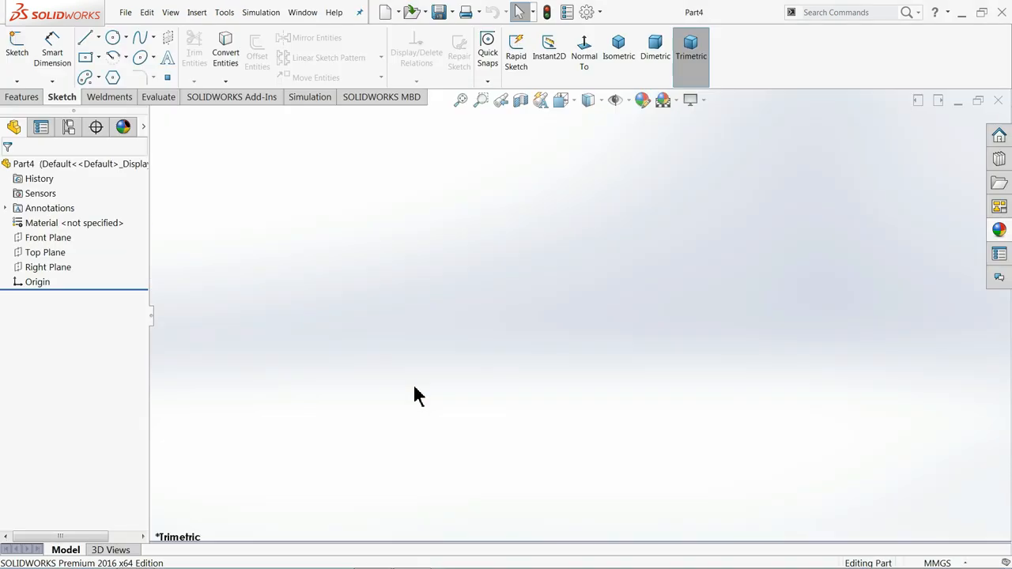
pyautogui.moveTo(440, 373)
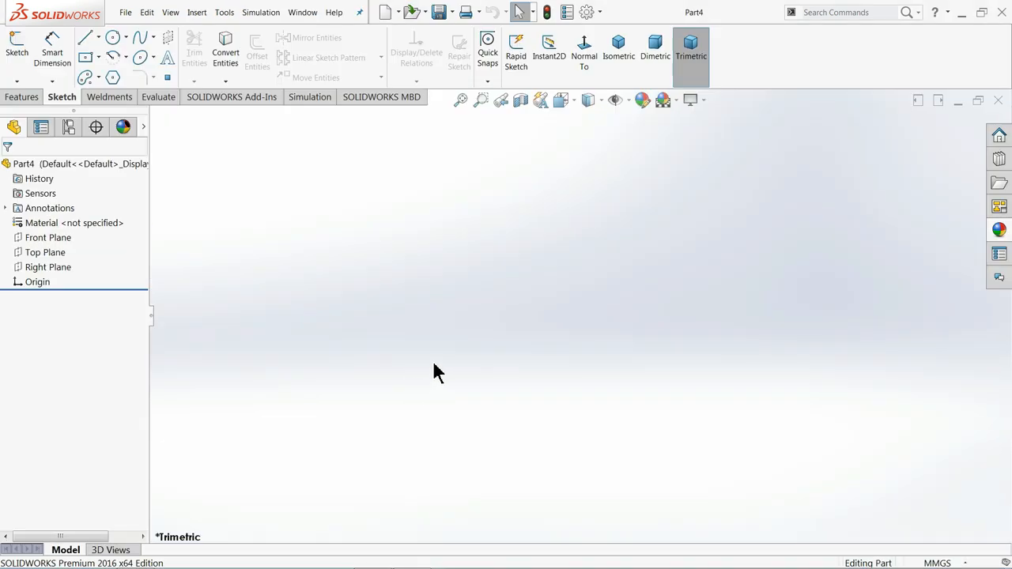
pyautogui.moveTo(499, 325)
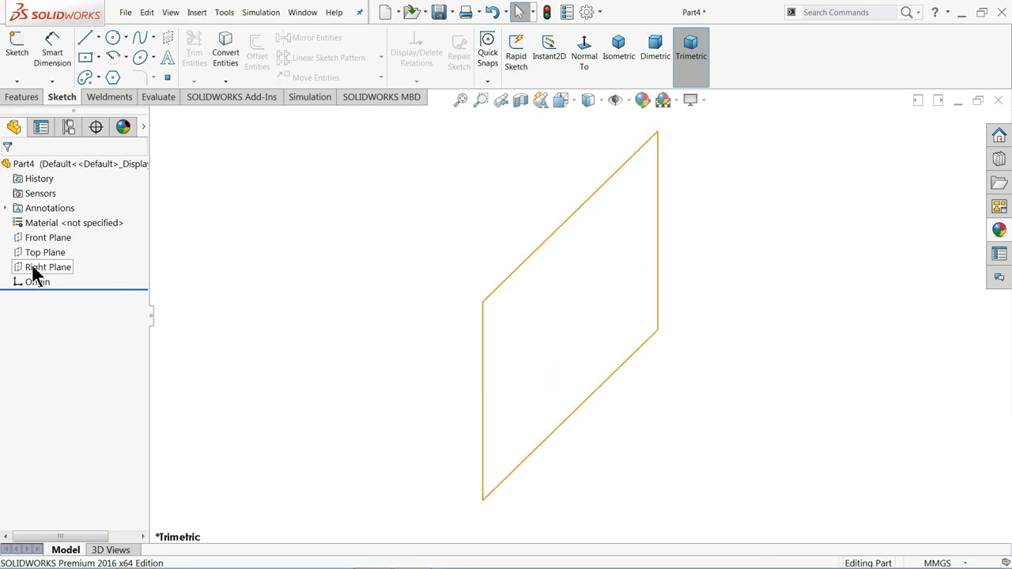
# Sketch a four-line closed profile with one slanted tip edge on the Right Plane
pyautogui.click(48, 266)
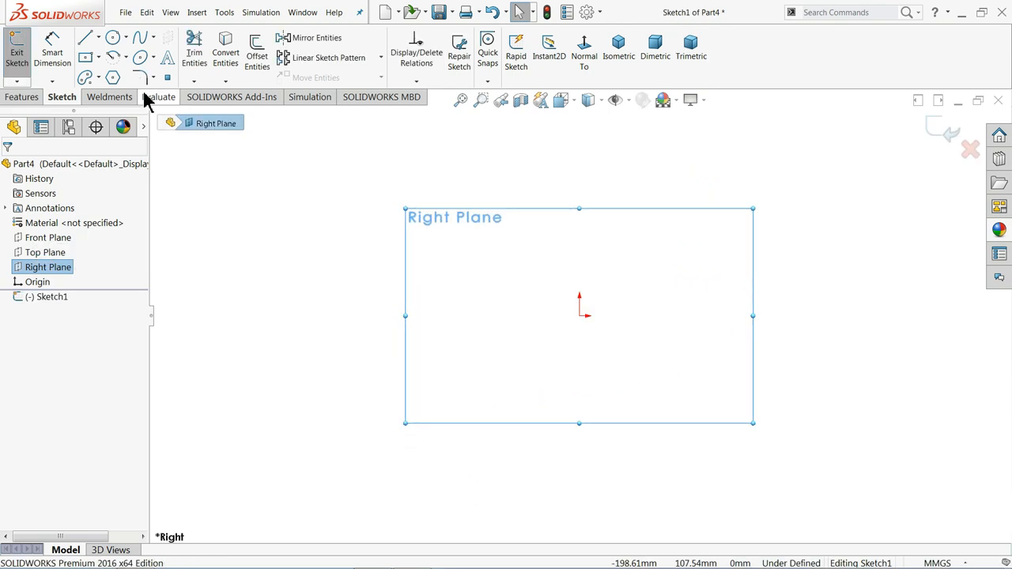
pyautogui.moveTo(87, 39)
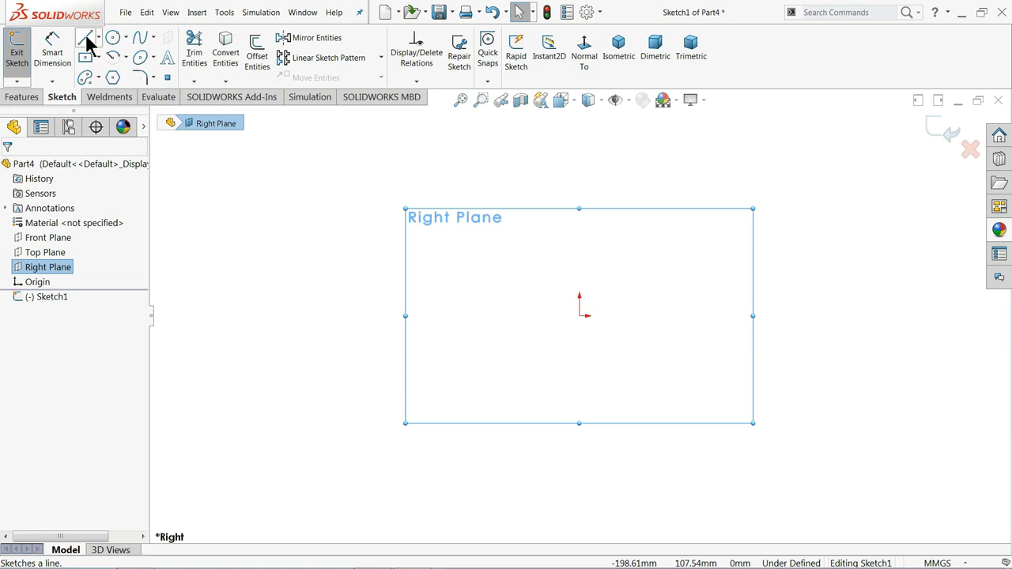
pyautogui.click(87, 39)
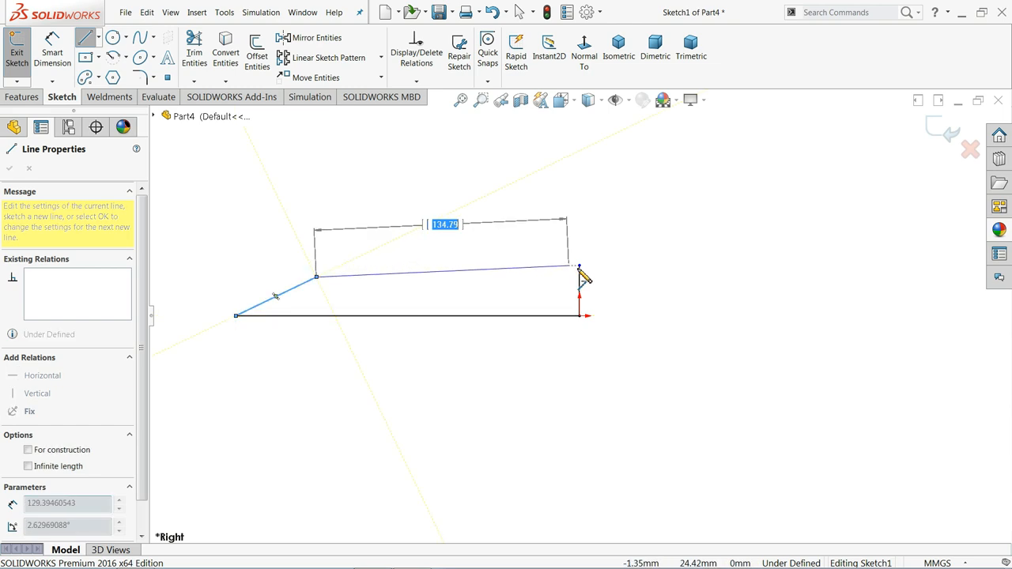
pyautogui.rightClick(582, 277)
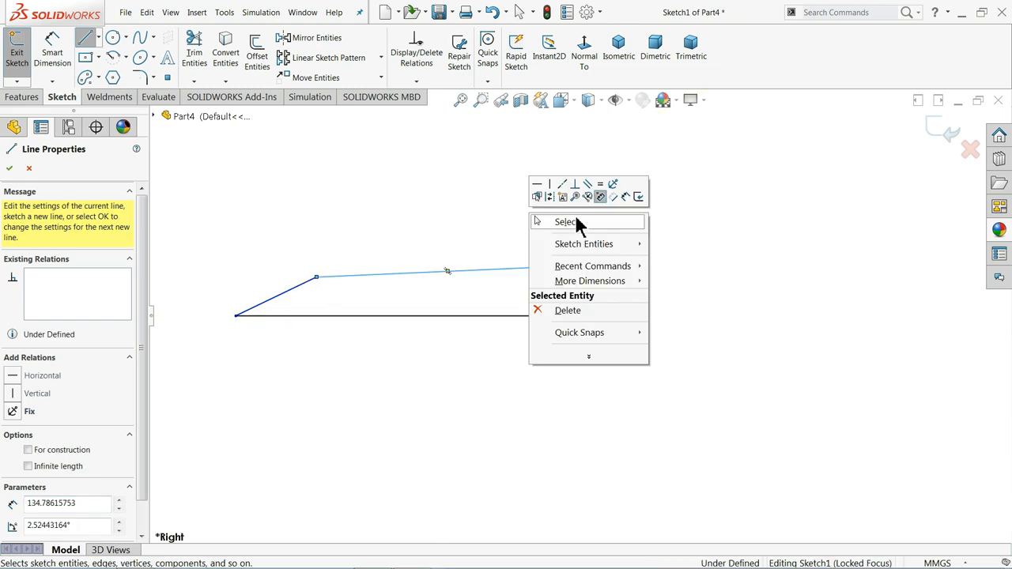
pyautogui.click(566, 221)
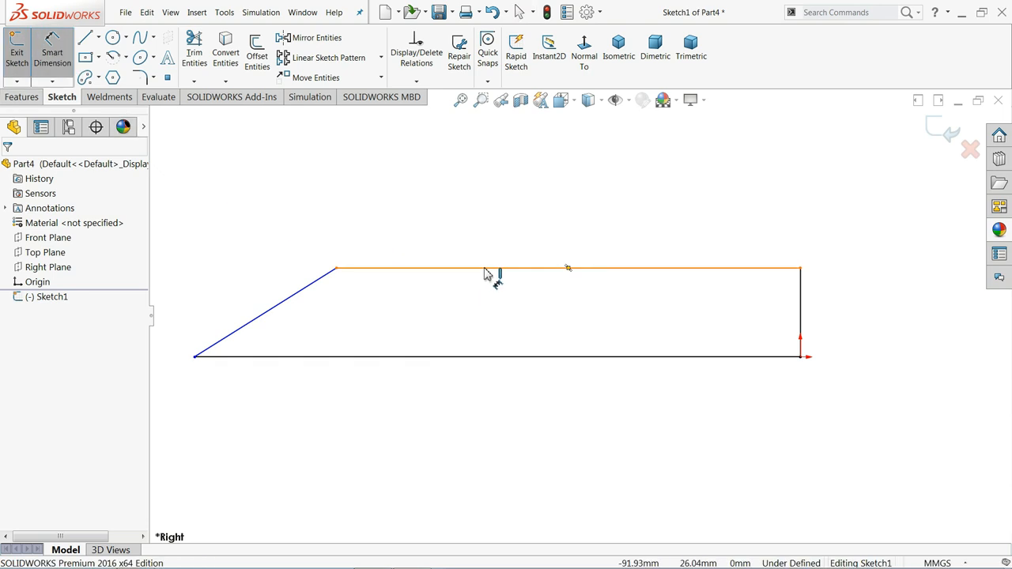
# Dimension the profile: 75 mm top length, 6 mm height and 23 mm tip length
pyautogui.click(498, 268)
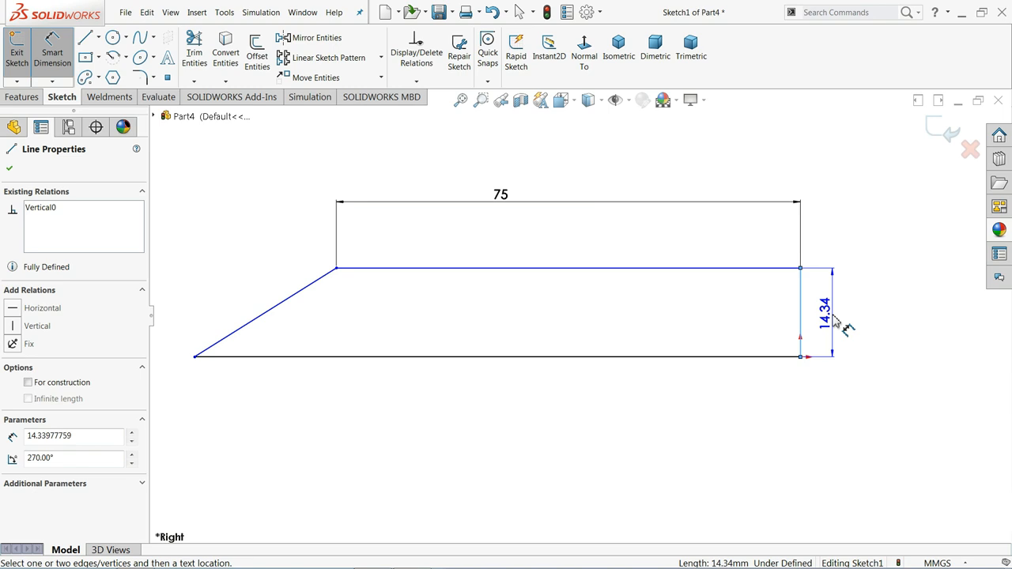
pyautogui.click(824, 313)
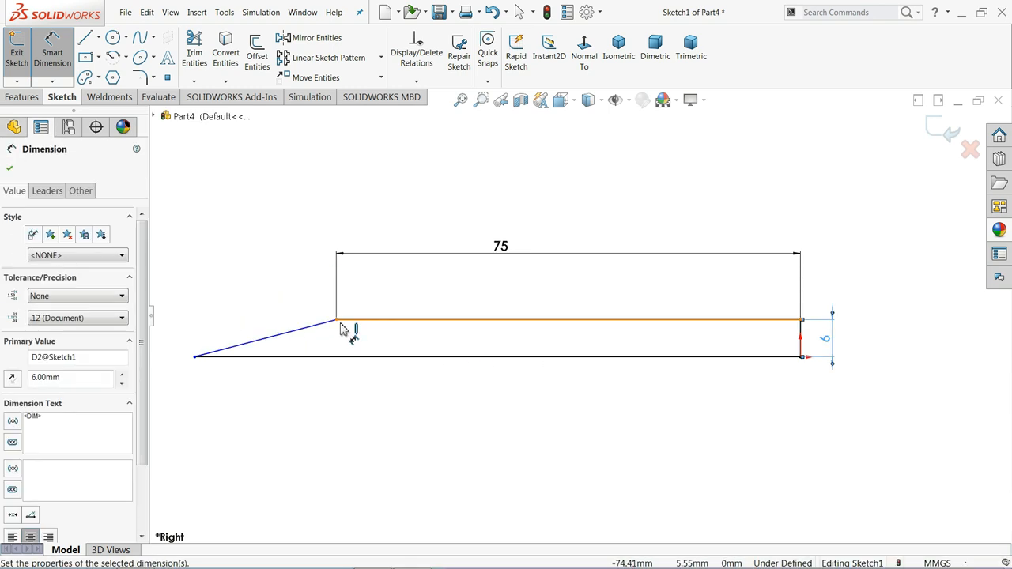
pyautogui.click(196, 357)
pyautogui.write('23')
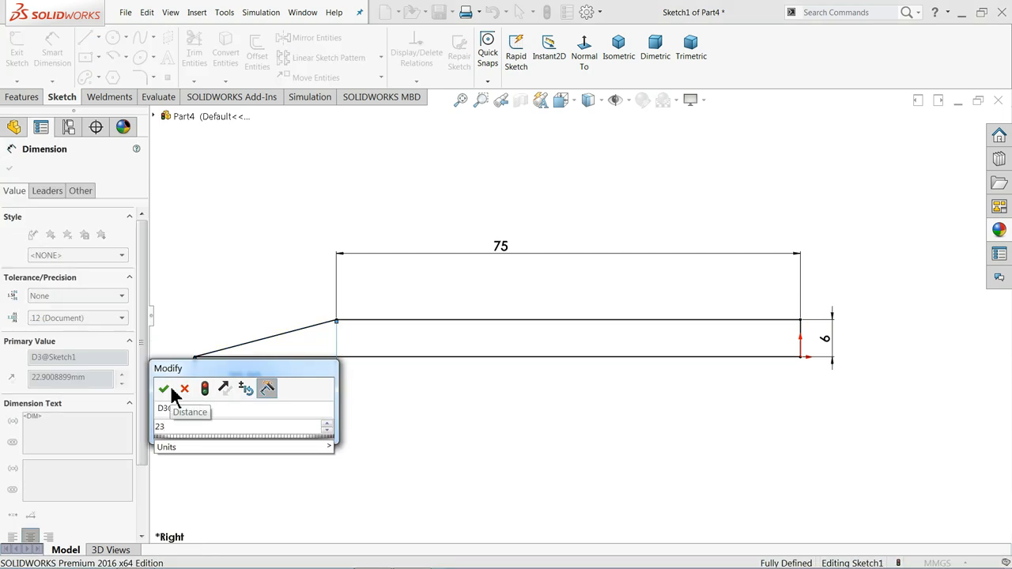
pyautogui.click(165, 389)
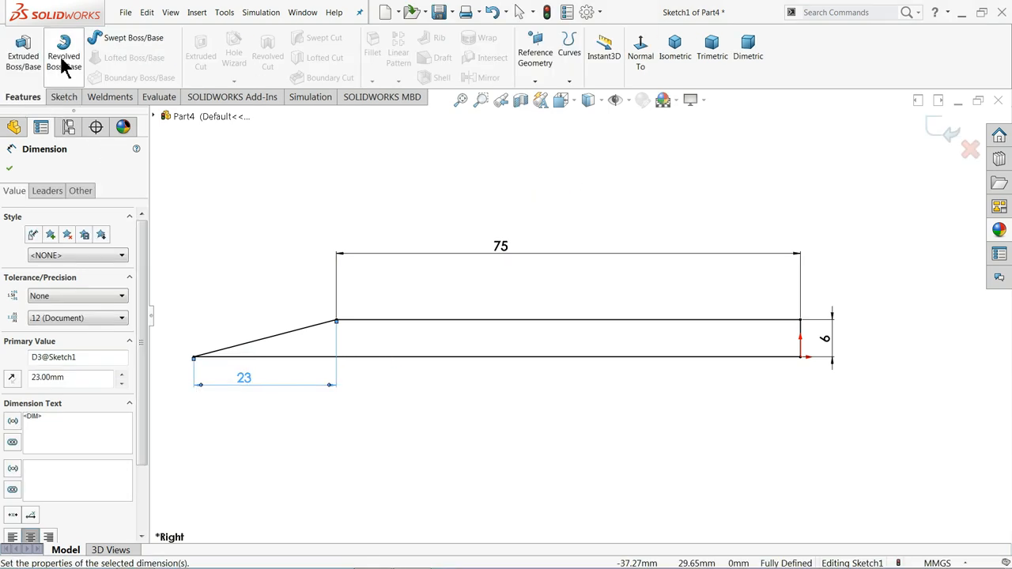
# Revolve the profile 360° about Line2 into a solid pointed rod, viewed isometric
pyautogui.click(63, 51)
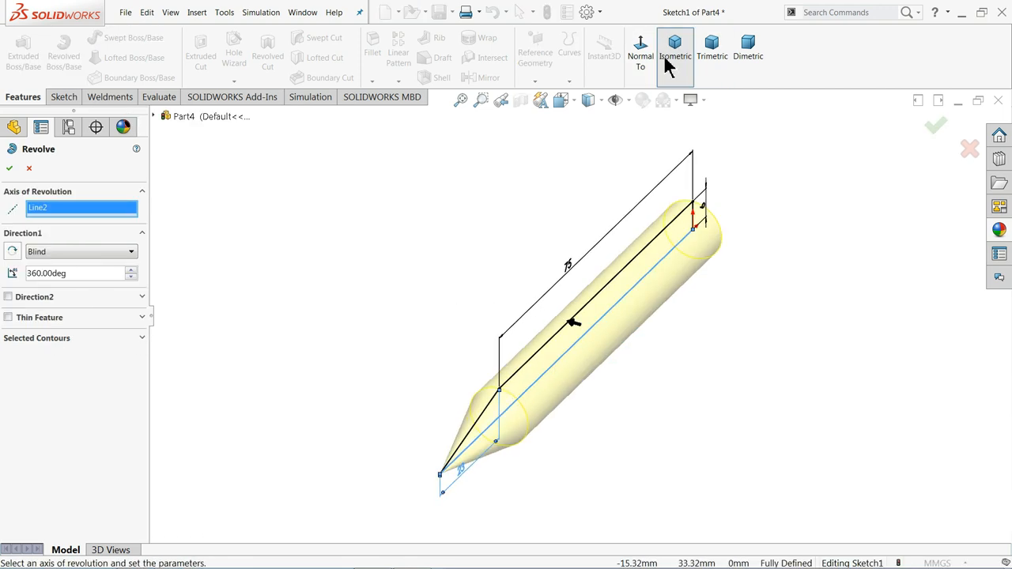
pyautogui.click(675, 48)
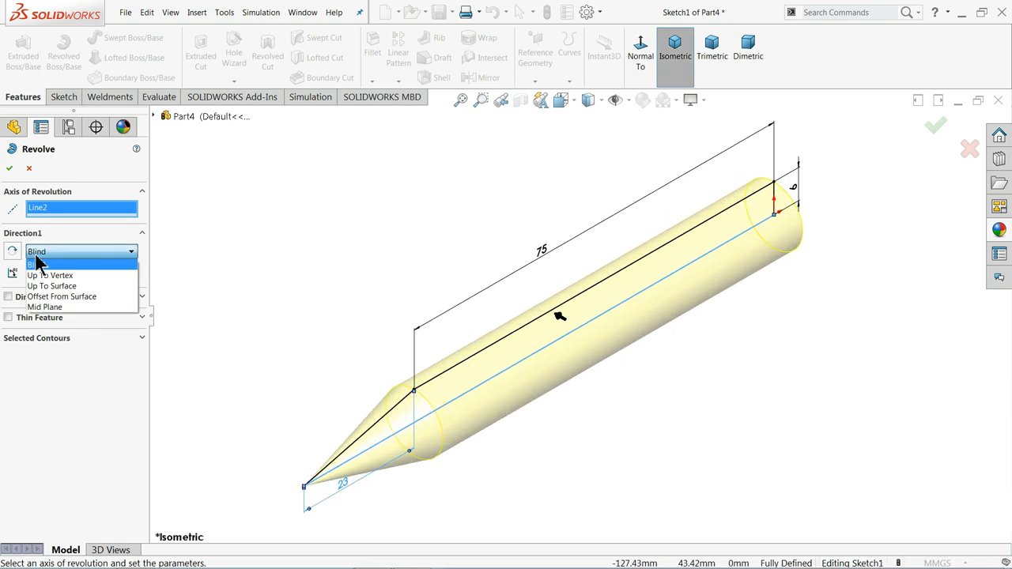
pyautogui.click(38, 266)
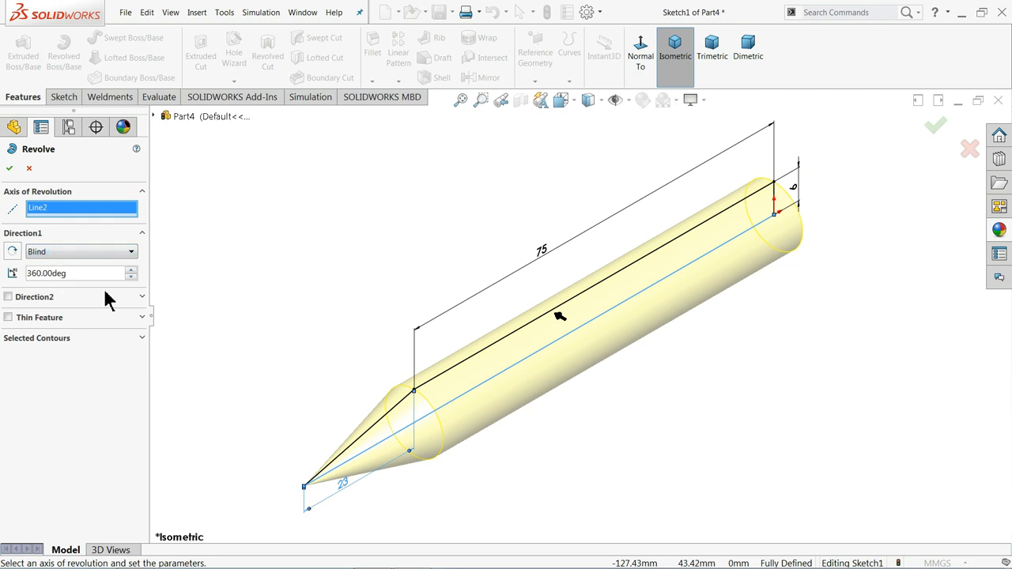
pyautogui.moveTo(70, 251)
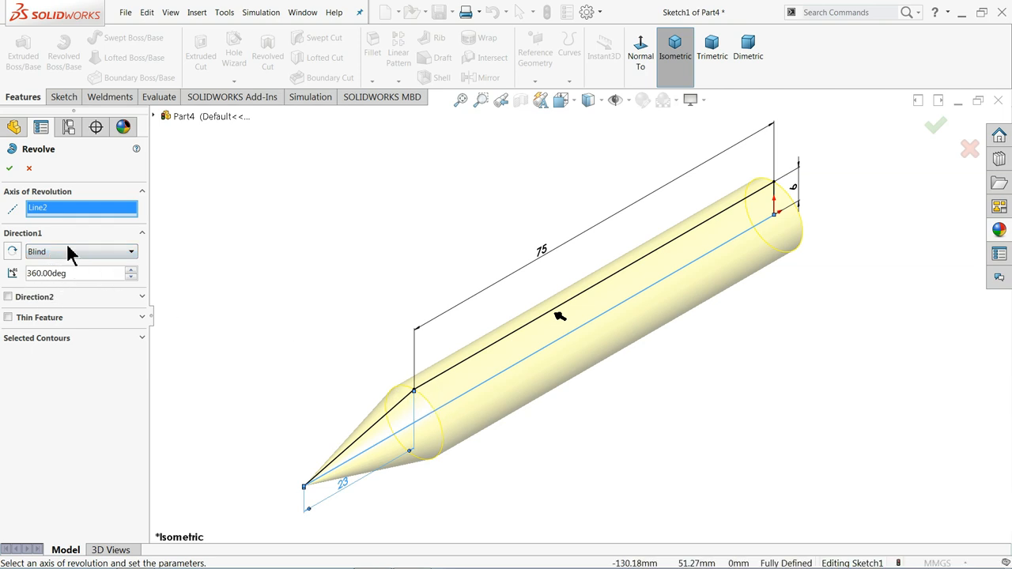
pyautogui.click(10, 168)
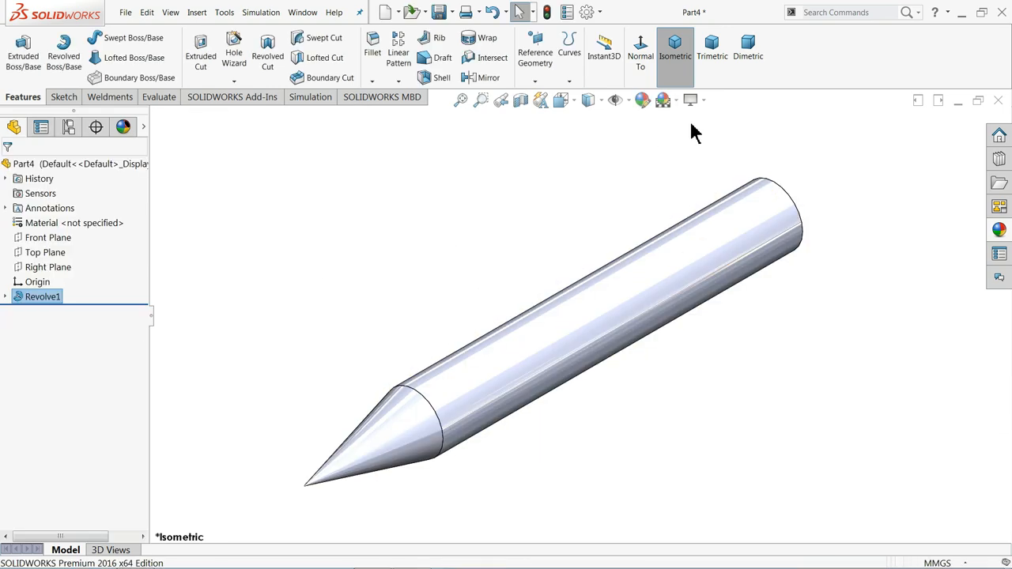
# Turn on RealView Graphics and start a sketch on the rod's flat end face
pyautogui.click(689, 100)
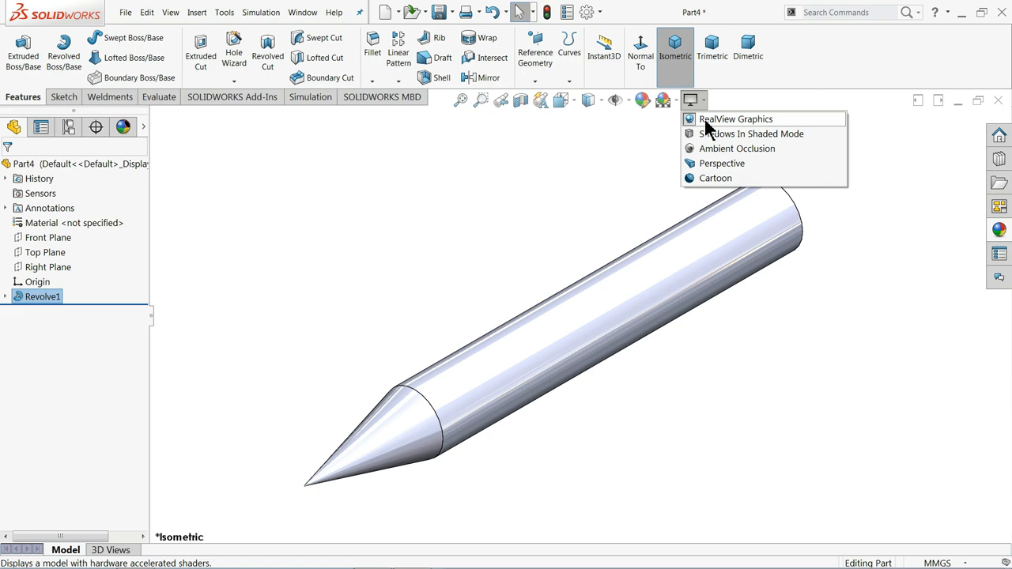
pyautogui.click(734, 119)
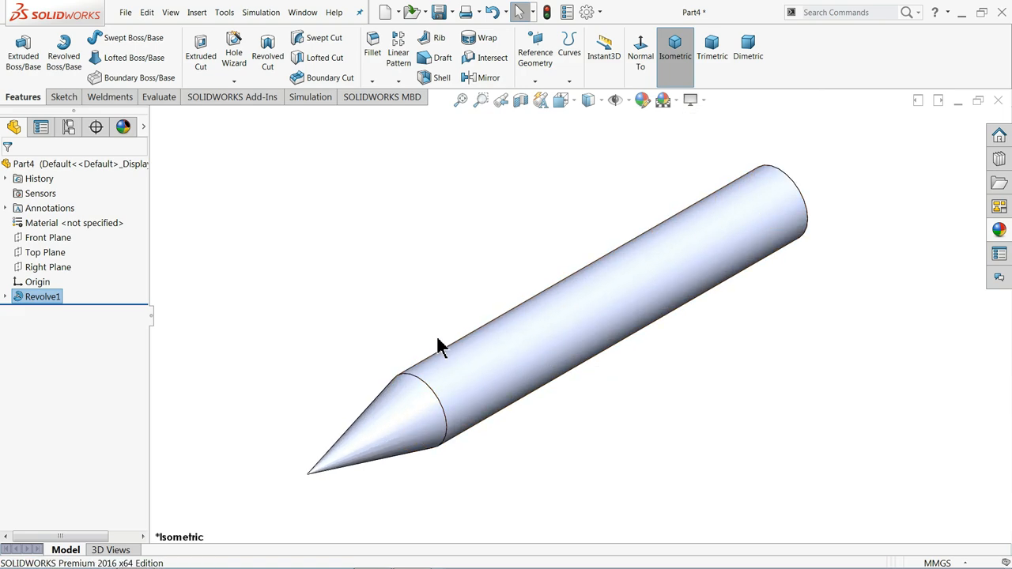
pyautogui.click(620, 308)
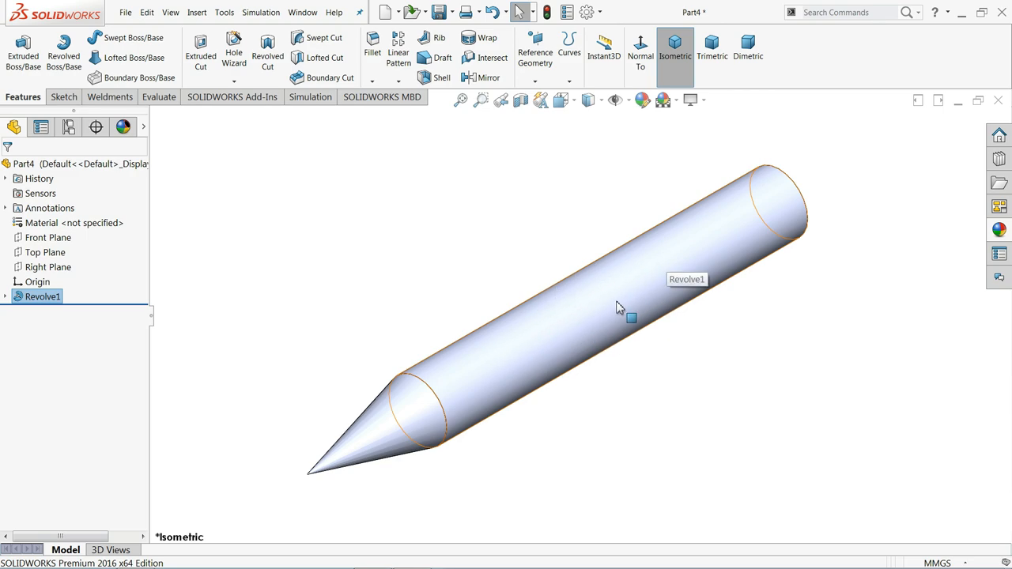
pyautogui.moveTo(572, 288)
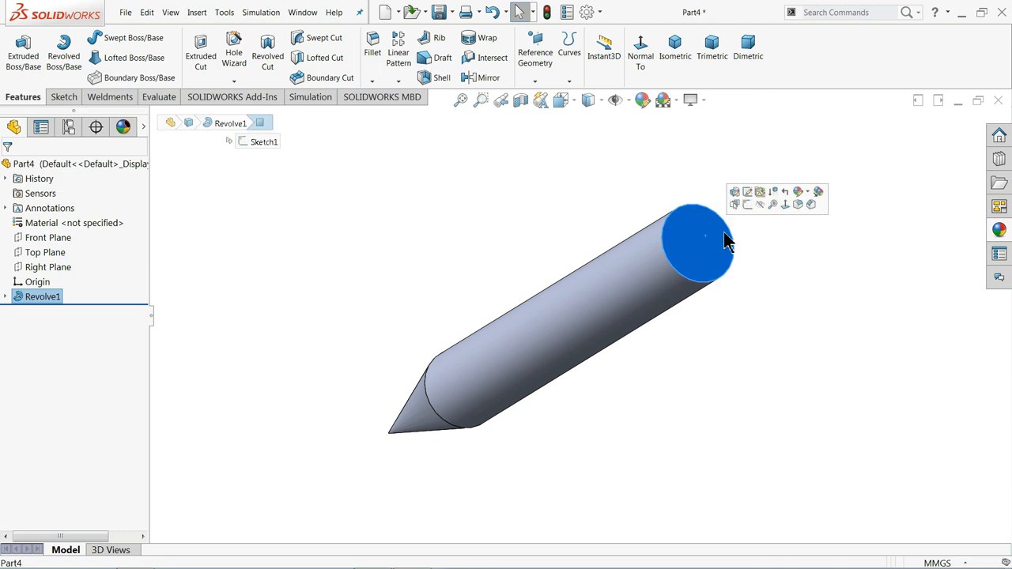
pyautogui.click(694, 237)
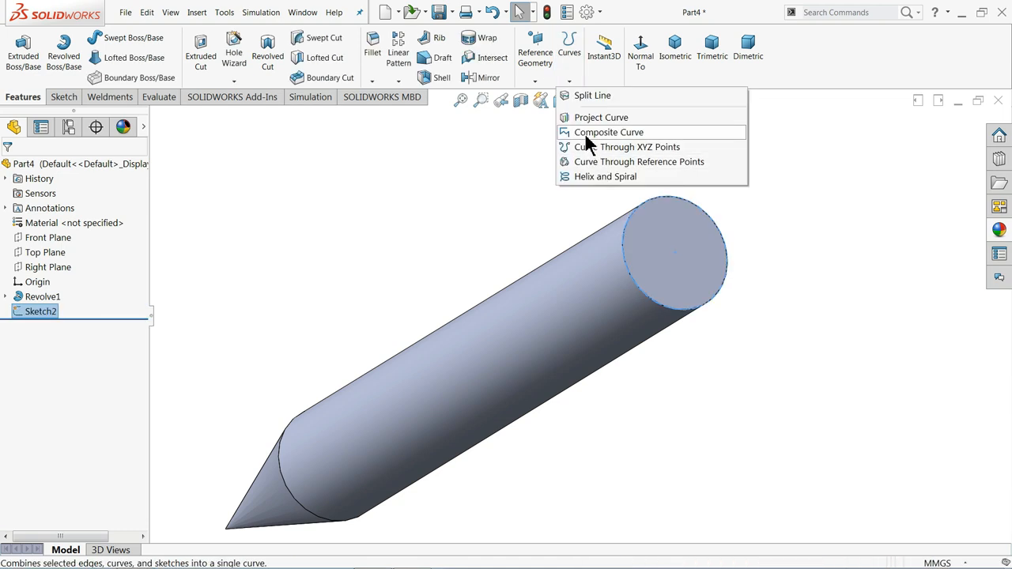
# Add a counterclockwise Helix/Spiral of 114.5 mm height and 42 mm pitch along the rod
pyautogui.click(604, 178)
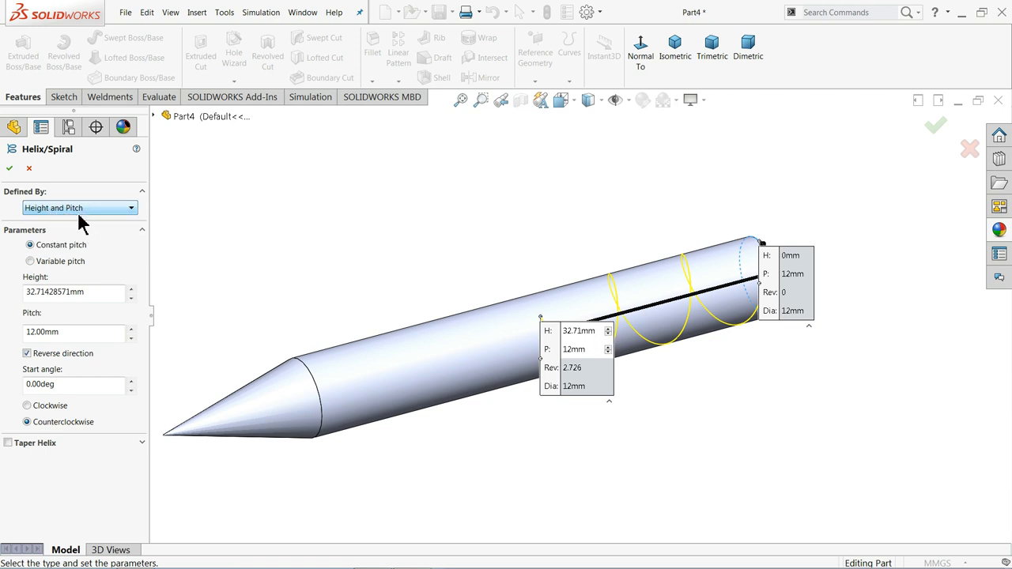
pyautogui.tripleClick(71, 291)
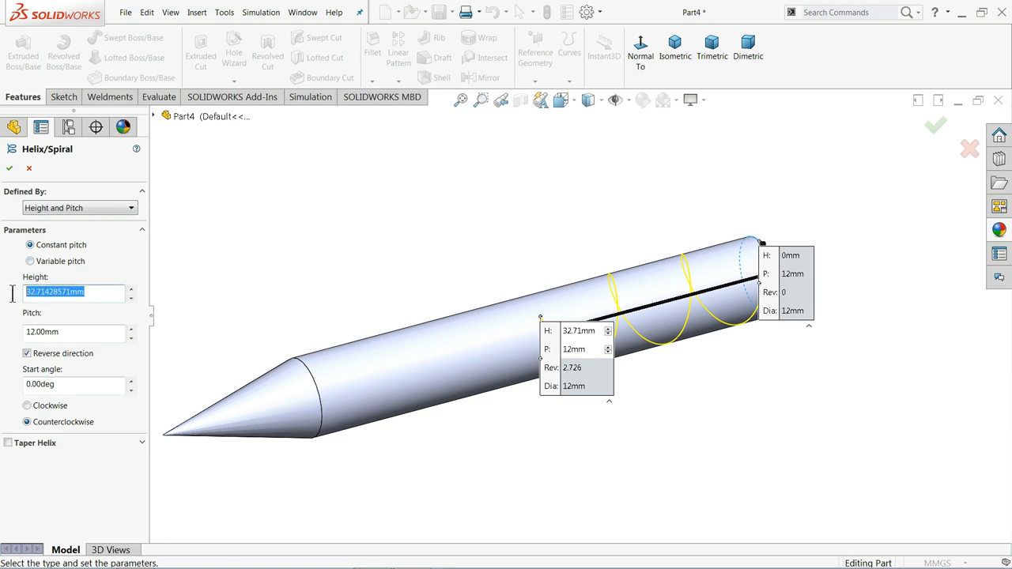
pyautogui.write('11')
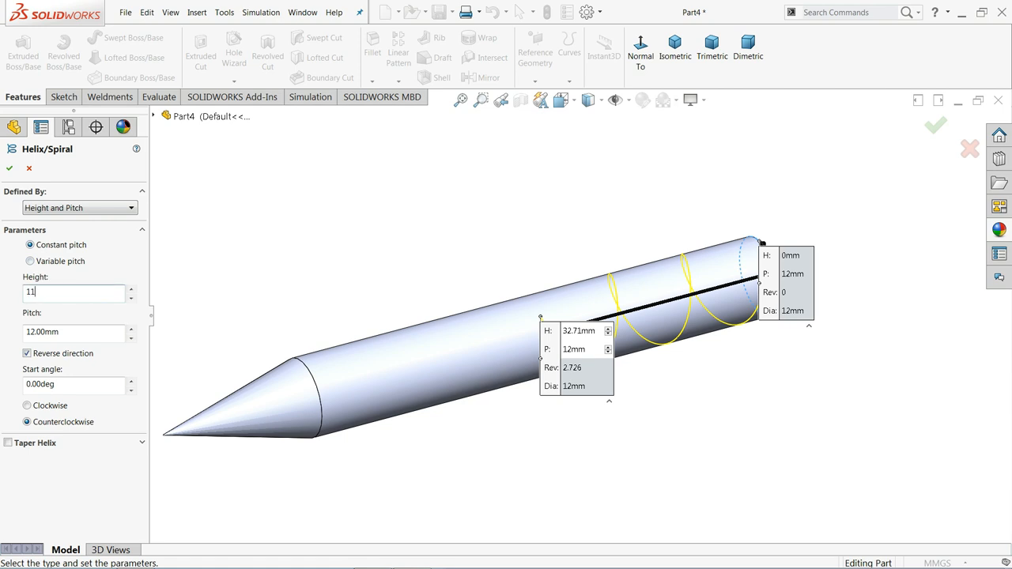
pyautogui.write('114.50mm')
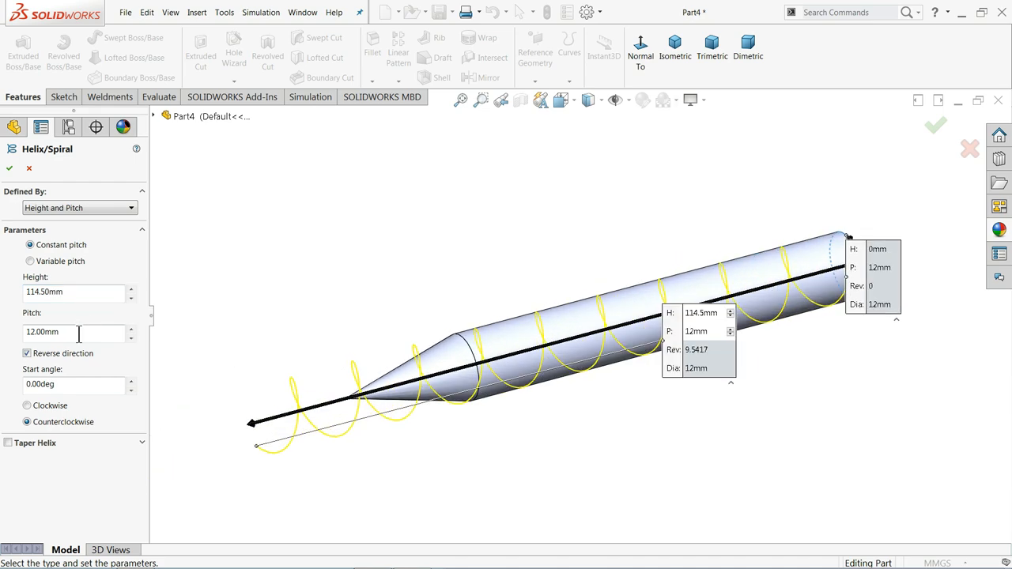
pyautogui.tripleClick(47, 332)
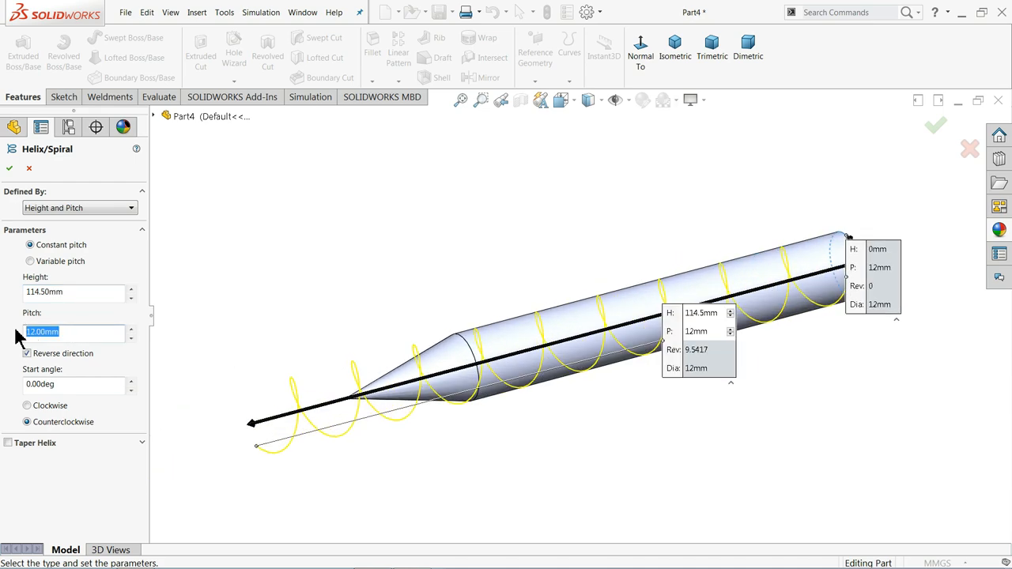
pyautogui.write('42.00mm')
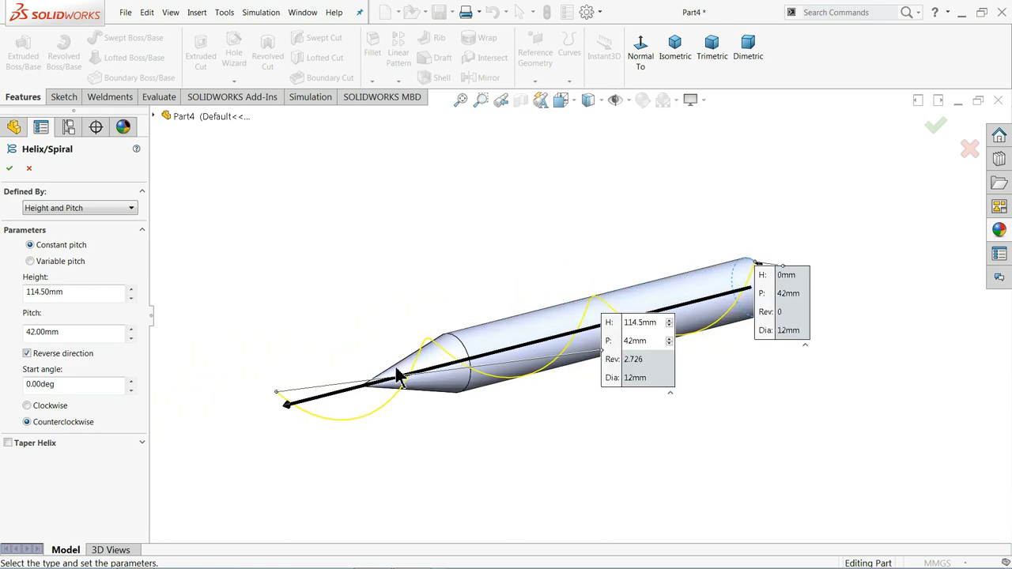
pyautogui.moveTo(385, 373)
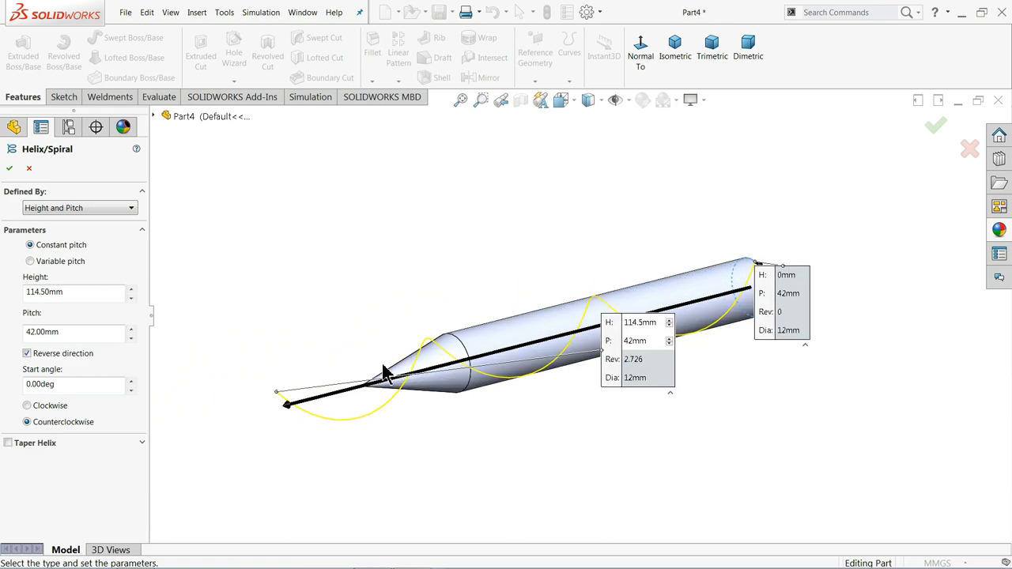
pyautogui.moveTo(398, 404)
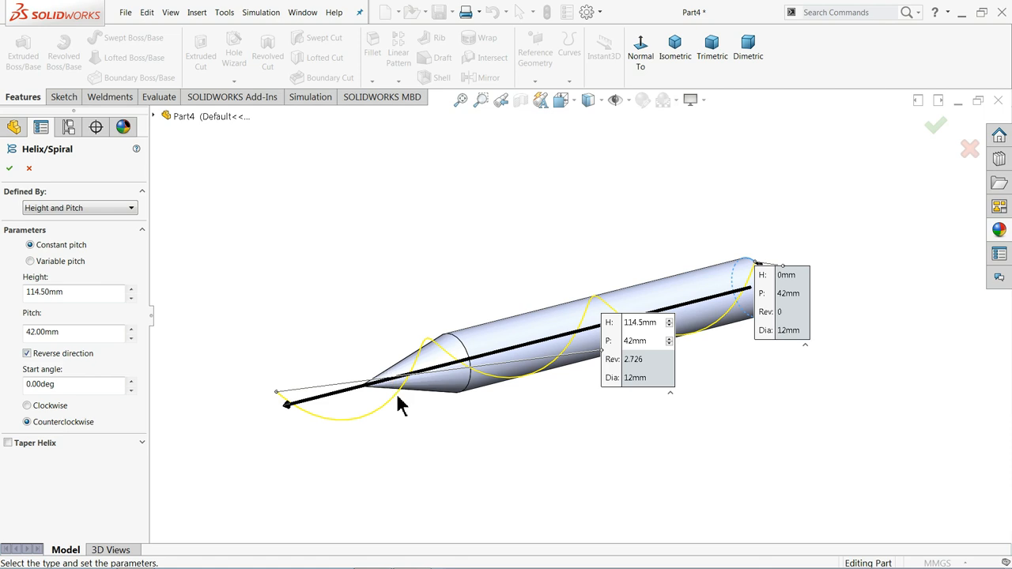
pyautogui.click(27, 405)
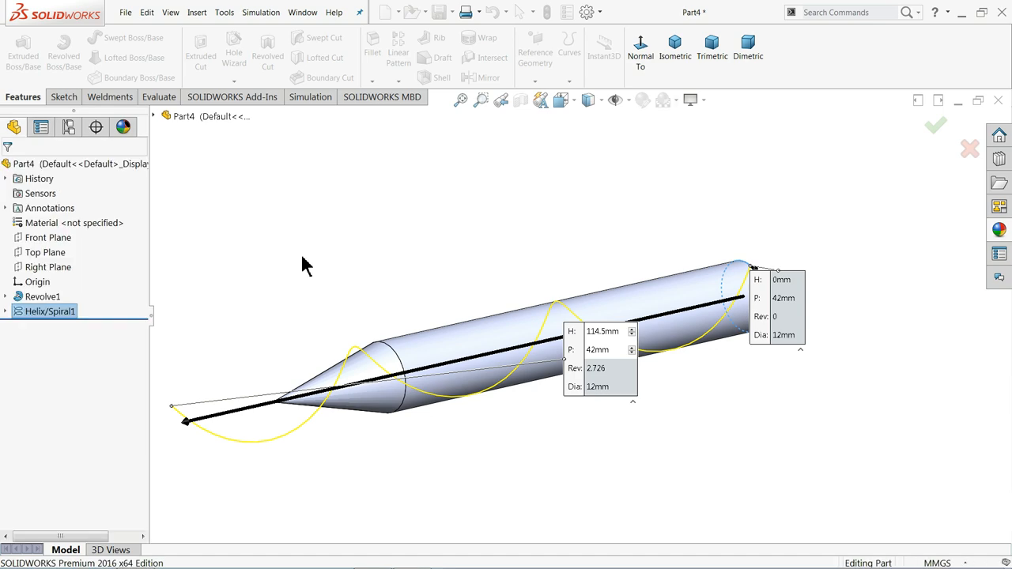
# Start a sketch on the drill's flat end face and view it normal to
pyautogui.click(936, 125)
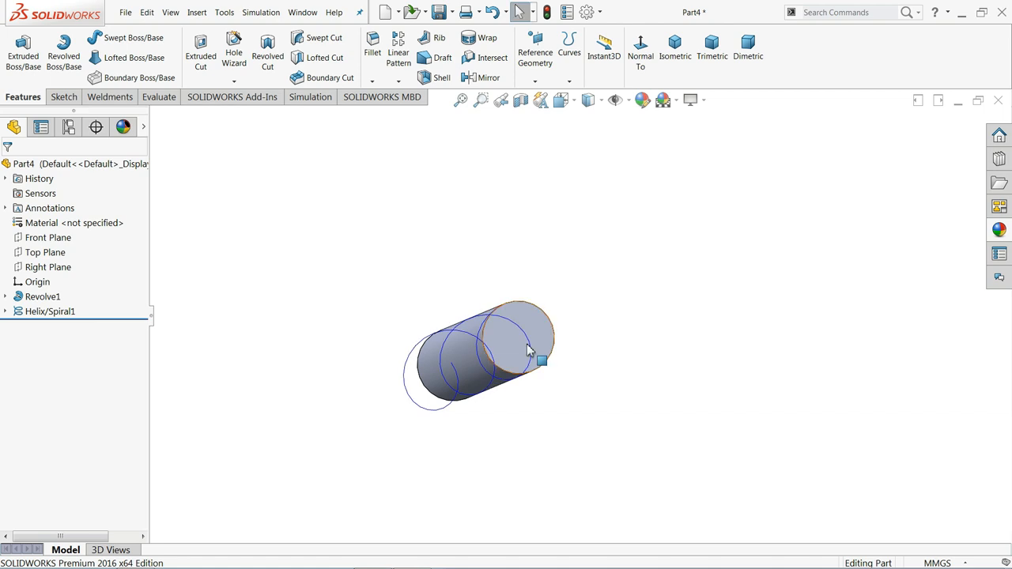
pyautogui.click(519, 335)
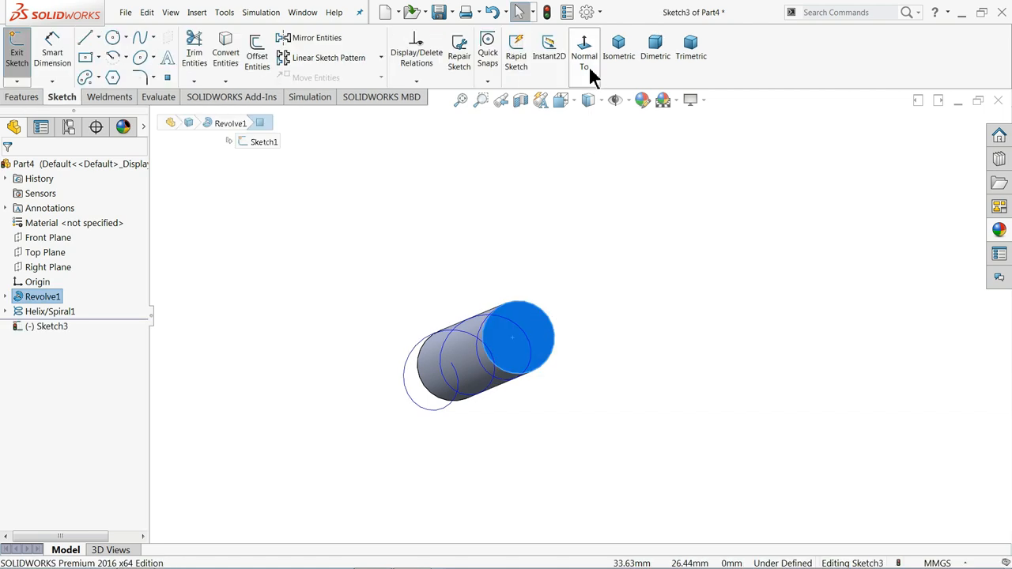
pyautogui.click(584, 51)
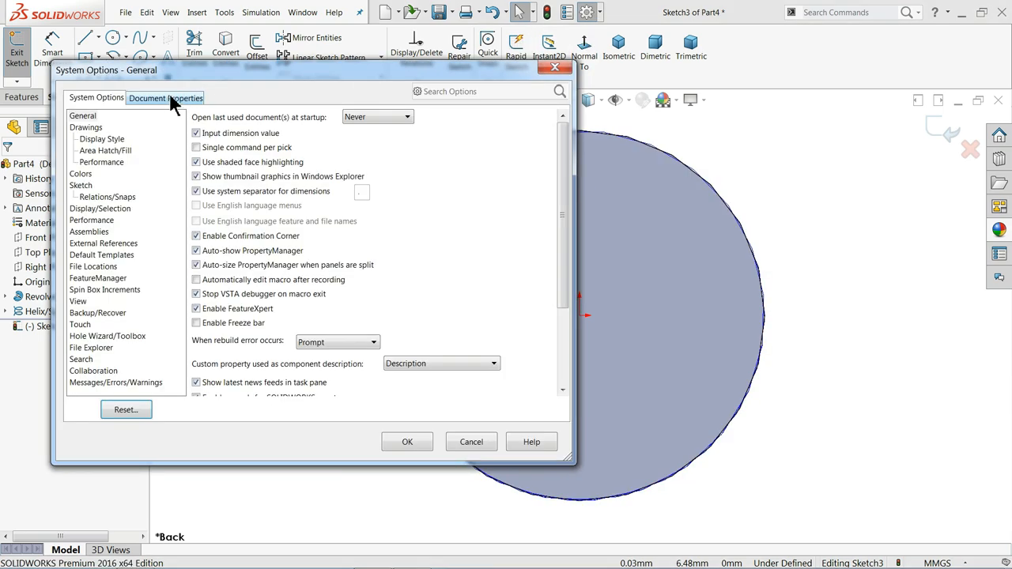
# Raise the part's shaded image quality to the maximum in Document Properties
pyautogui.click(166, 98)
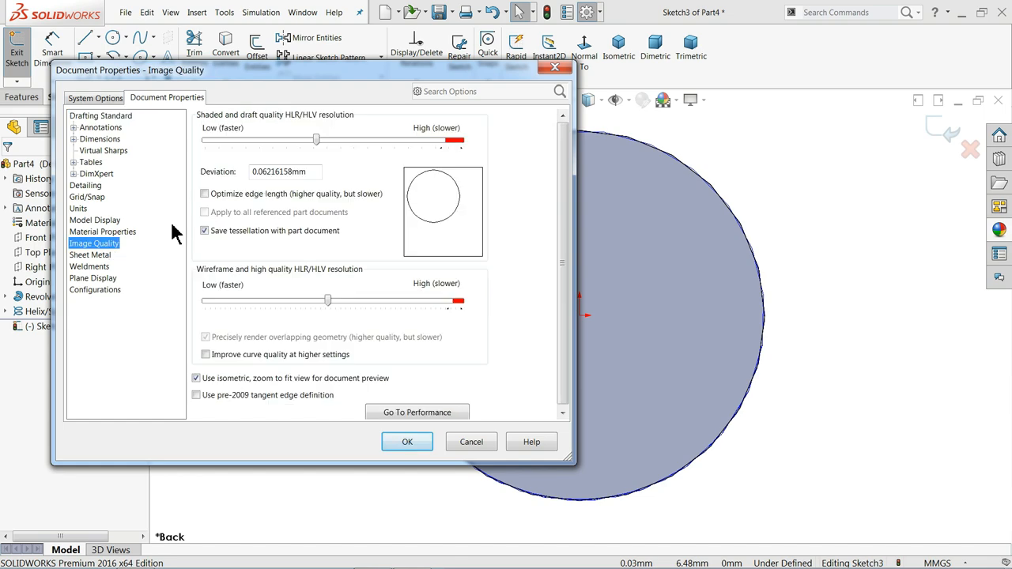
pyautogui.moveTo(316, 140); pyautogui.dragTo(459, 139)
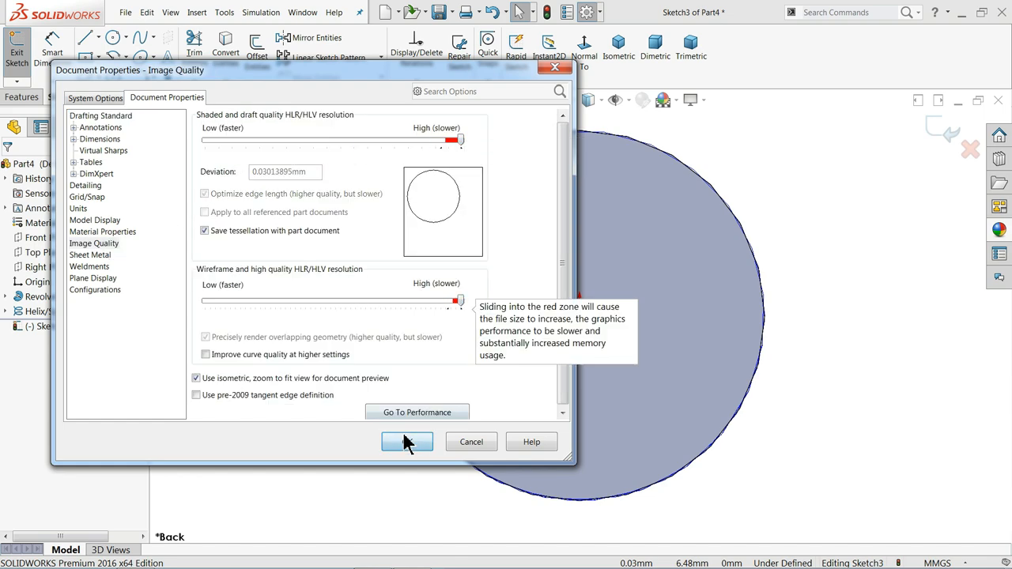
pyautogui.click(408, 441)
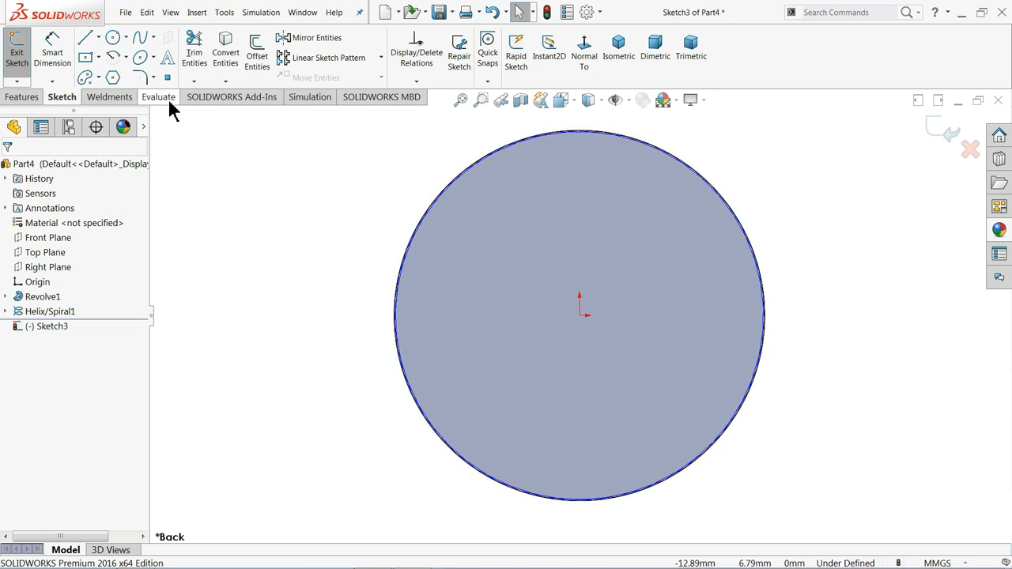
# Draw a 7.10 mm construction circle centred on the end-face origin
pyautogui.click(113, 38)
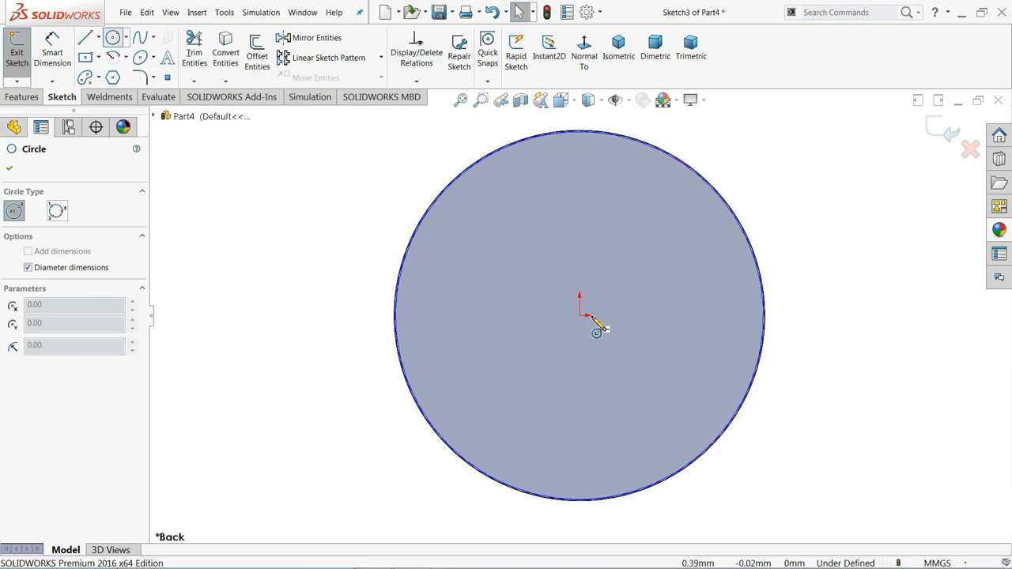
pyautogui.click(598, 332)
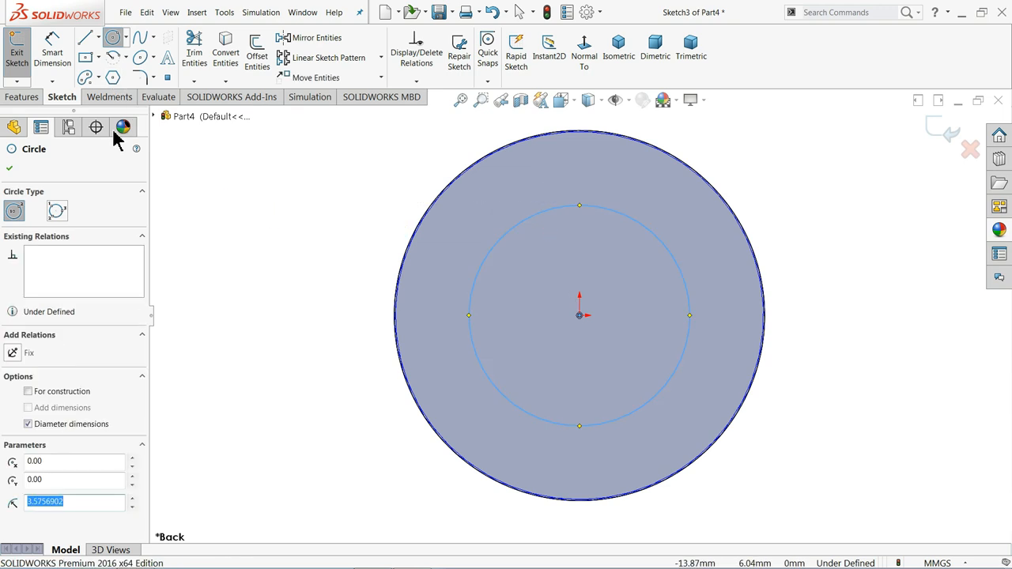
pyautogui.click(29, 392)
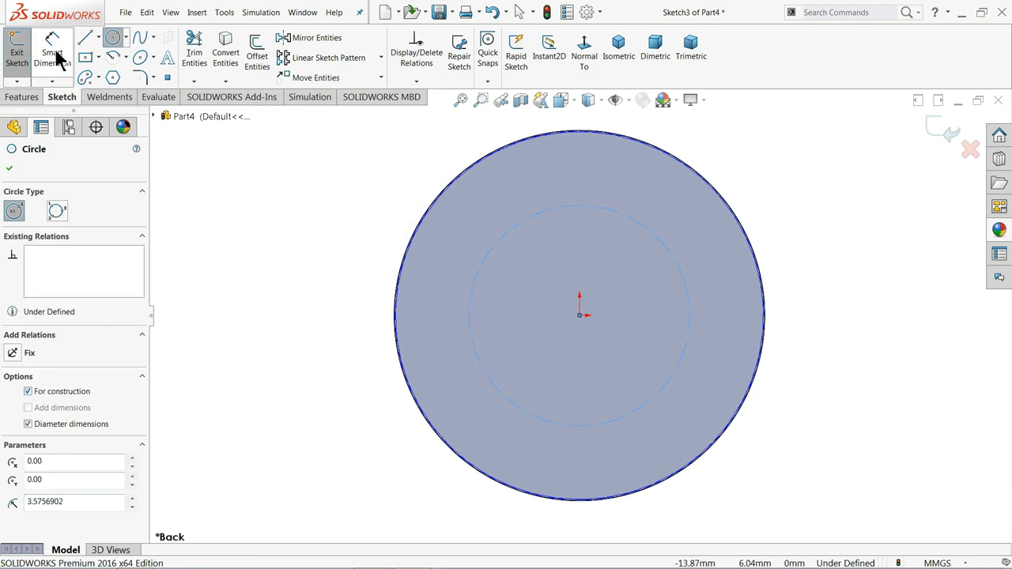
pyautogui.click(52, 47)
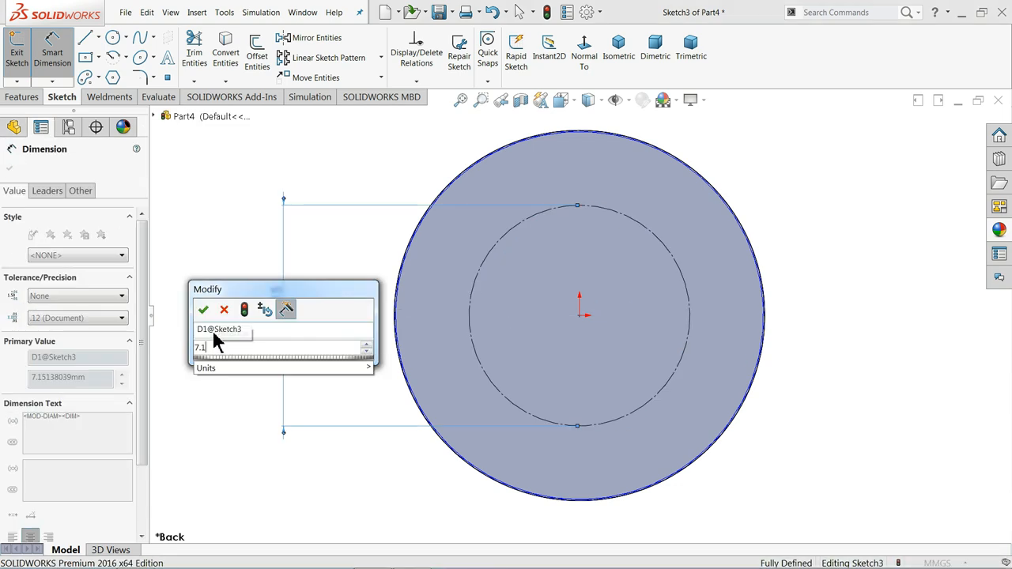
pyautogui.click(202, 308)
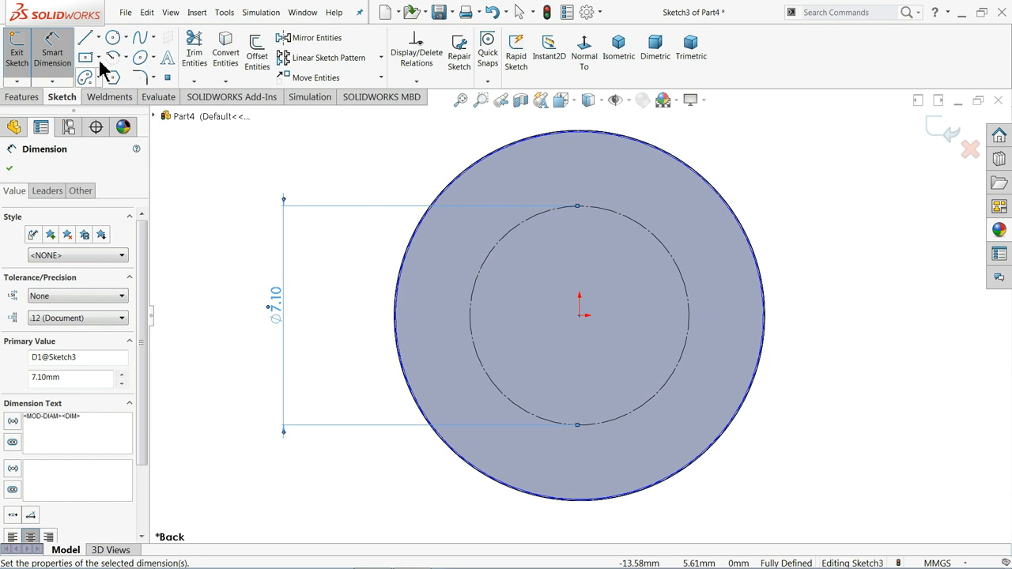
pyautogui.moveTo(86, 40)
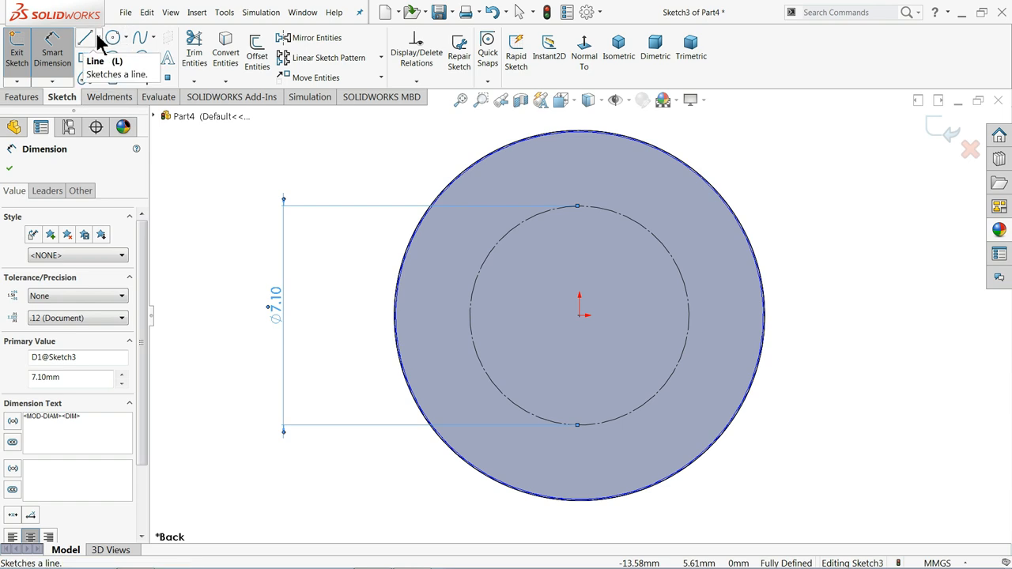
pyautogui.click(96, 38)
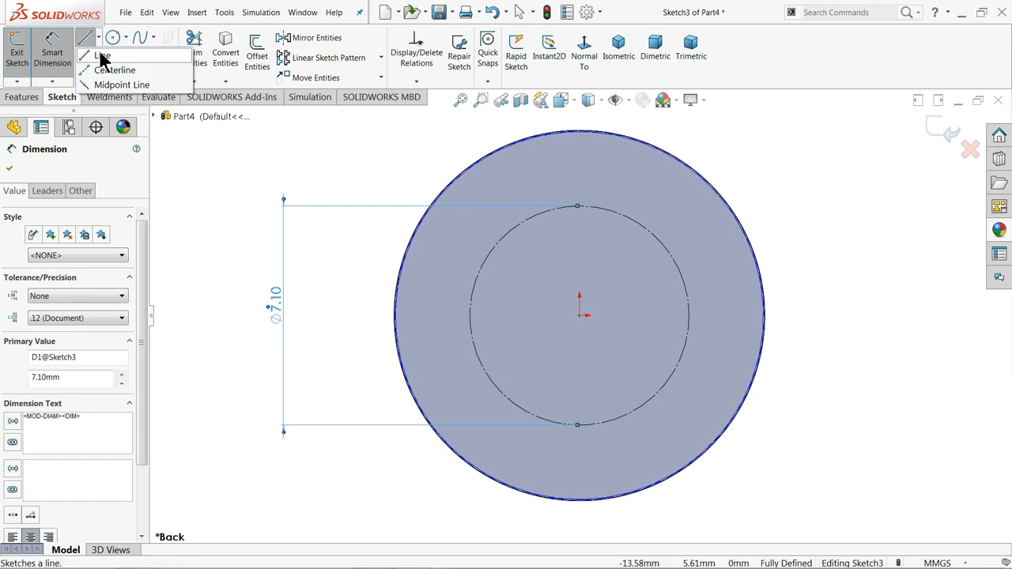
# Draw a horizontal and an angled centerline from the origin and dimension their angle as 45°
pyautogui.click(101, 54)
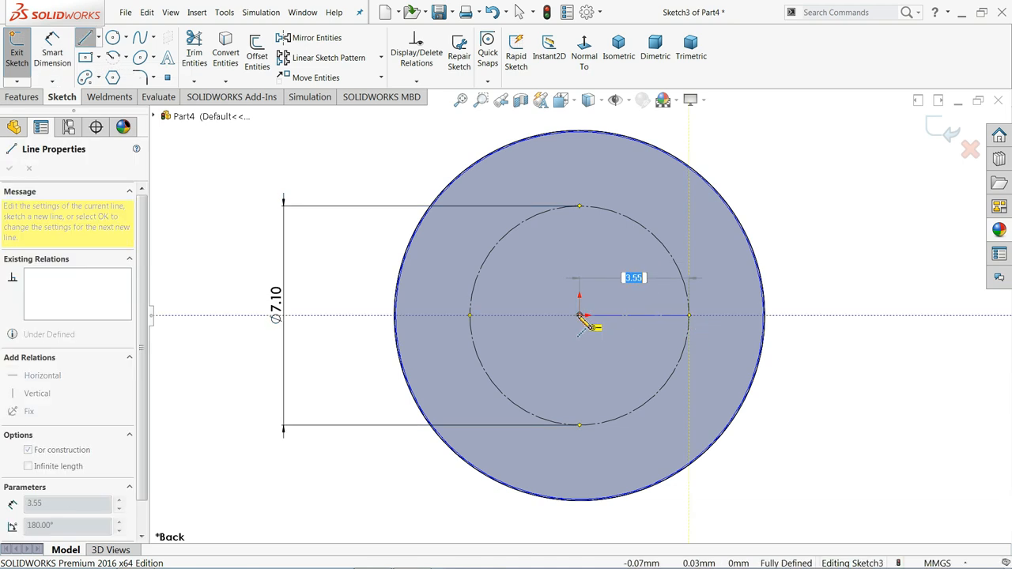
pyautogui.moveTo(585, 322); pyautogui.dragTo(667, 245)
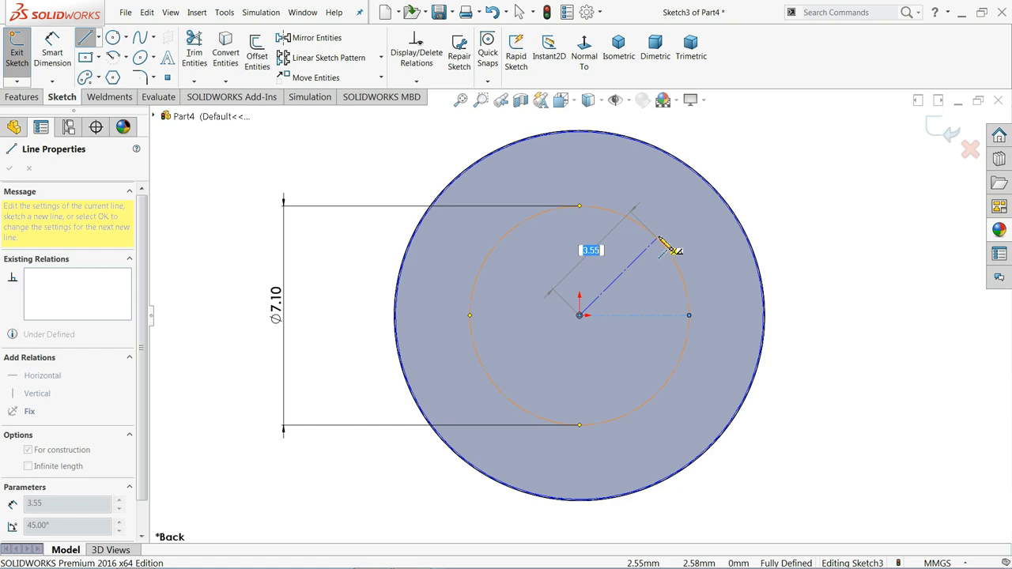
pyautogui.rightClick(664, 238)
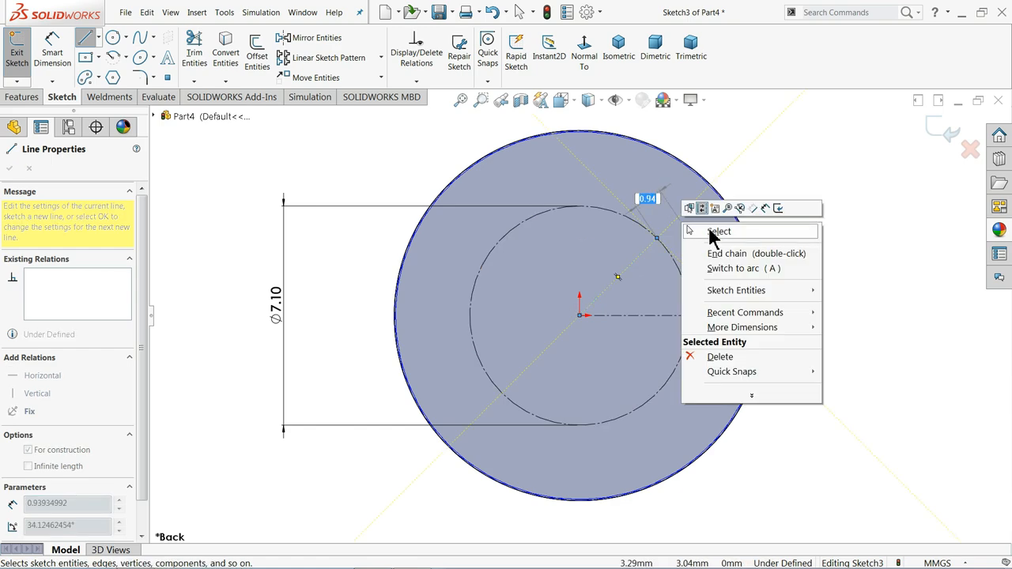
pyautogui.click(718, 231)
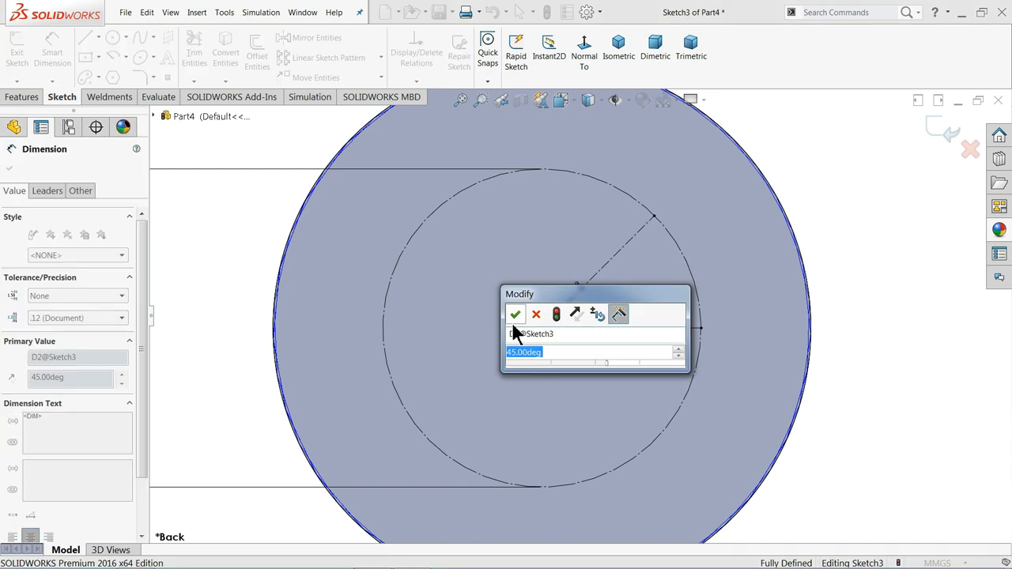
pyautogui.click(515, 313)
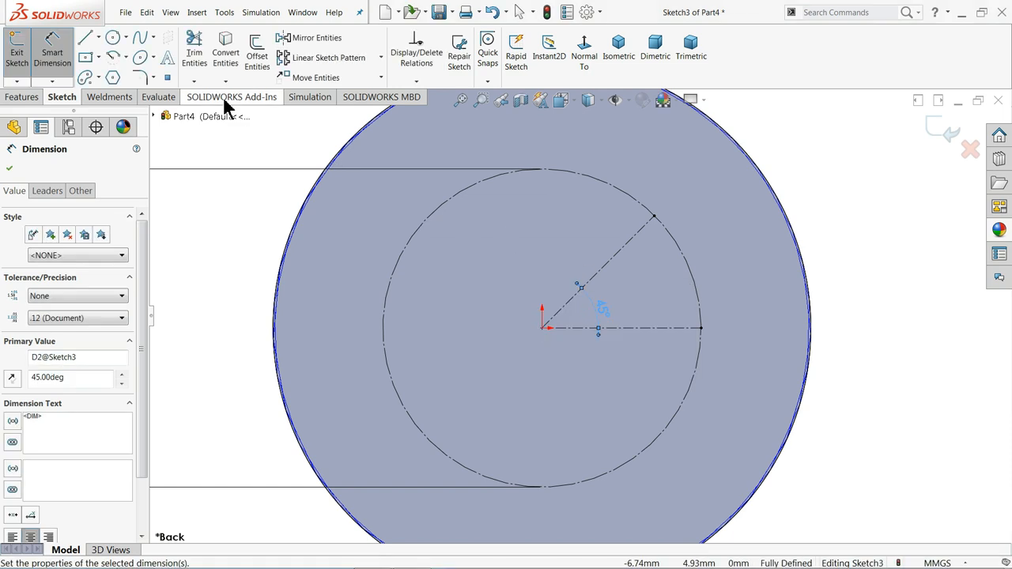
pyautogui.moveTo(114, 57)
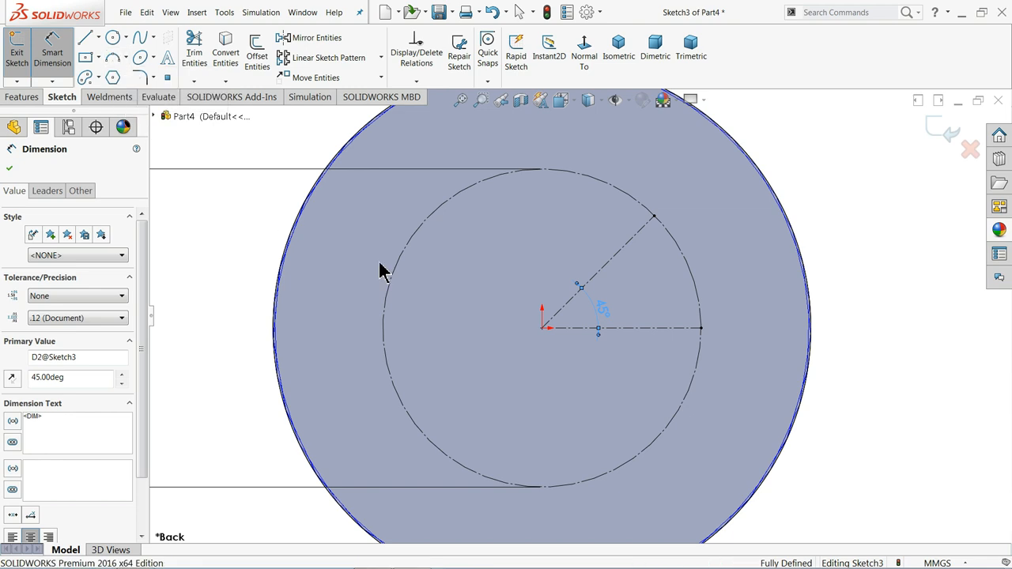
# Draw a centerpoint arc at the 45° centerline's end for the flute's rounded bottom
pyautogui.click(114, 57)
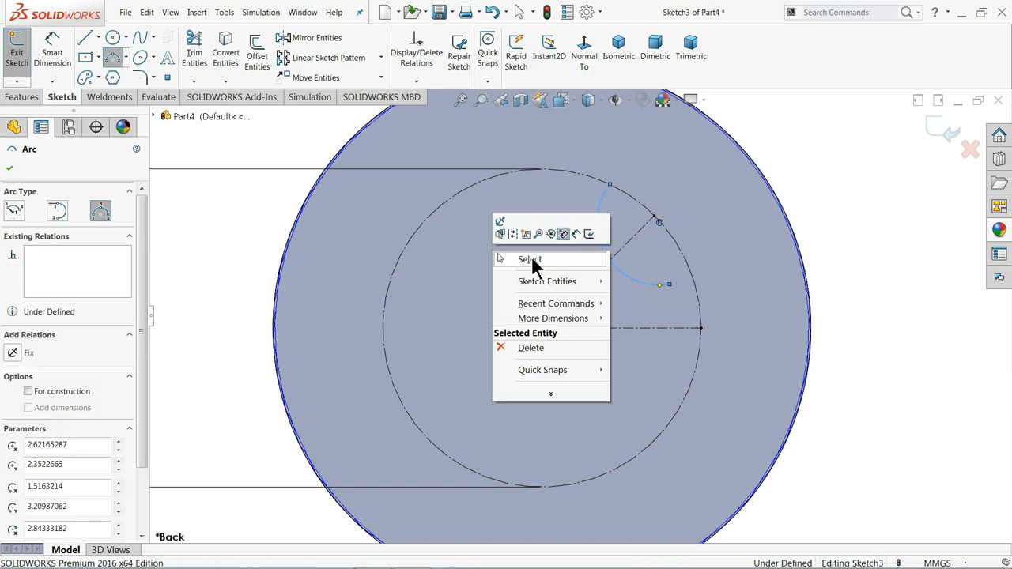
pyautogui.click(528, 260)
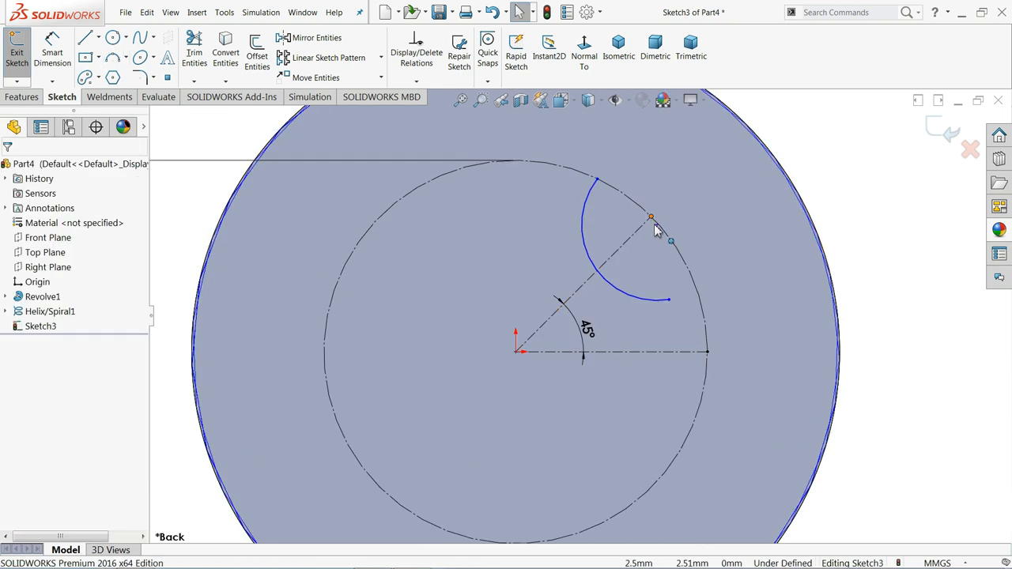
pyautogui.click(652, 218)
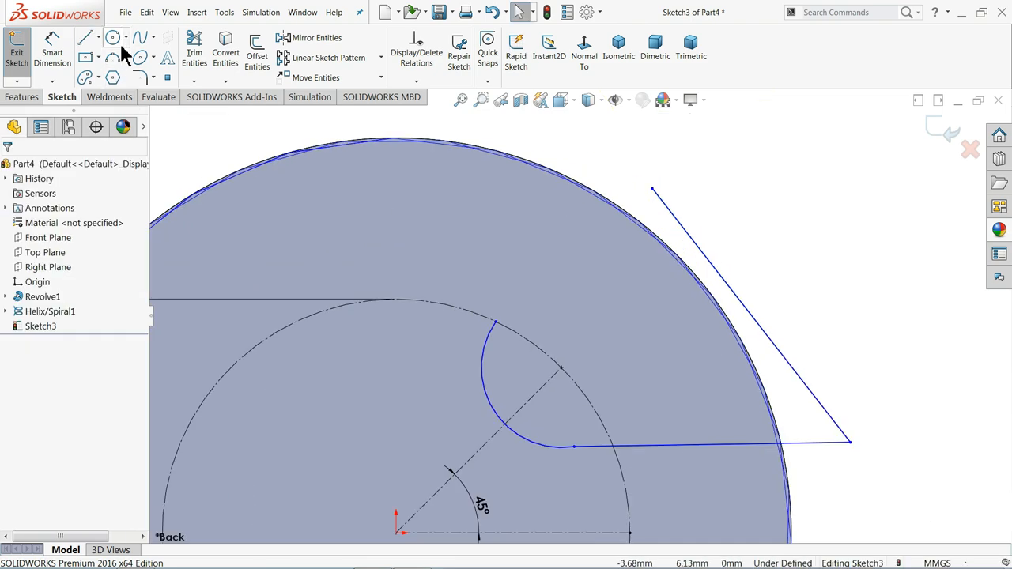
# Run lines out past the outer circle and close the profile with a tangent arc
pyautogui.click(112, 57)
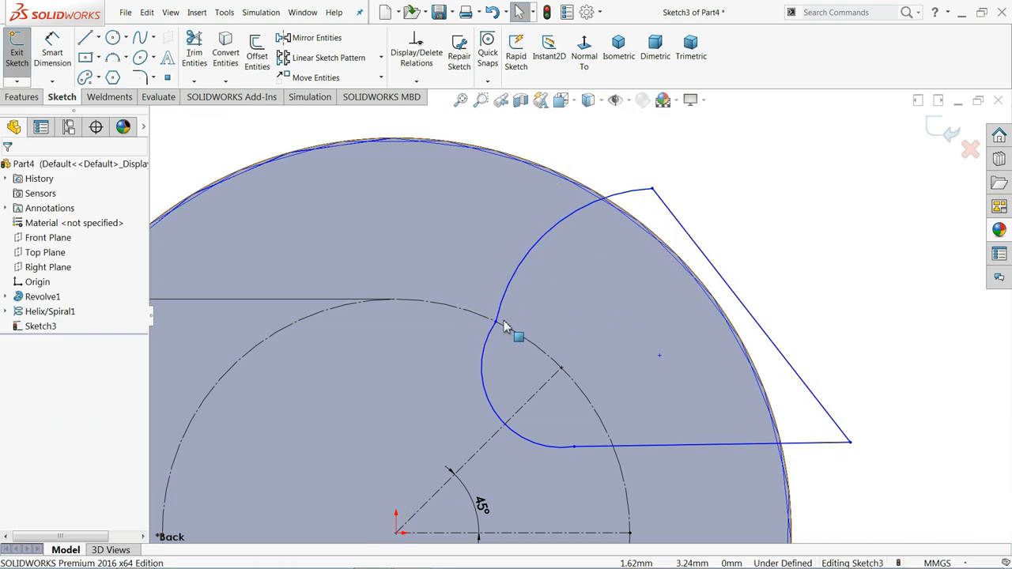
pyautogui.click(519, 335)
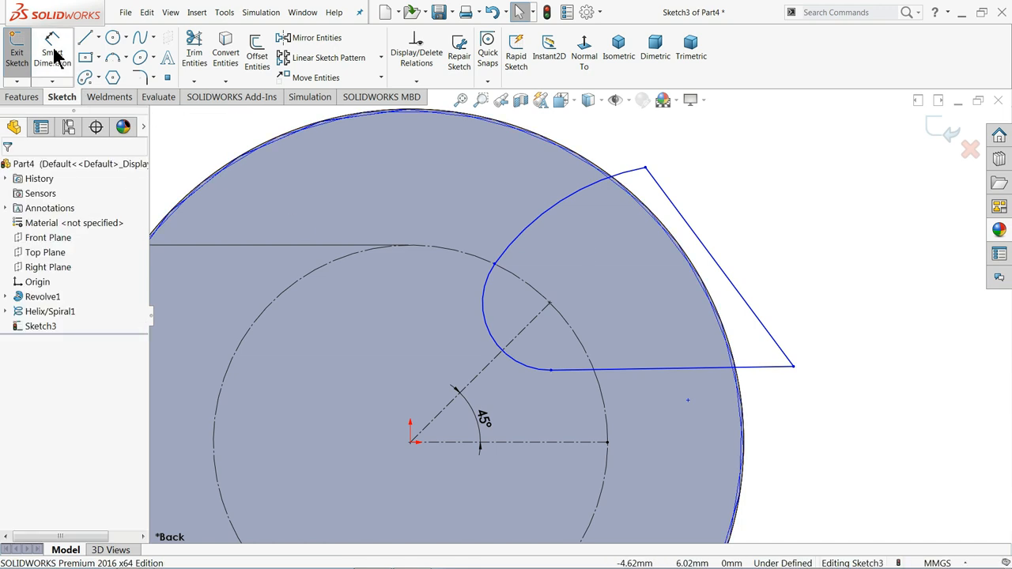
# Dimension the flute bottom round R2 and the outer curved edge R4.50 with Smart Dimension
pyautogui.click(522, 316)
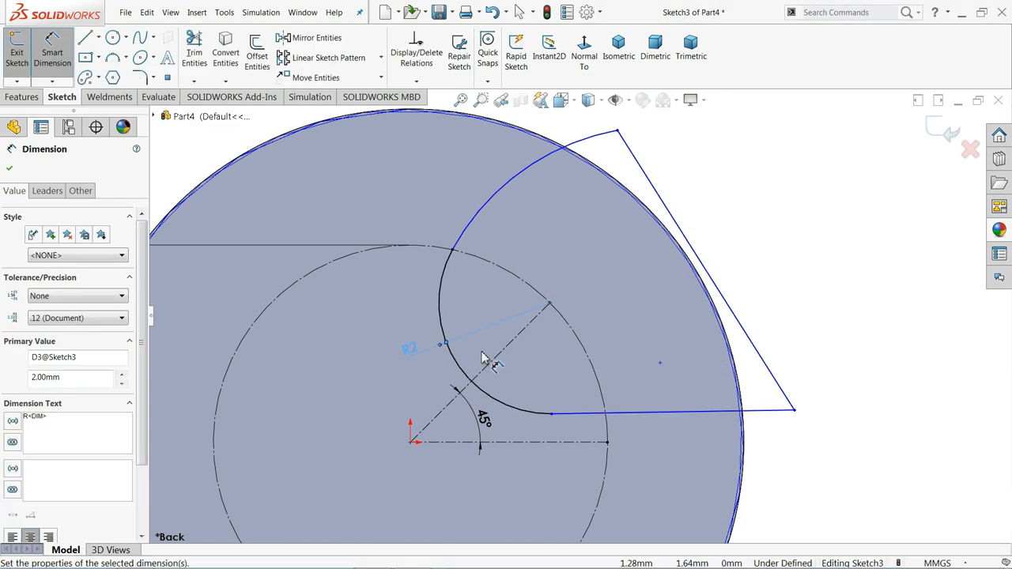
pyautogui.click(108, 97)
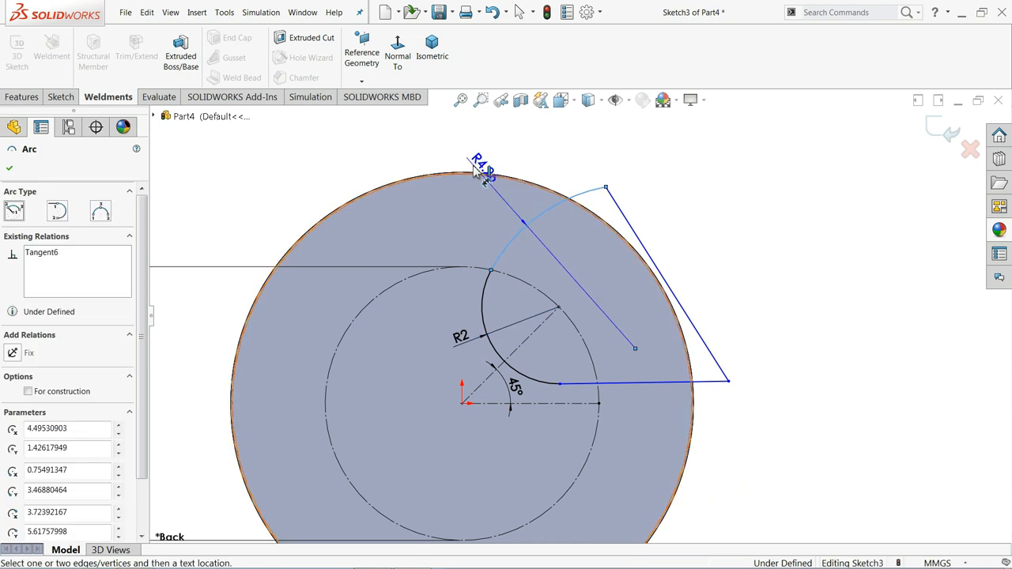
pyautogui.click(482, 171)
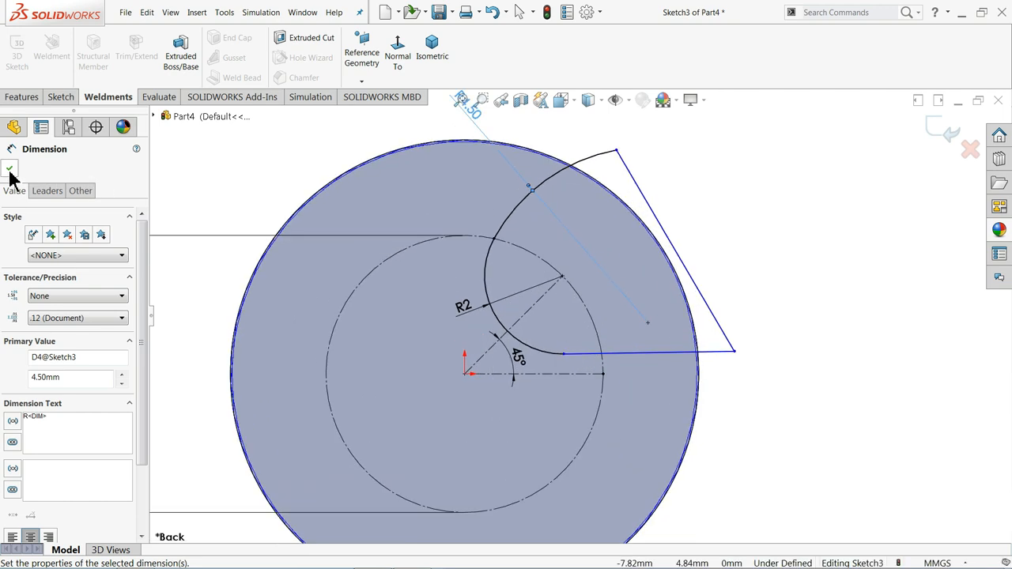
pyautogui.click(9, 167)
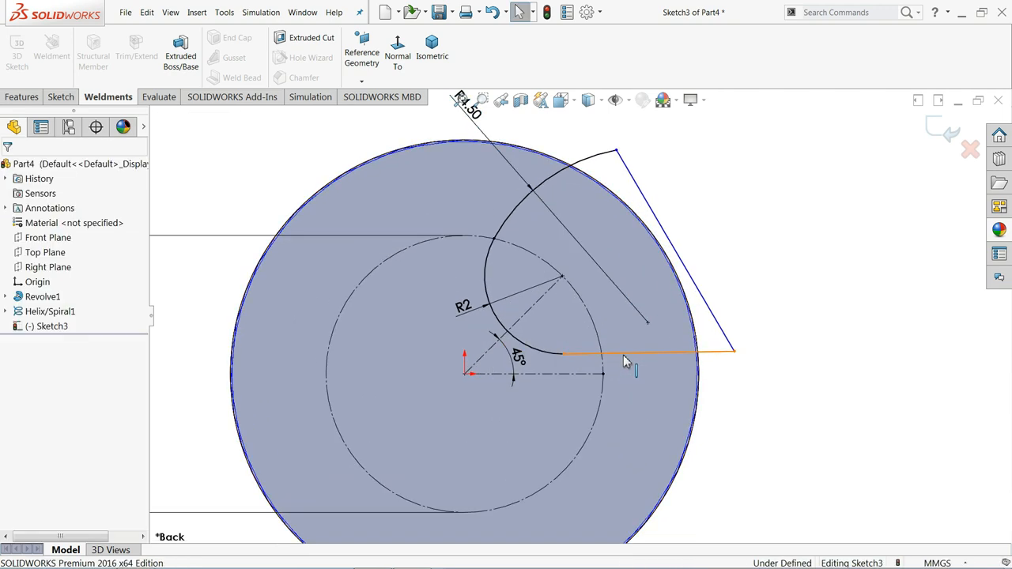
pyautogui.click(633, 354)
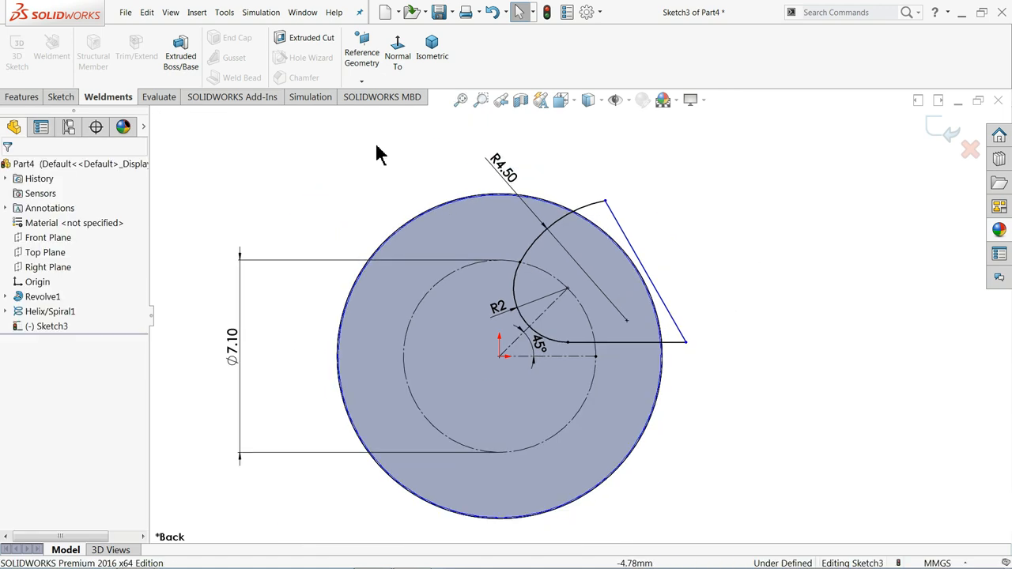
# Circular-pattern the flute profile to 2 instances over 360°, then fully define the sketch with Calculate
pyautogui.click(60, 96)
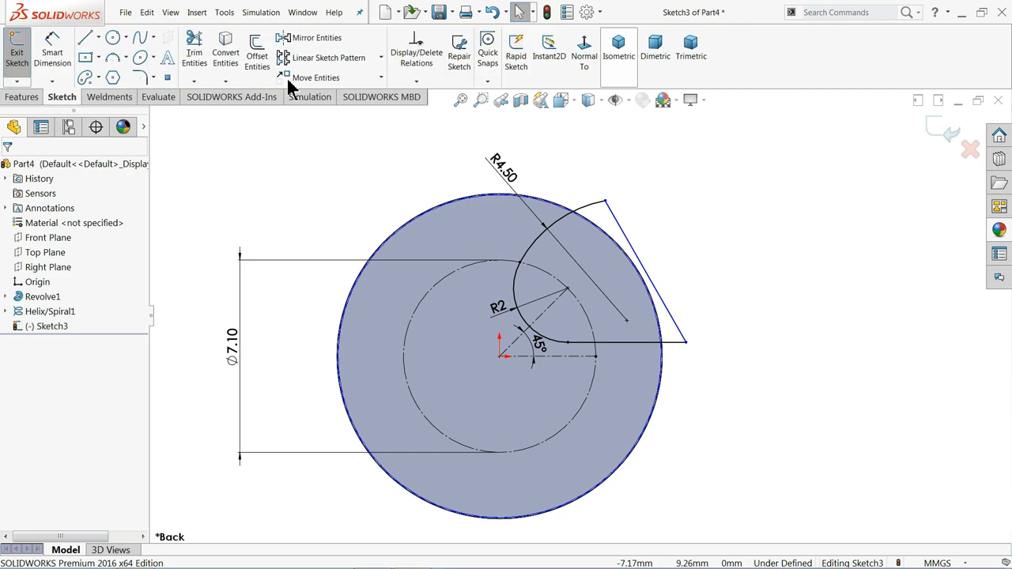
pyautogui.click(380, 57)
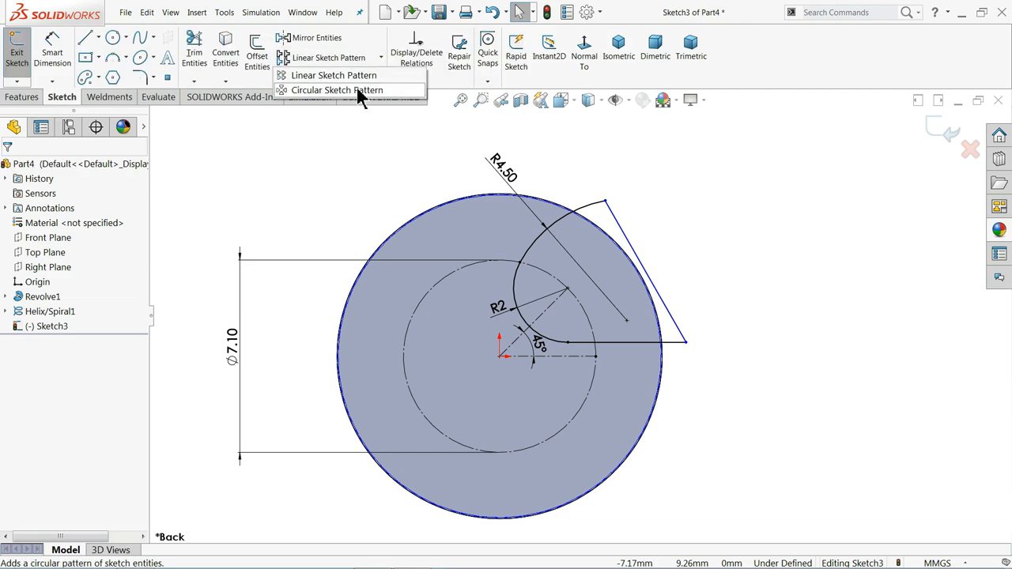
pyautogui.click(335, 88)
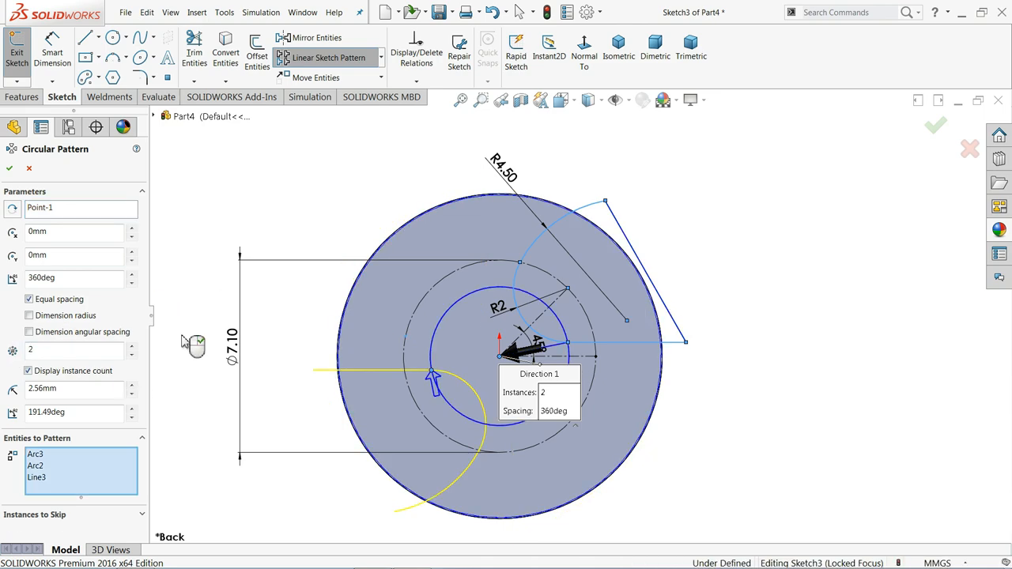
pyautogui.click(63, 478)
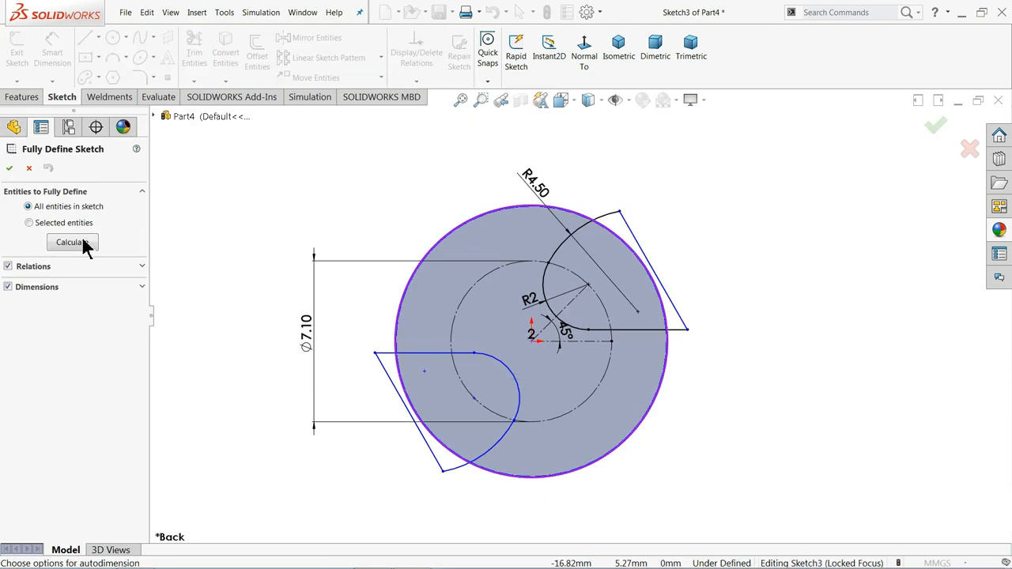
pyautogui.click(71, 242)
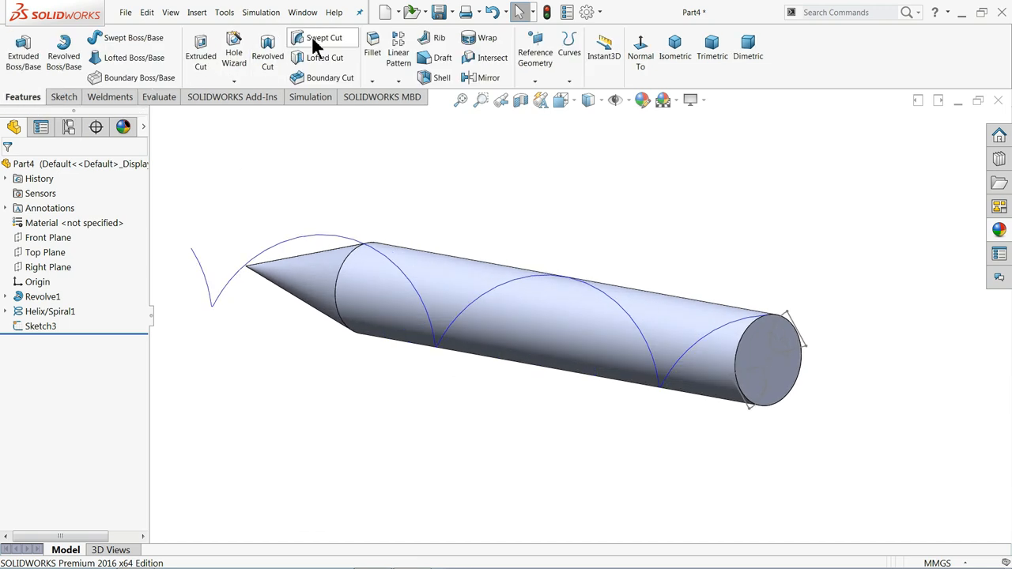
# Start a Swept Cut with Sketch3 as profile and Helix/Spiral1 as path
pyautogui.click(323, 38)
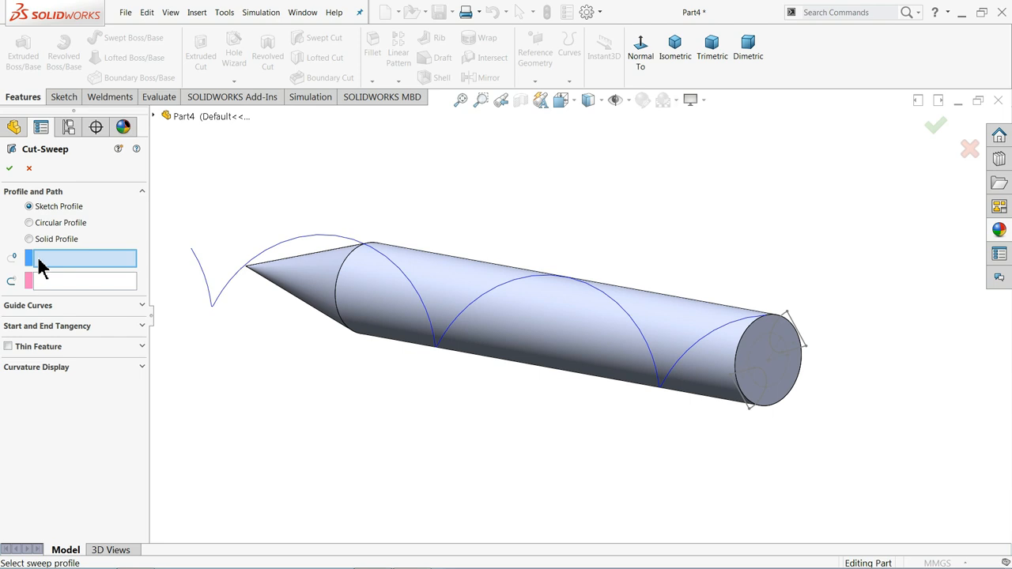
pyautogui.moveTo(790, 355)
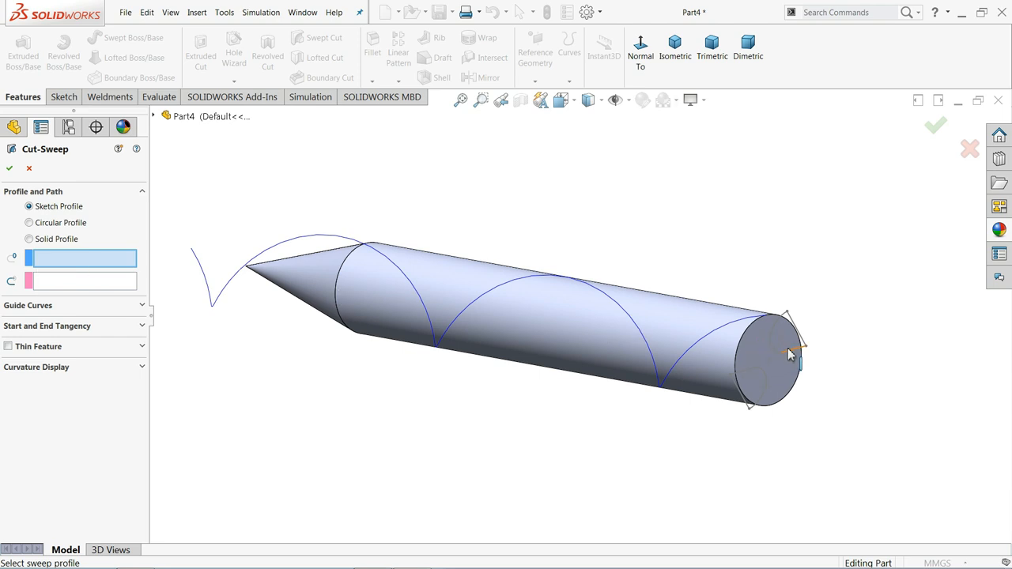
pyautogui.click(788, 351)
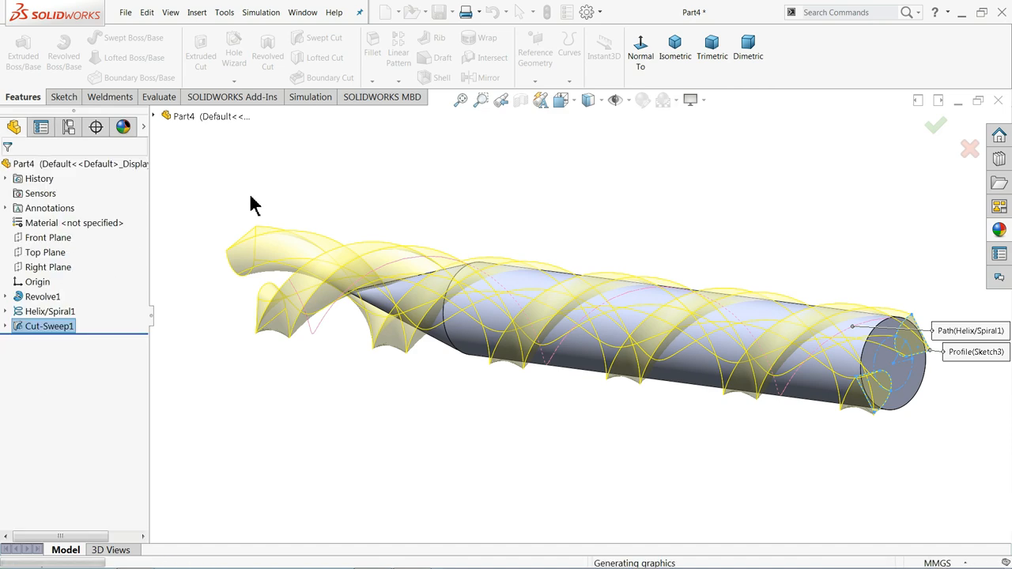
pyautogui.moveTo(323, 229)
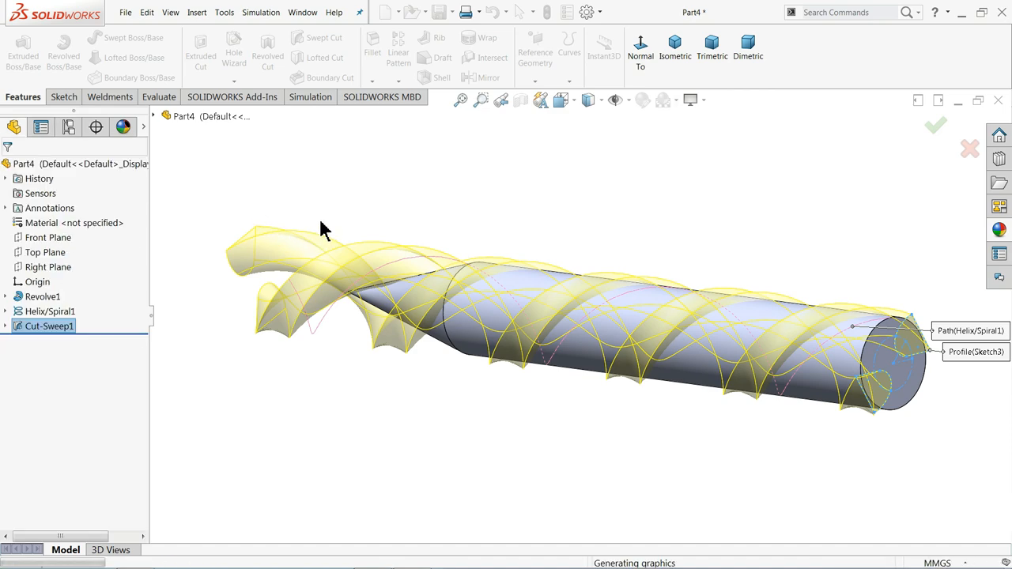
pyautogui.moveTo(372, 224)
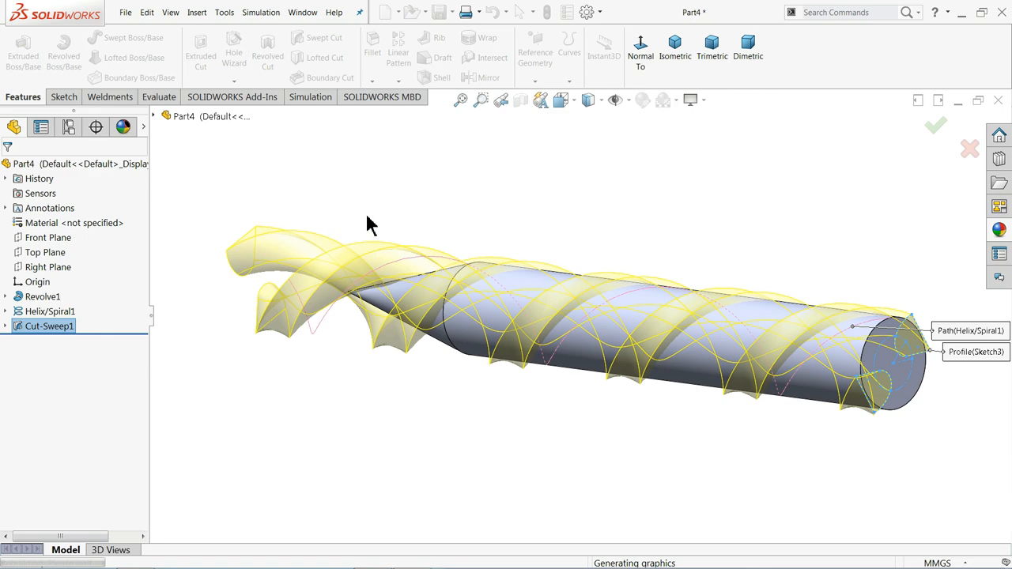
pyautogui.moveTo(357, 234)
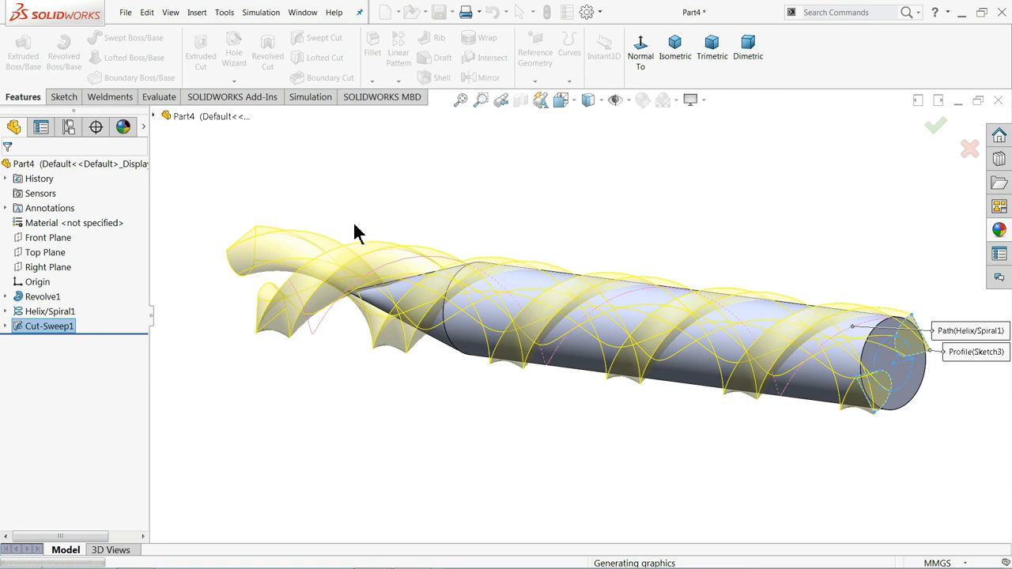
pyautogui.moveTo(386, 268)
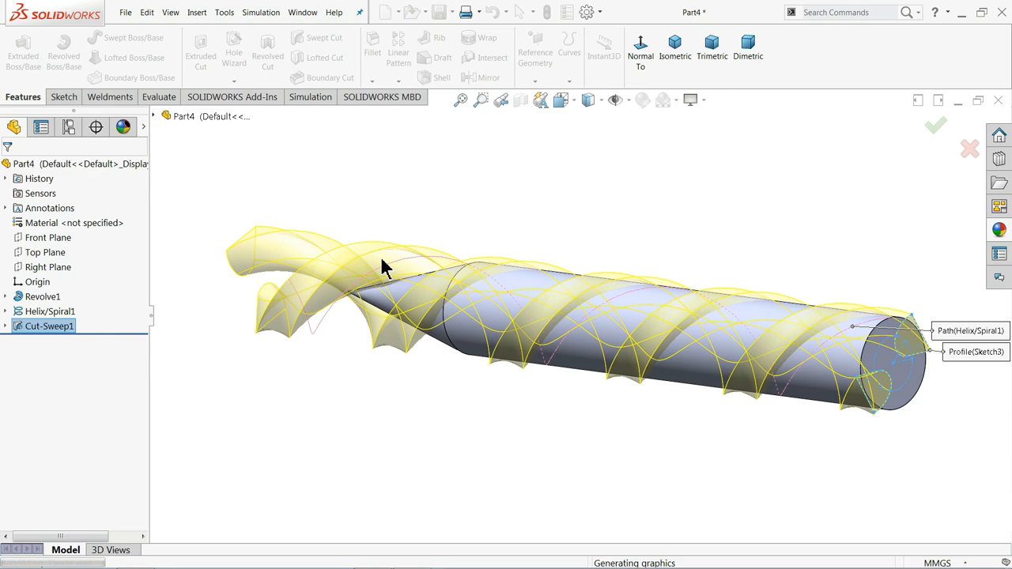
pyautogui.moveTo(424, 193)
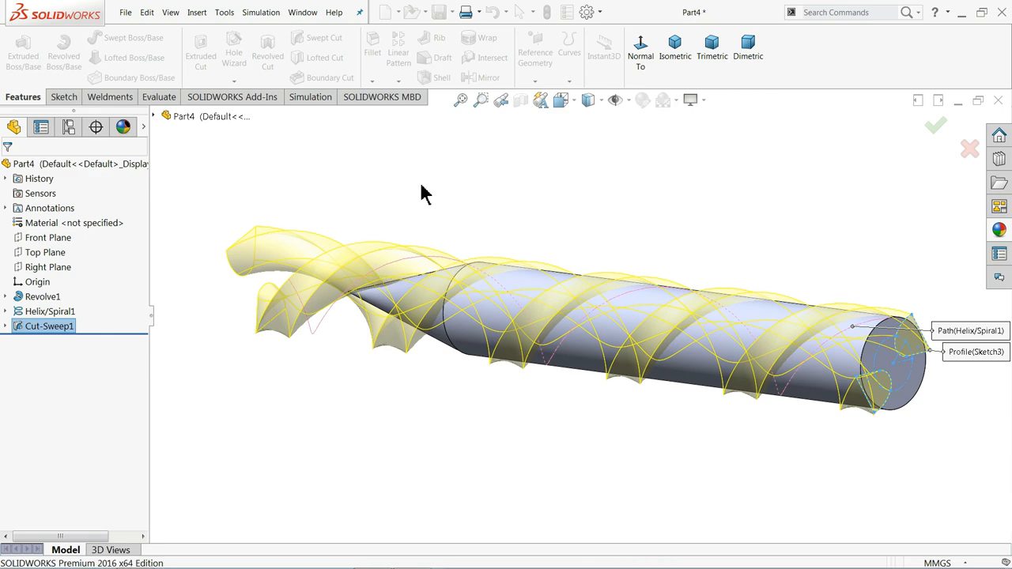
# Confirm the Cut-Sweep to form two helical flutes and select the flat end face
pyautogui.click(935, 125)
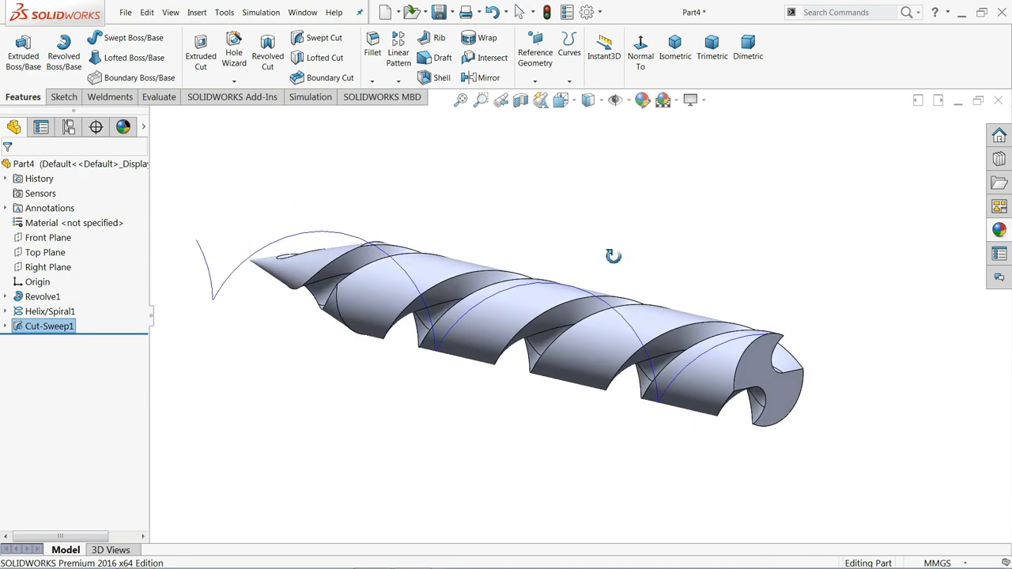
pyautogui.moveTo(614, 257); pyautogui.dragTo(711, 360)
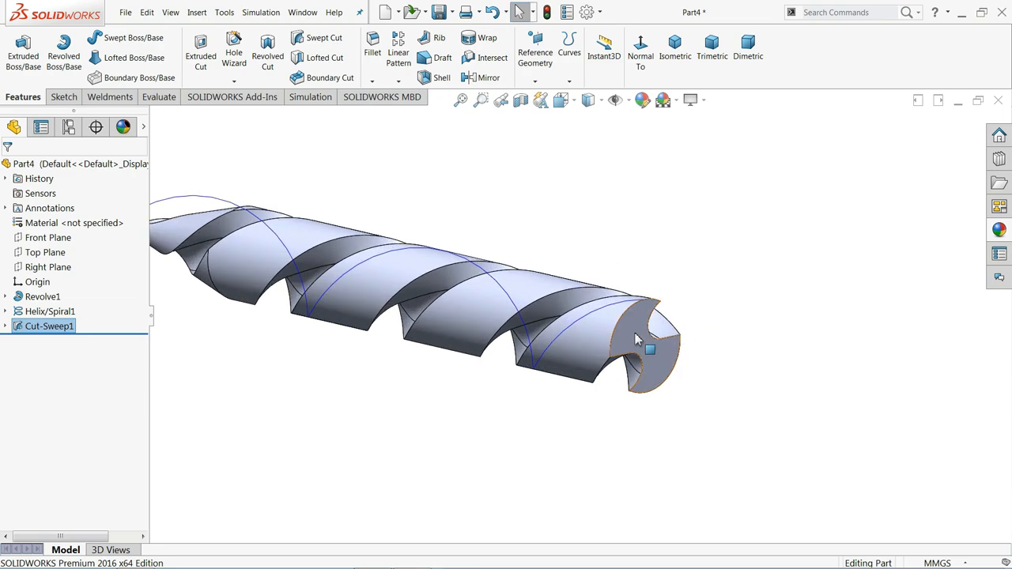
pyautogui.click(648, 348)
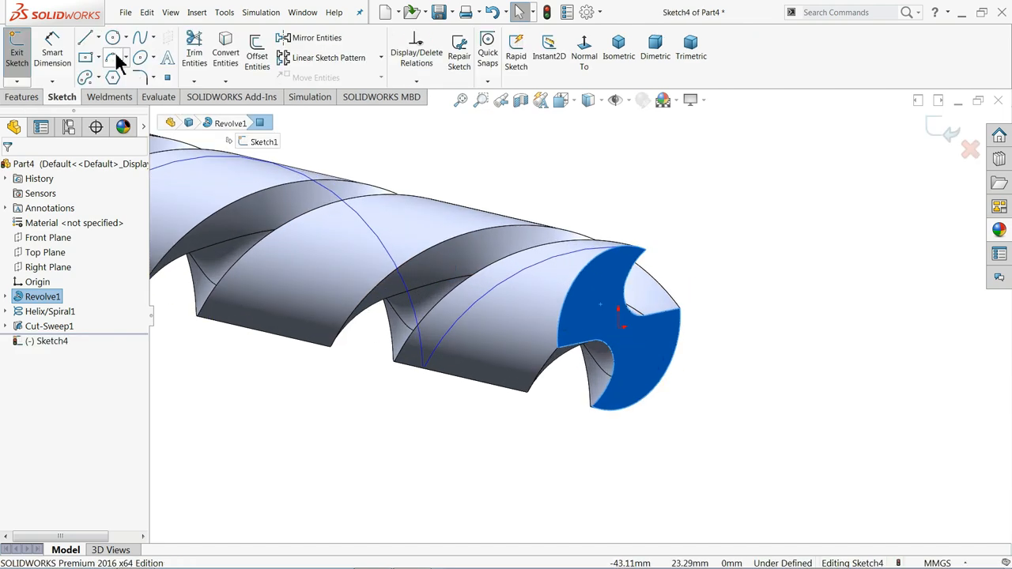
# Sketch a Ø12 circle on the end face and extrude it Blind into the shank
pyautogui.click(114, 38)
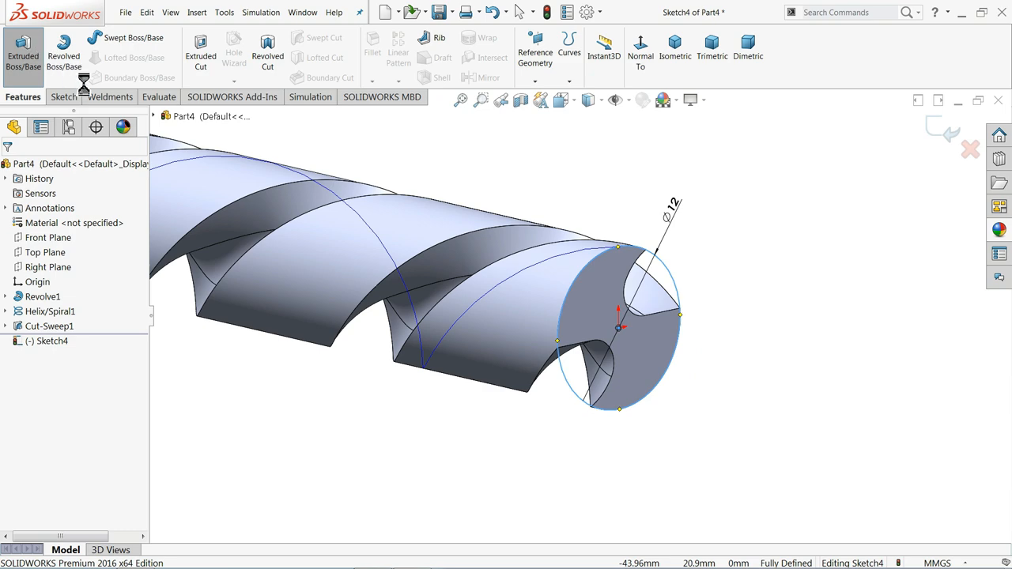
pyautogui.click(22, 50)
pyautogui.write('50')
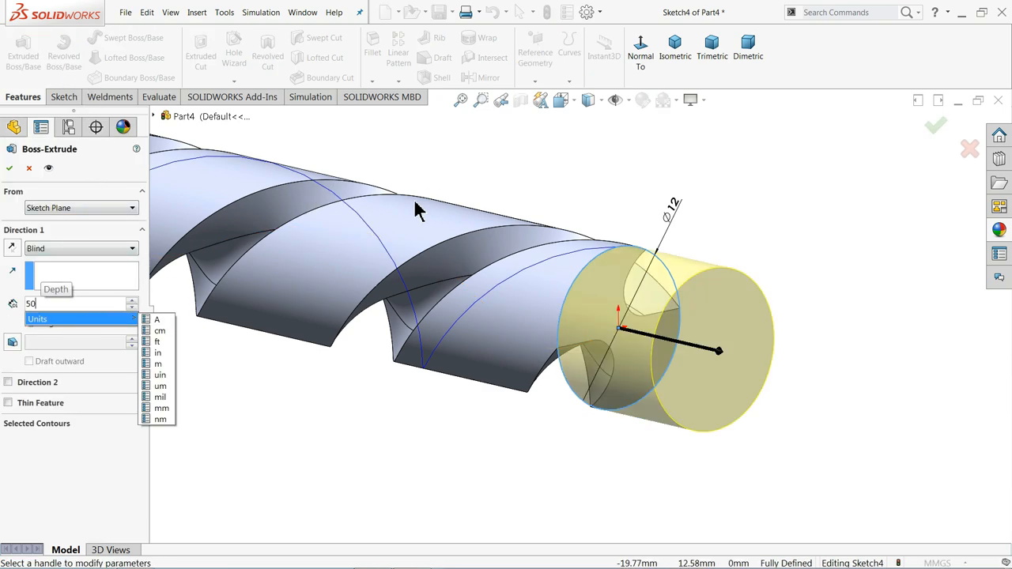
pyautogui.click(161, 408)
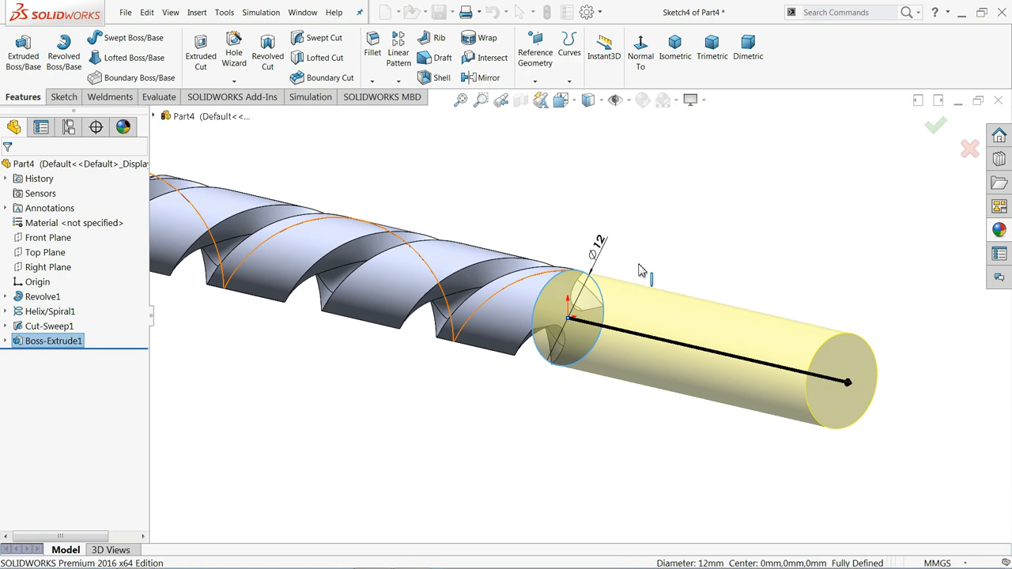
pyautogui.click(936, 127)
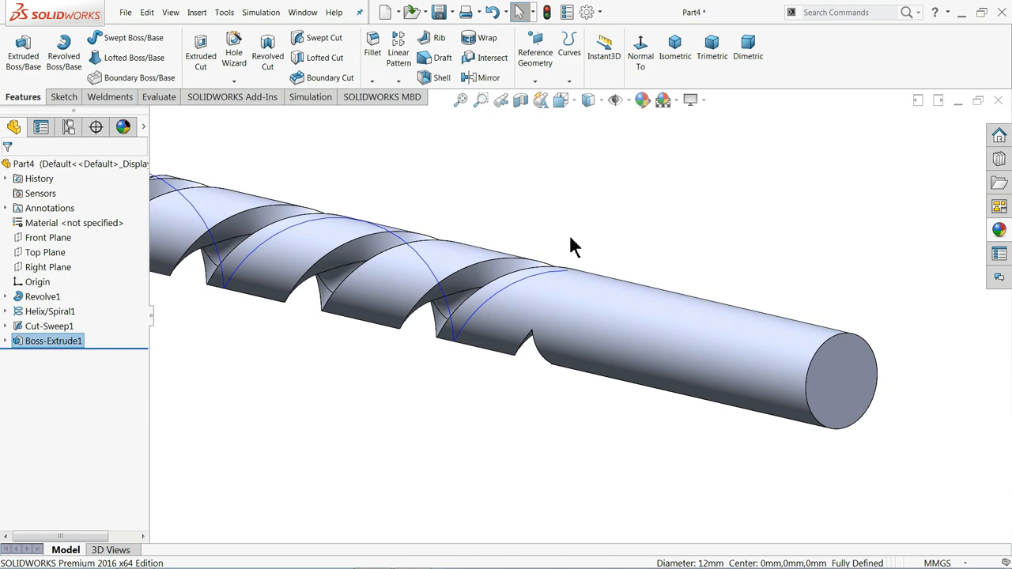
pyautogui.moveTo(579, 243)
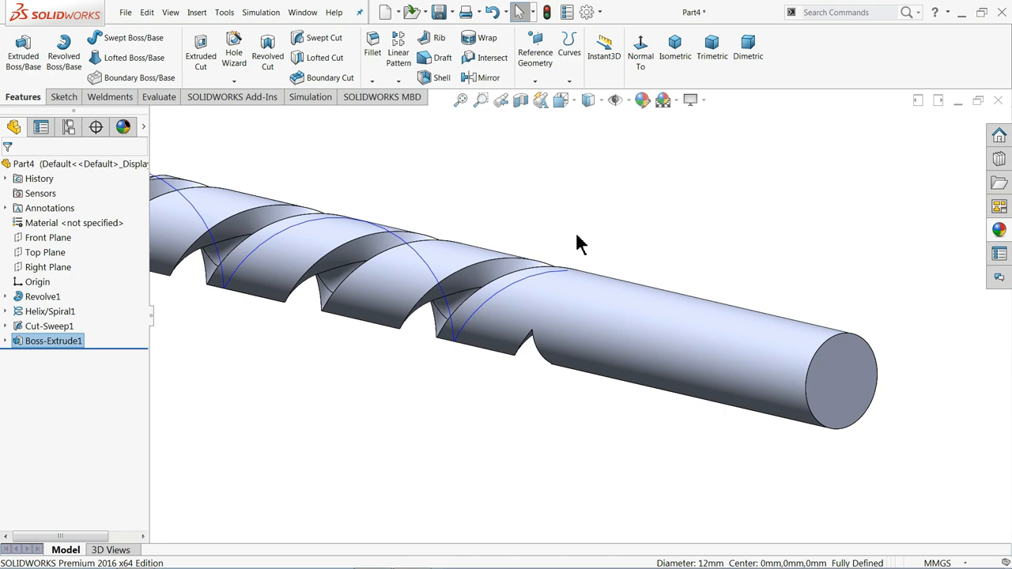
pyautogui.moveTo(588, 235)
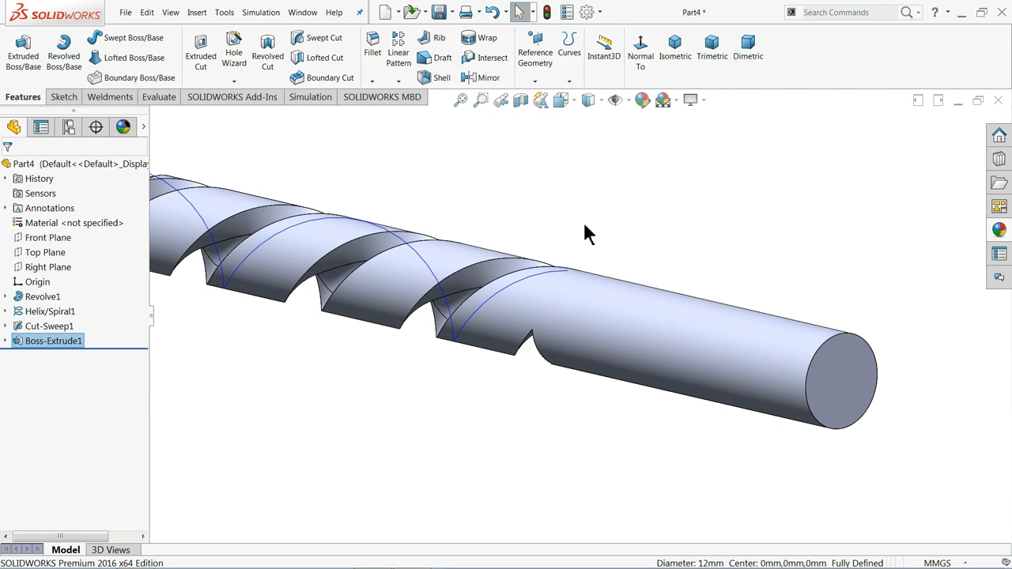
# Fillet the flute run-out edges at the shank with a 1 mm radius
pyautogui.moveTo(588, 234); pyautogui.dragTo(658, 187)
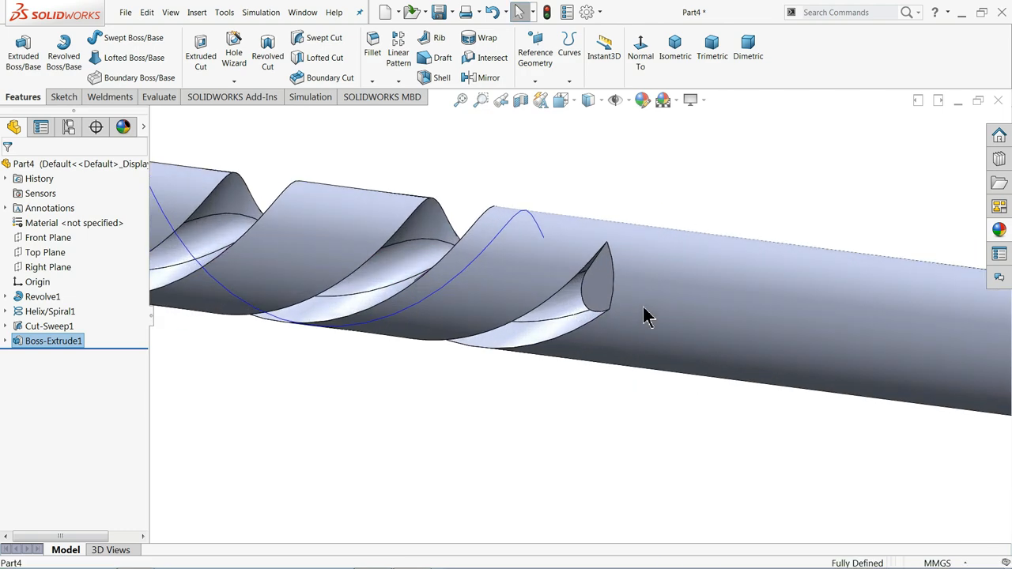
pyautogui.click(372, 44)
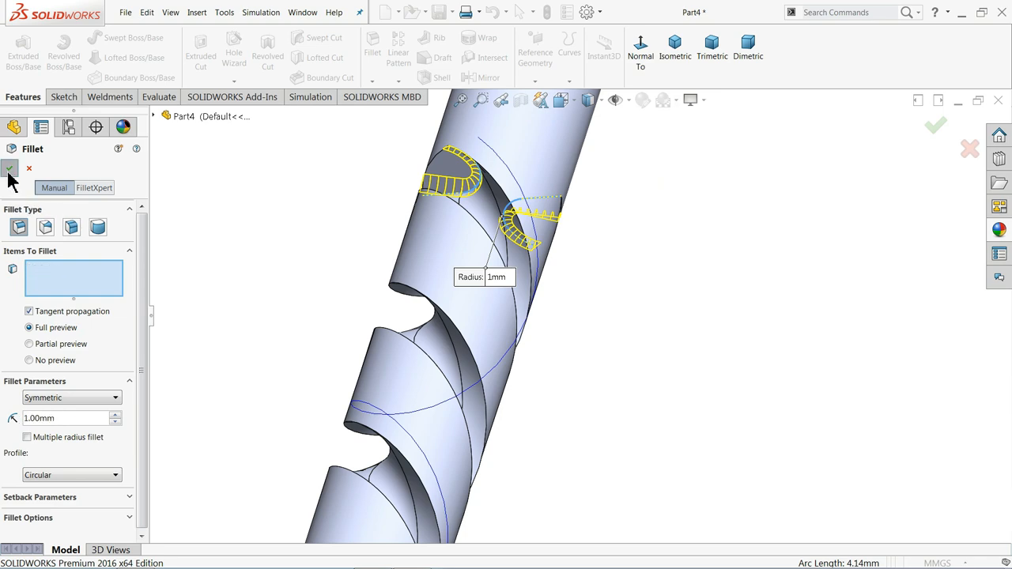
pyautogui.click(514, 222)
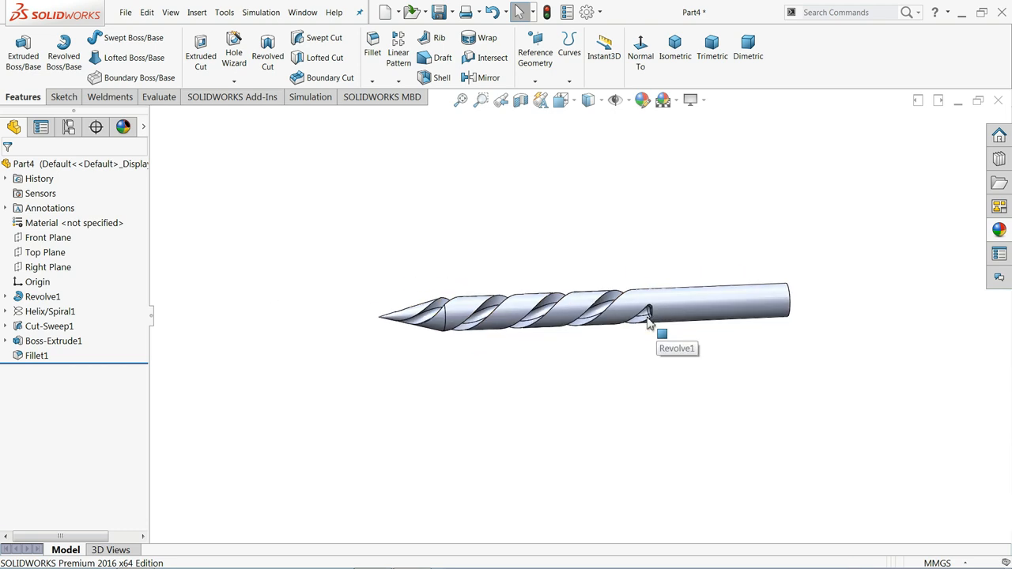
# Start a sketch on the Right Plane viewed Normal To and draw a horizontal line below the drill point
pyautogui.moveTo(649, 319); pyautogui.dragTo(319, 351)
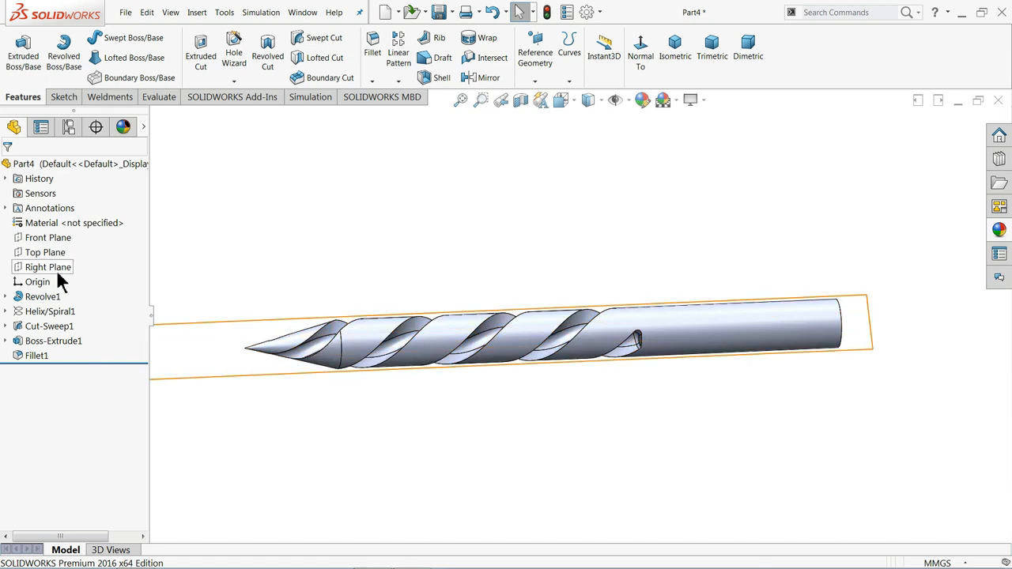
pyautogui.click(47, 266)
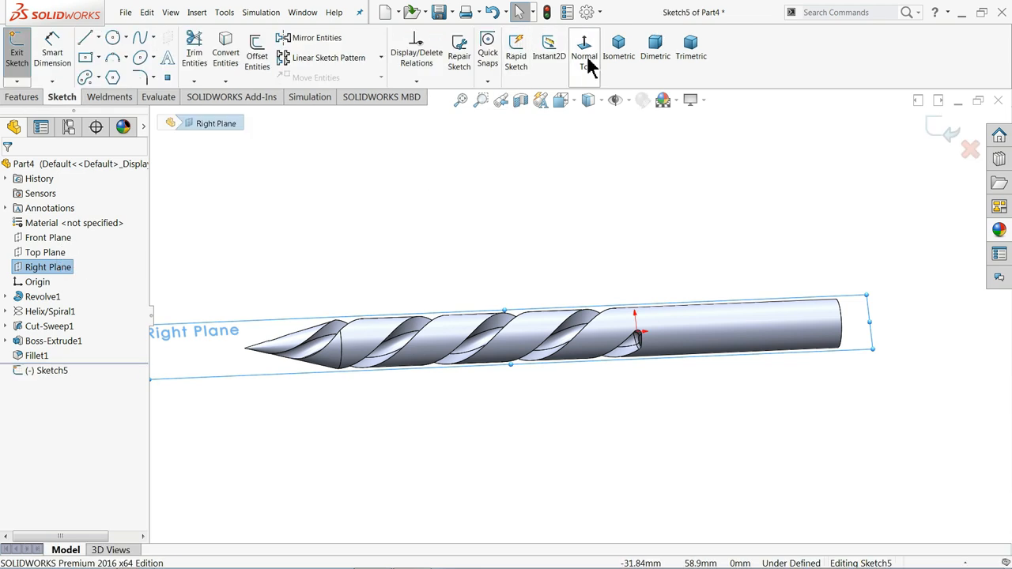
pyautogui.click(584, 47)
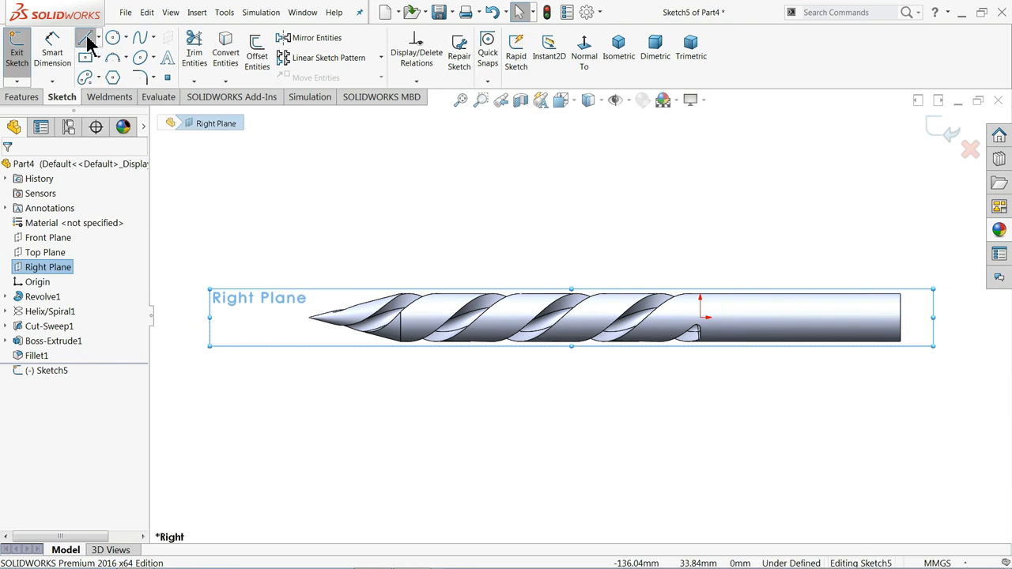
pyautogui.click(86, 38)
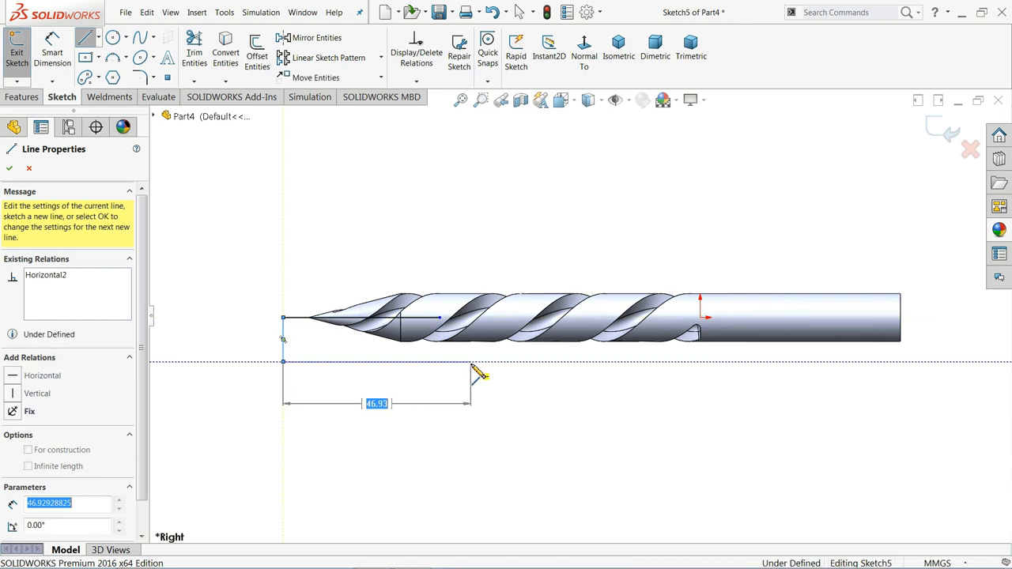
pyautogui.moveTo(483, 376); pyautogui.dragTo(455, 342)
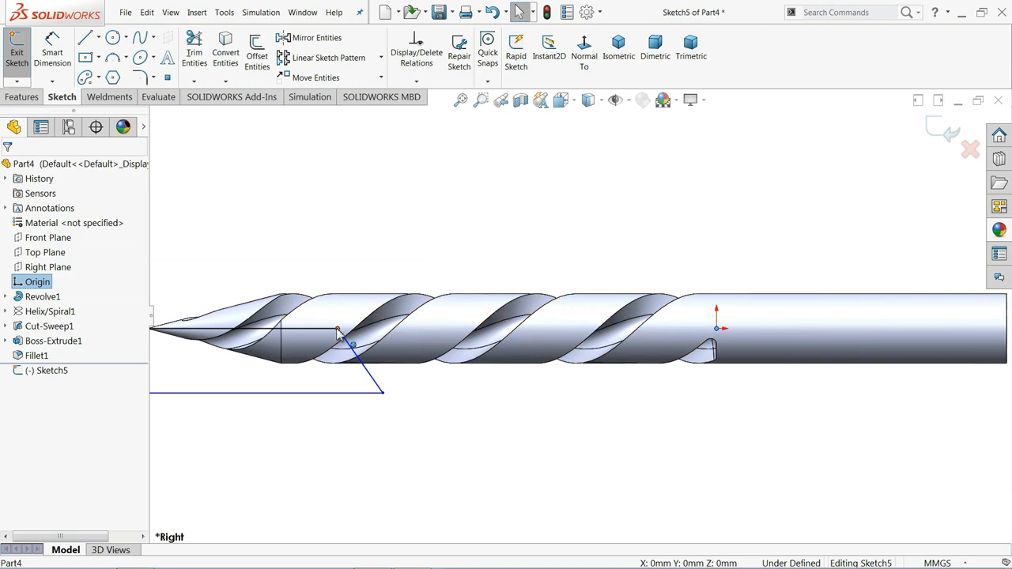
# Dimension the point-profile length and change its value from 65.25 to 71.50 mm
pyautogui.click(338, 330)
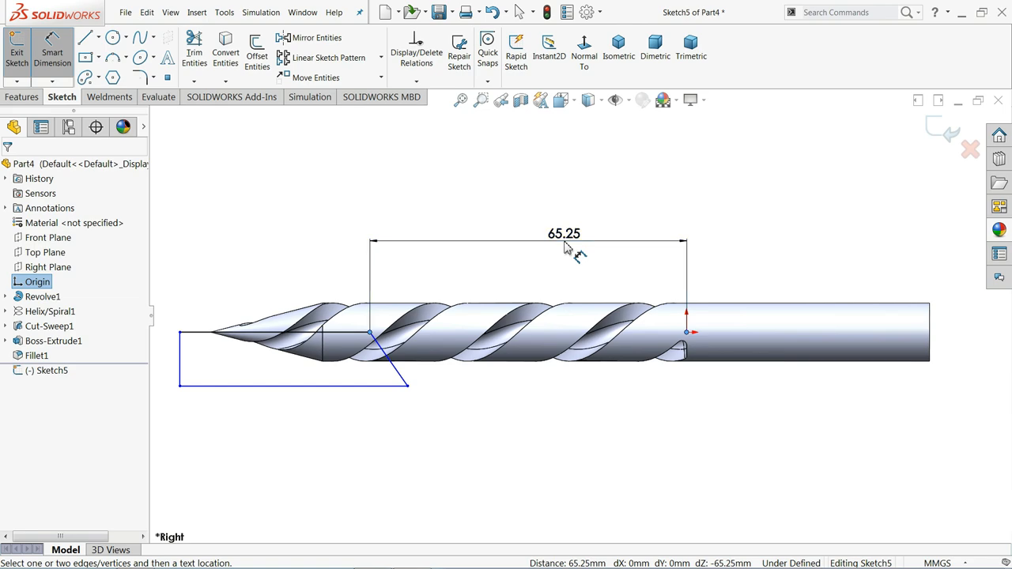
pyautogui.click(563, 245)
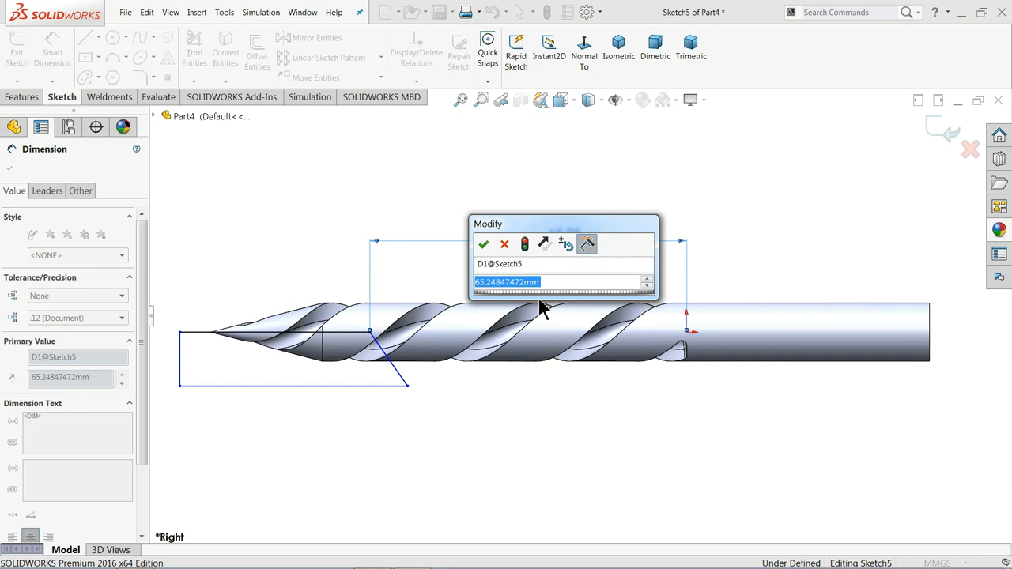
pyautogui.write('71')
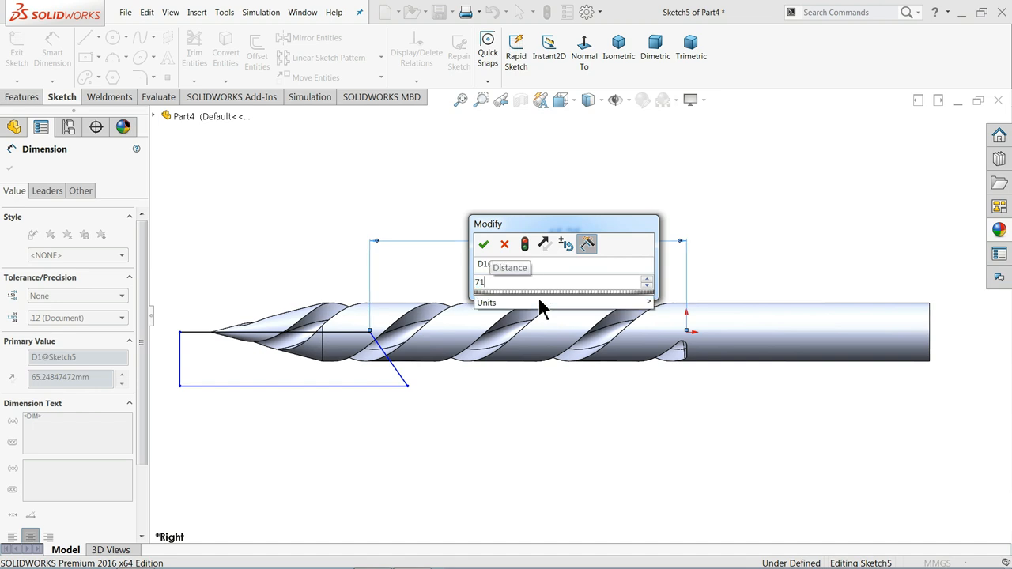
pyautogui.click(484, 244)
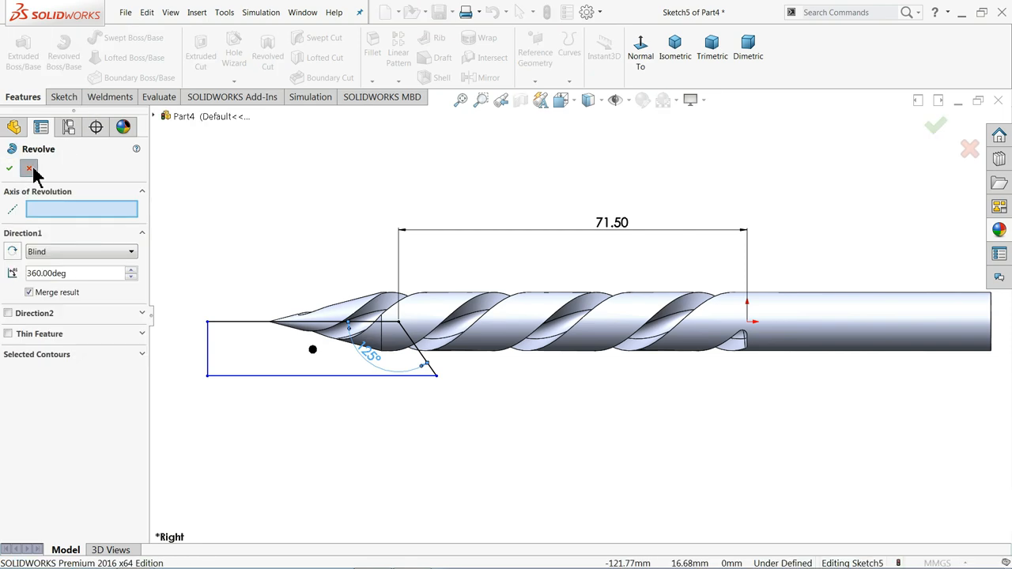
# Cancel the boss revolve and revolve-cut the triangular profile 360° to form the conical point
pyautogui.click(28, 168)
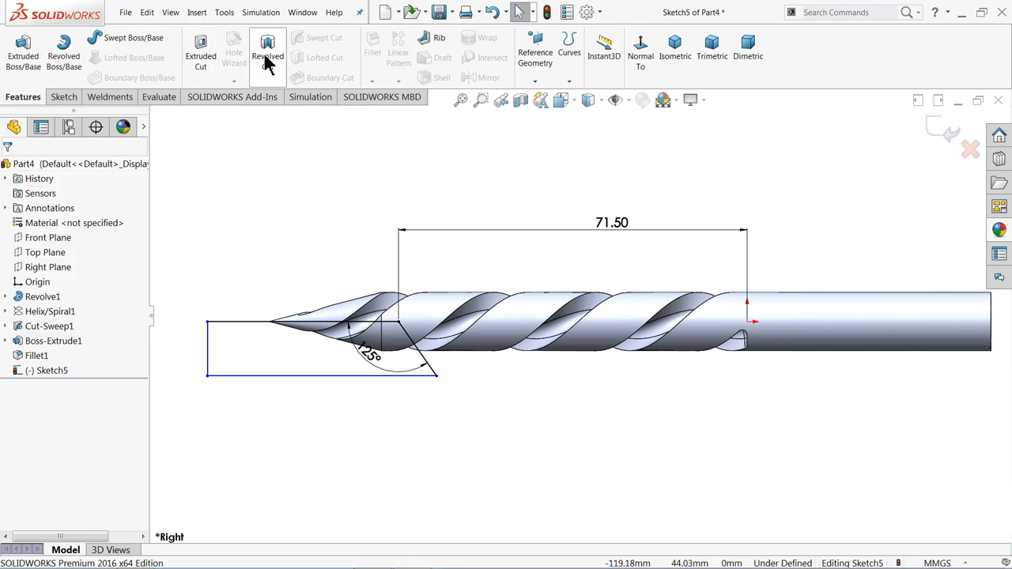
pyautogui.click(267, 51)
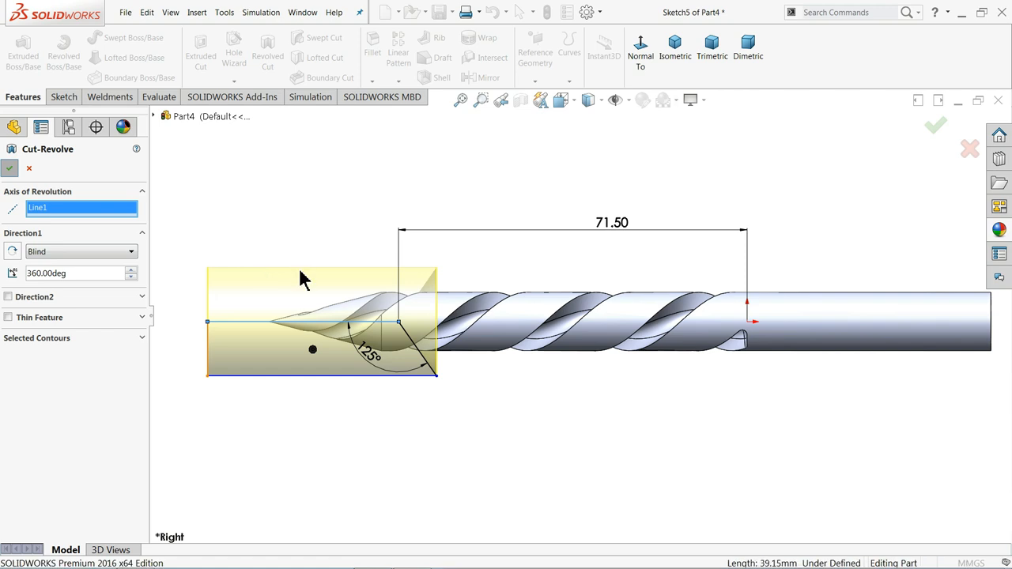
pyautogui.click(936, 125)
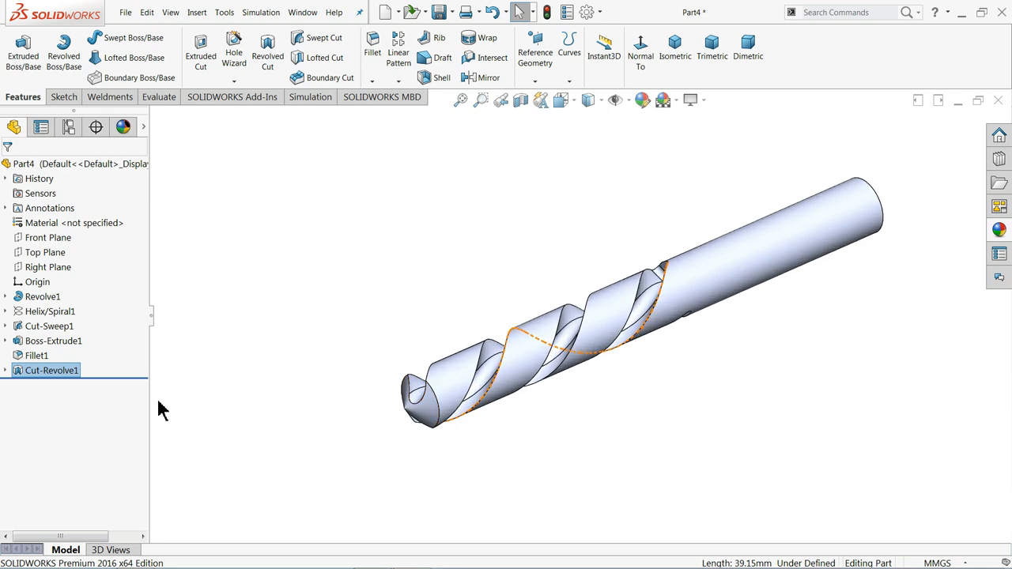
# Edit Sketch5, change the point angle to 135° and rebuild the drill point
pyautogui.click(7, 370)
pyautogui.write('135')
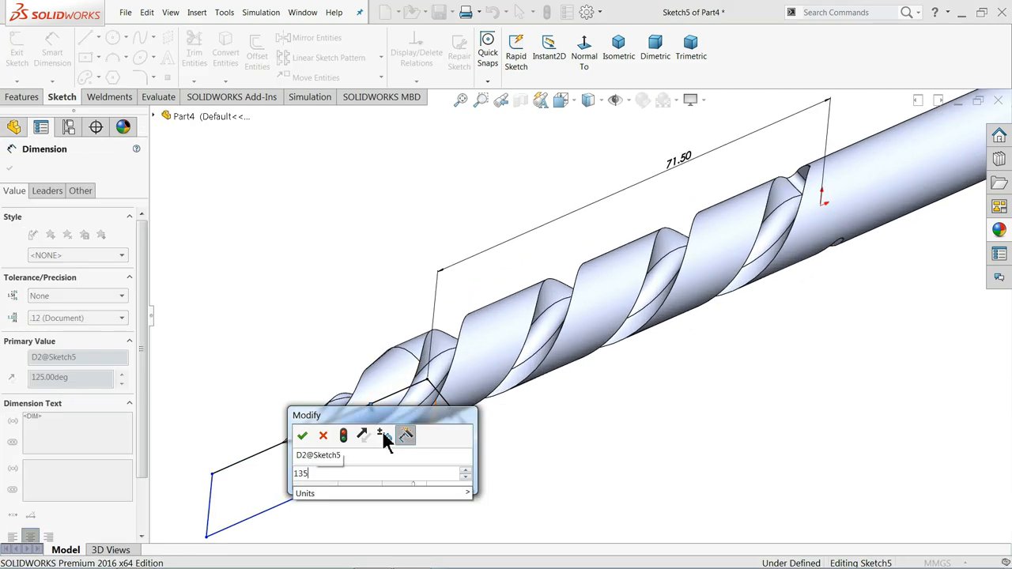
pyautogui.click(302, 436)
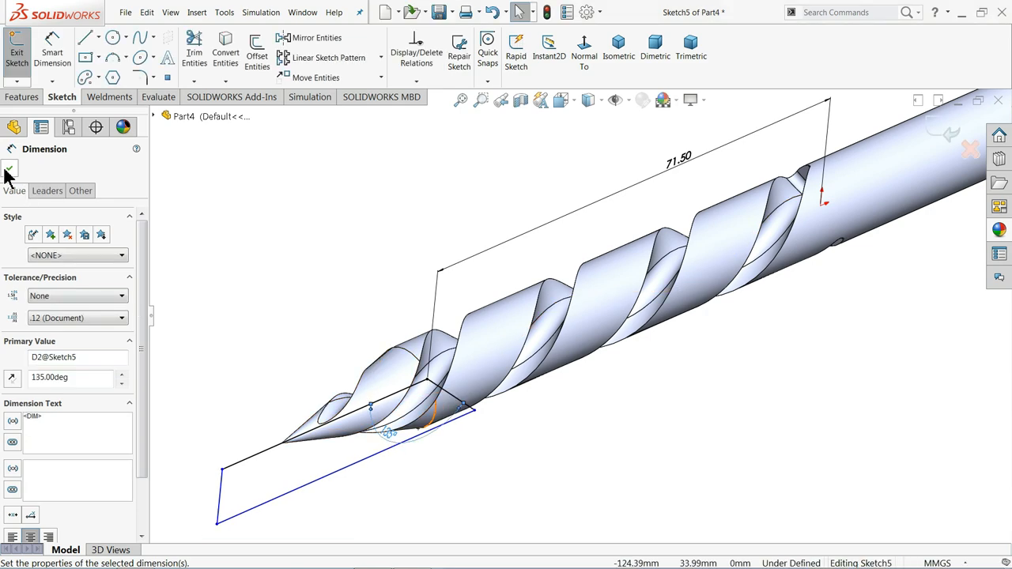
pyautogui.click(10, 170)
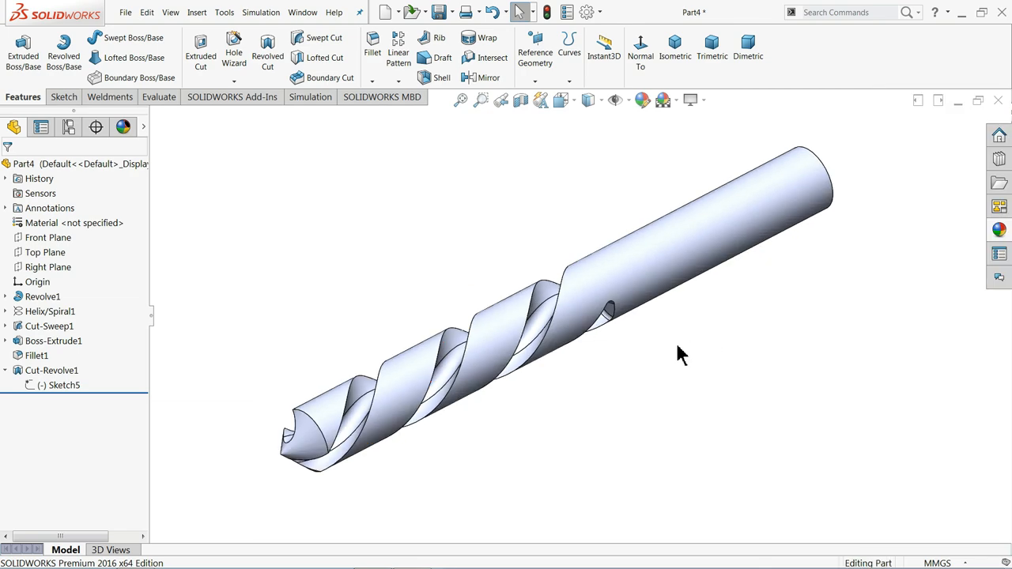
# Create Plane1 offset 10 mm from the Top Plane using Reference Geometry
pyautogui.moveTo(683, 354); pyautogui.dragTo(557, 373)
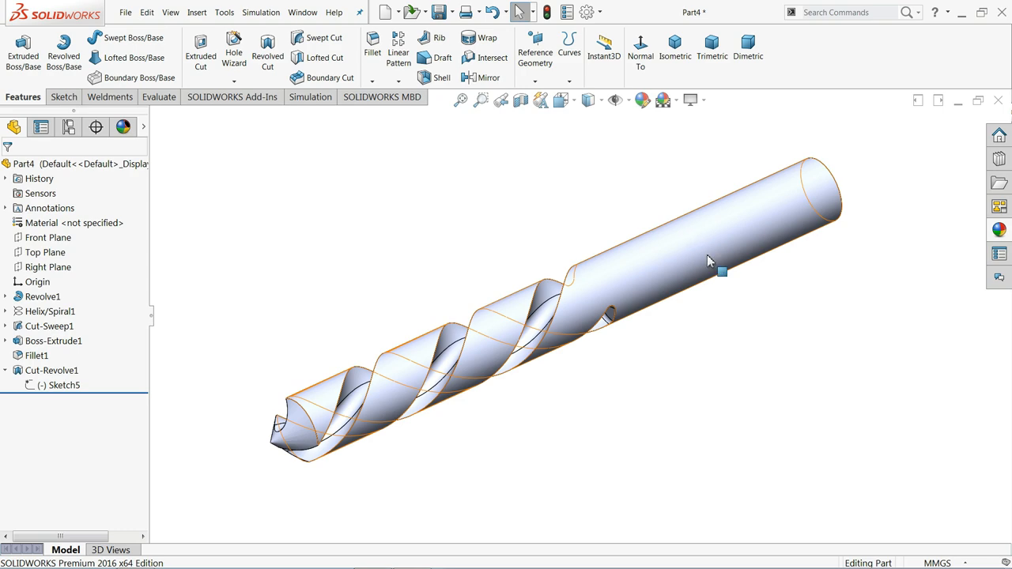
pyautogui.moveTo(627, 265)
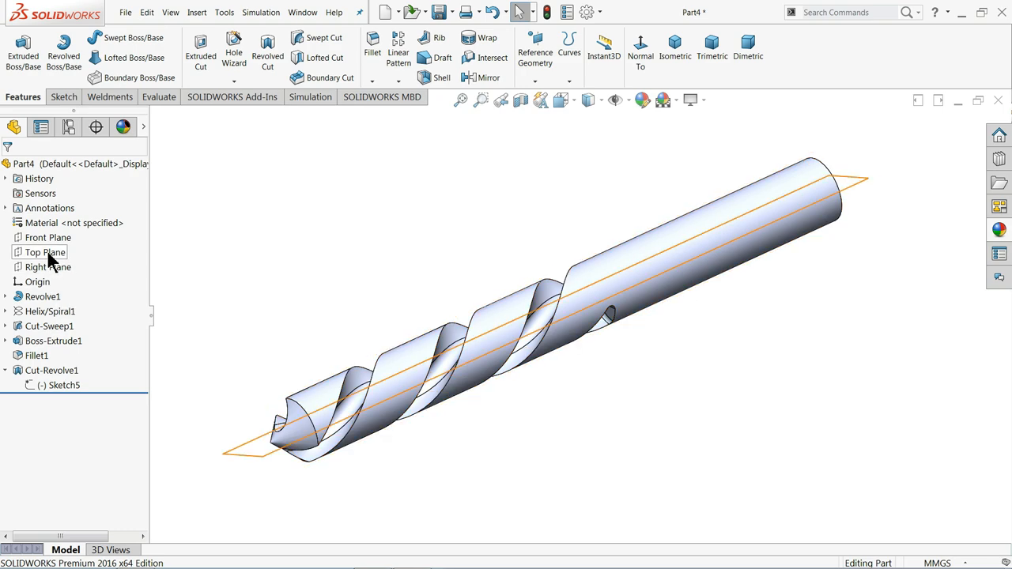
pyautogui.click(44, 253)
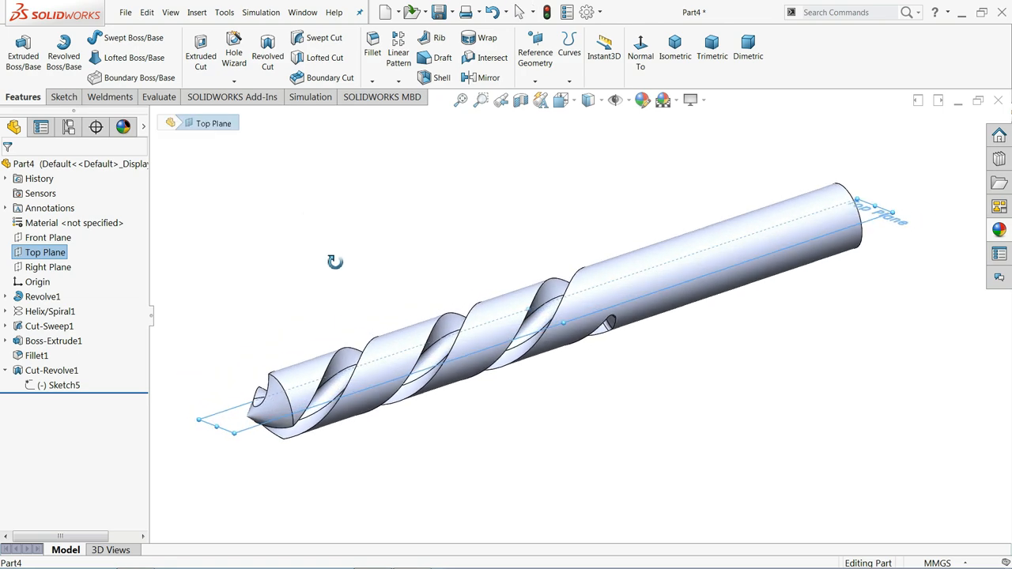
pyautogui.click(534, 47)
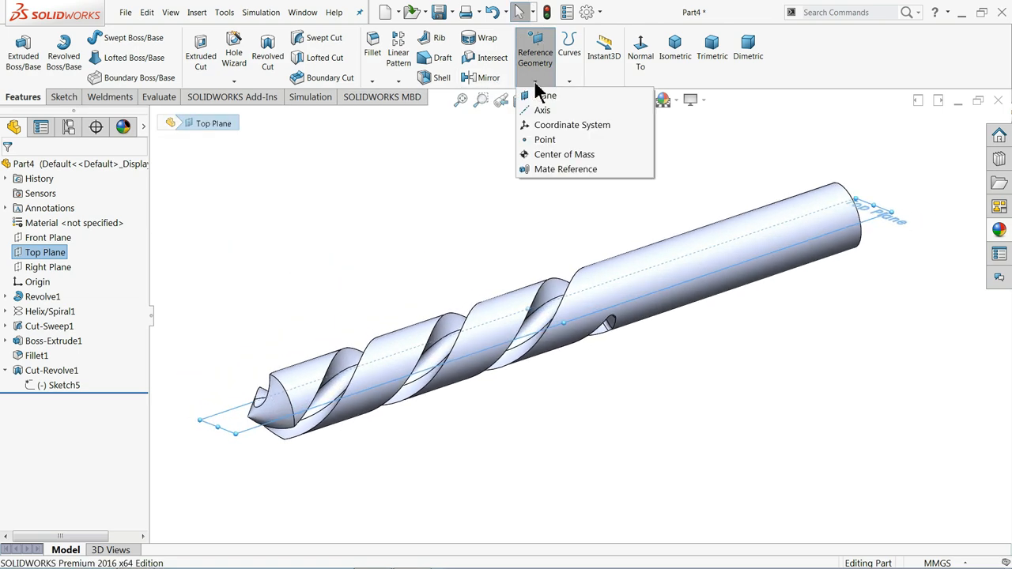
pyautogui.moveTo(544, 95)
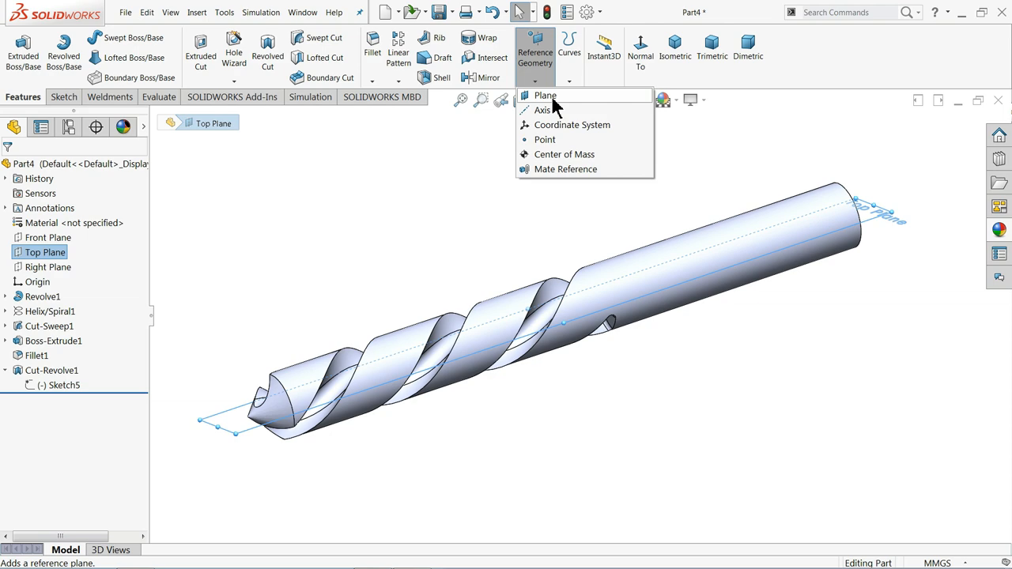
pyautogui.click(544, 94)
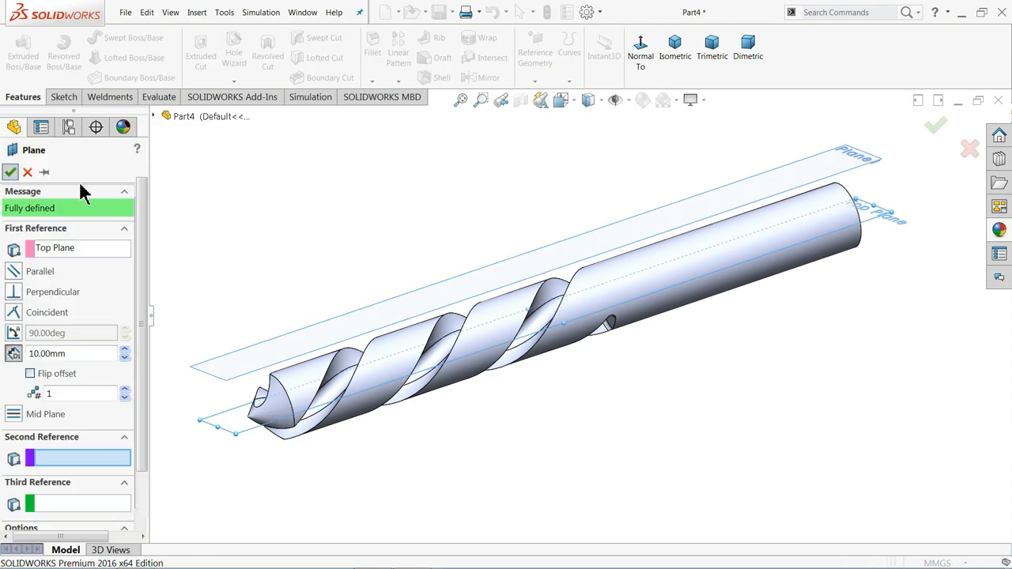
pyautogui.click(10, 170)
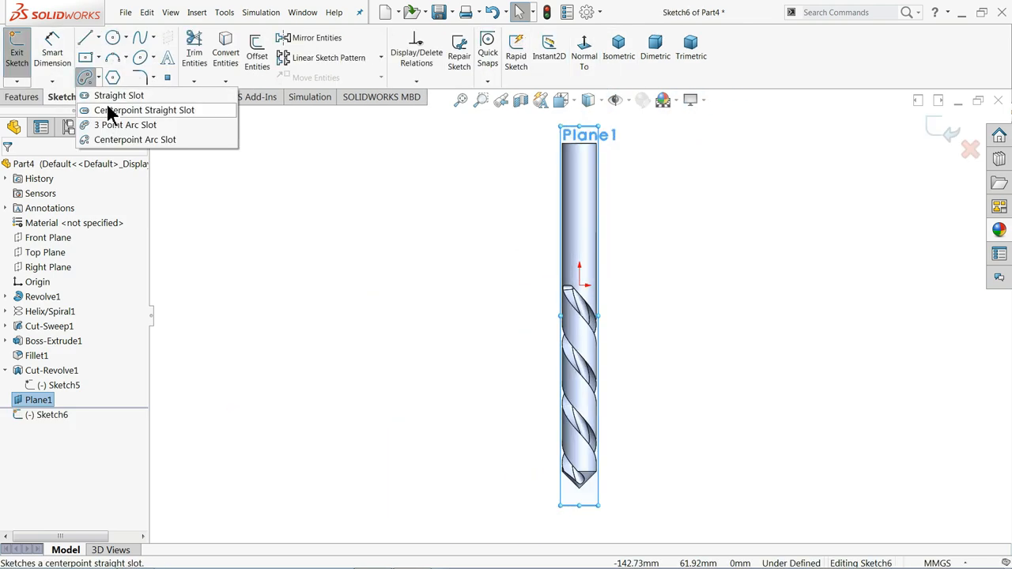
# Draw a centerpoint straight slot and dimension its 30 mm length and end radius, 8 mm from the shank end
pyautogui.click(119, 95)
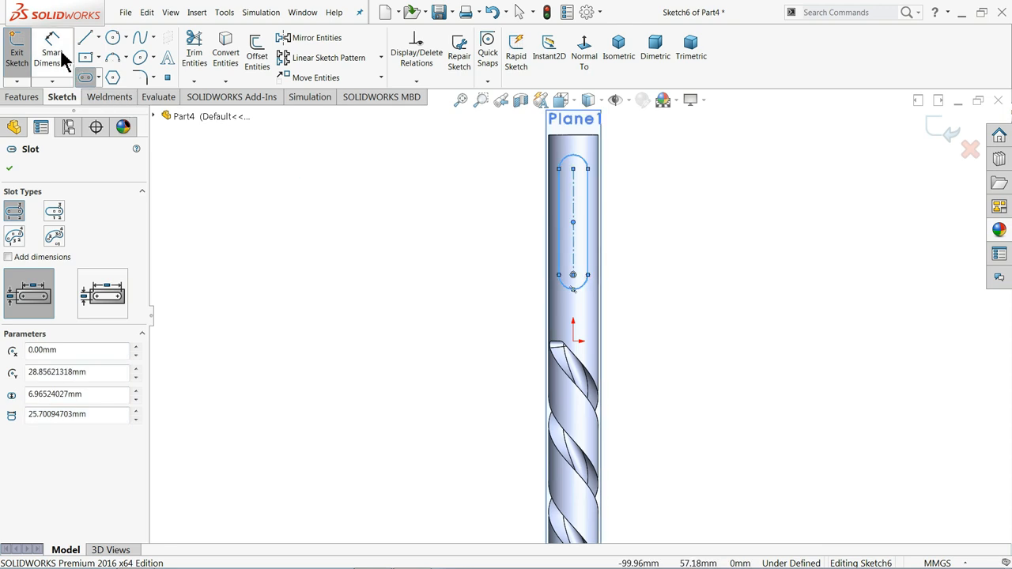
pyautogui.click(9, 167)
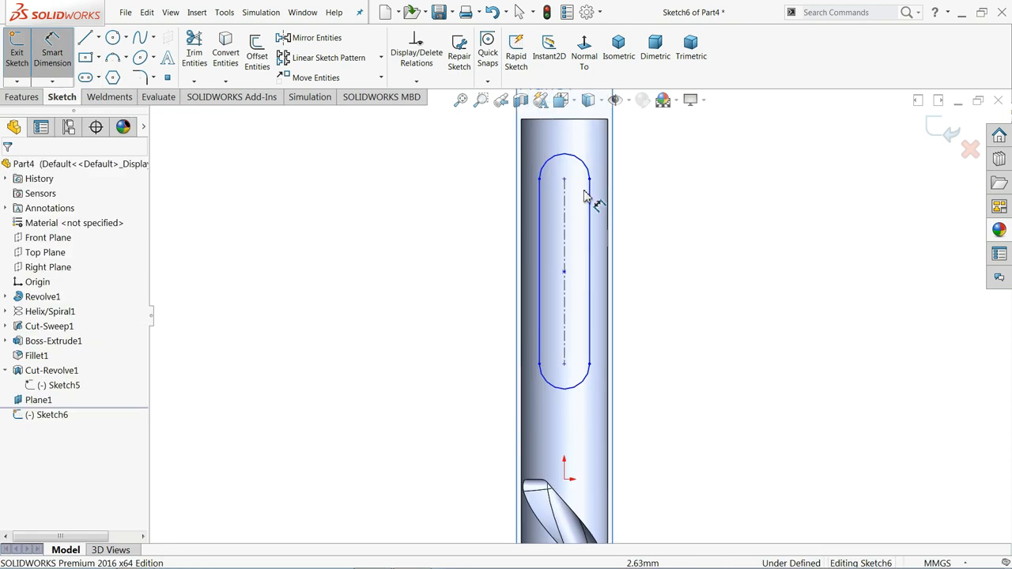
pyautogui.click(563, 261)
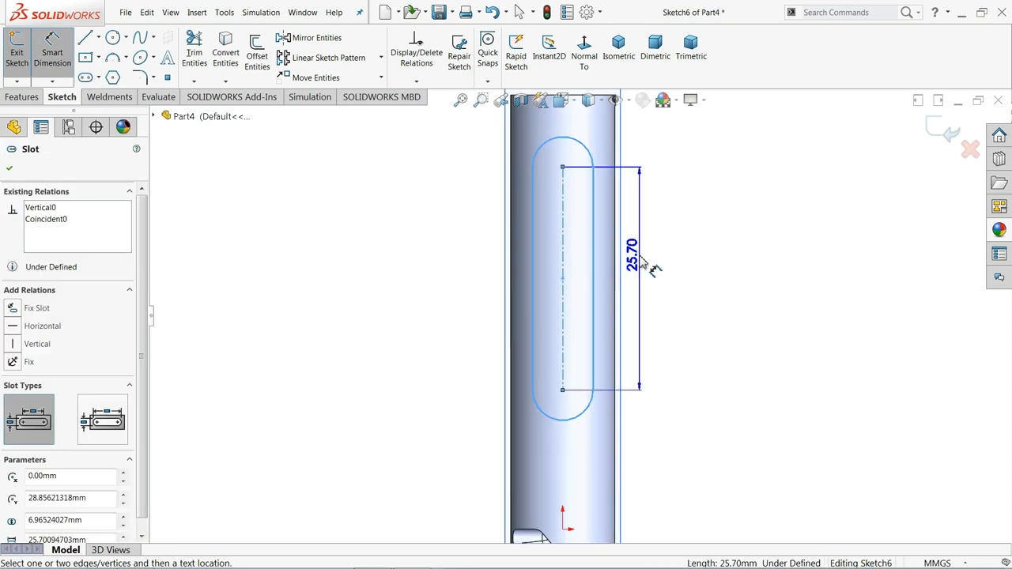
pyautogui.doubleClick(629, 245)
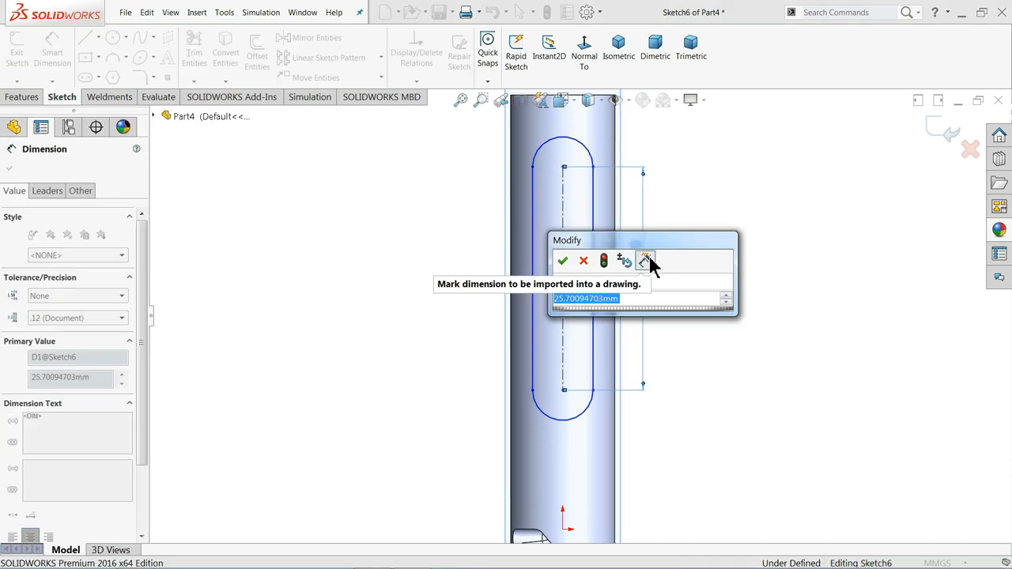
pyautogui.click(563, 260)
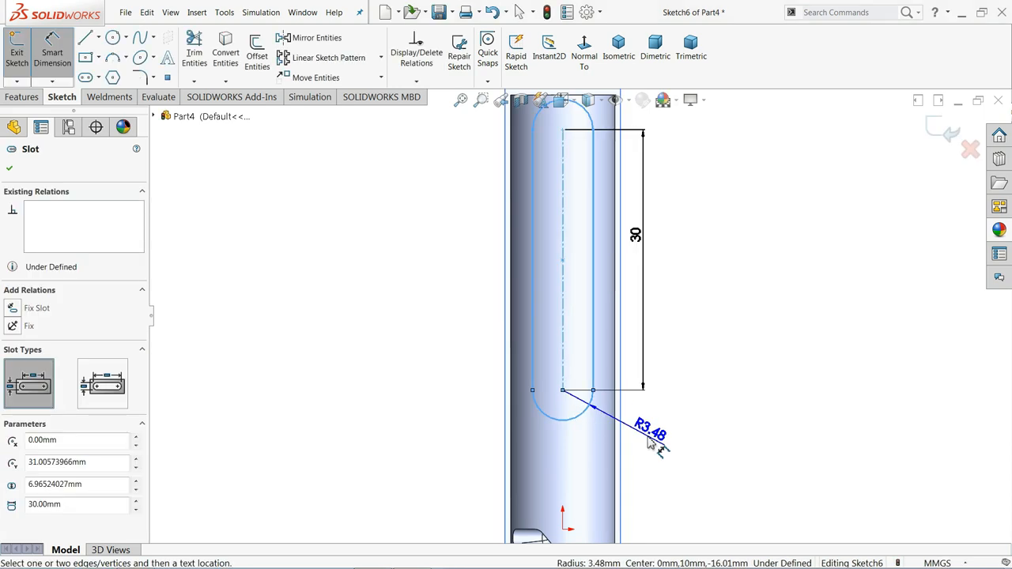
pyautogui.click(649, 435)
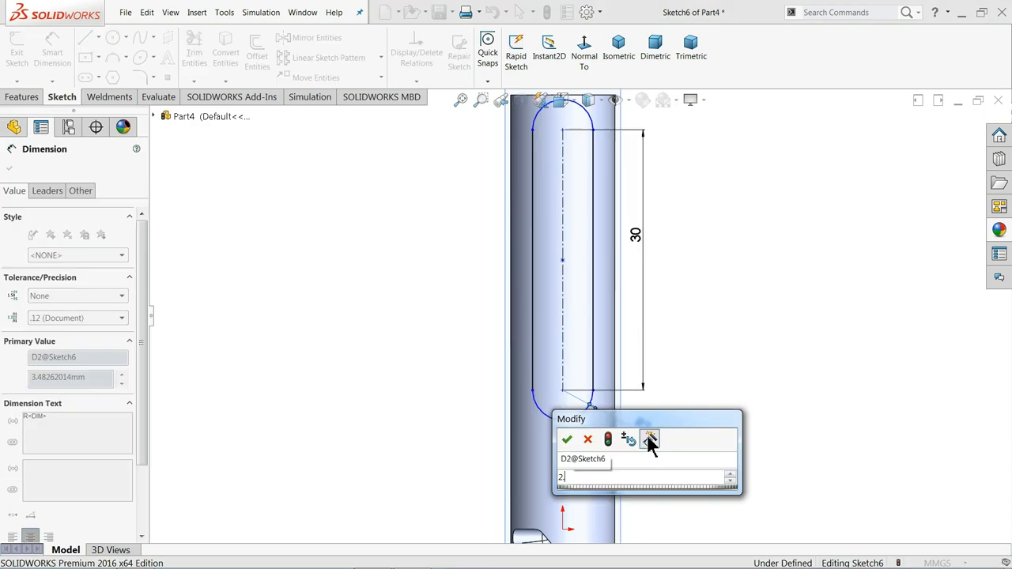
pyautogui.click(567, 439)
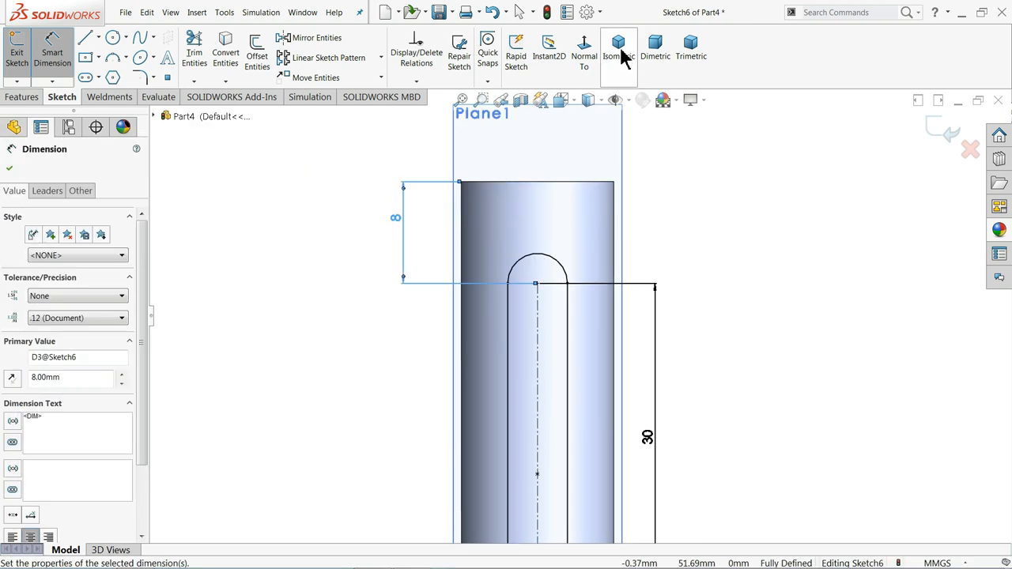
pyautogui.click(619, 44)
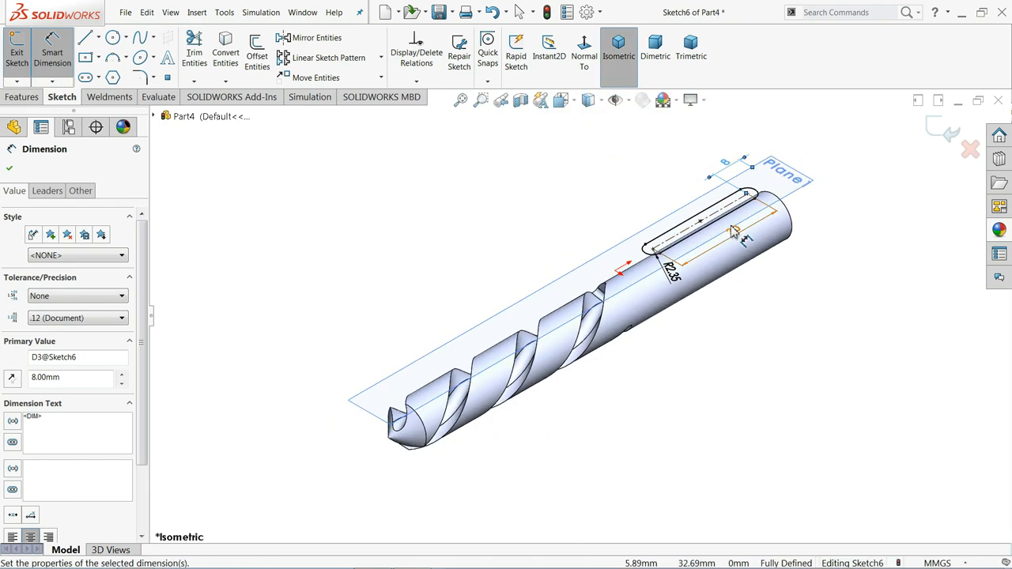
pyautogui.click(22, 96)
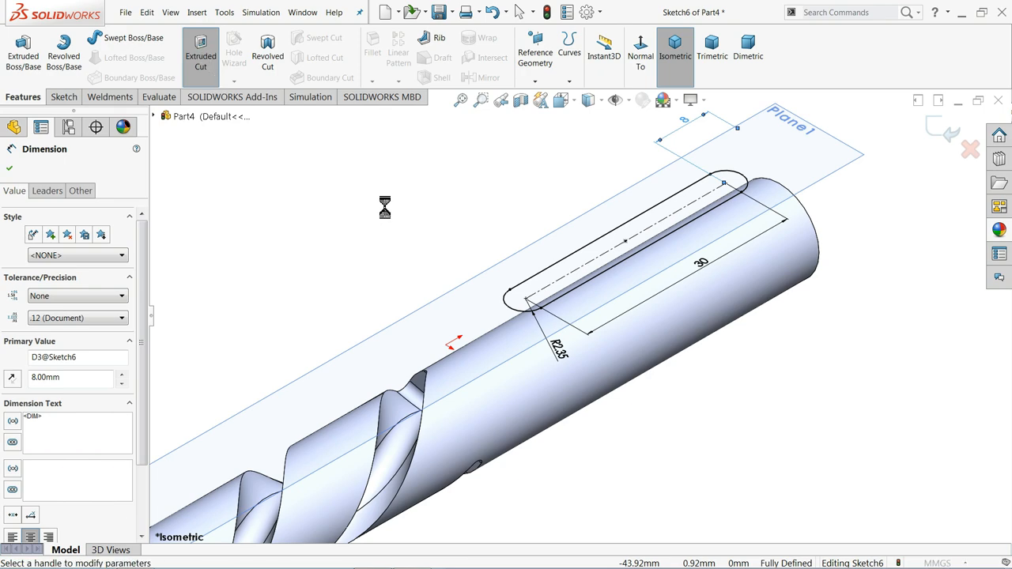
# Extrude-cut the slot sketch Blind to 7.00 mm depth as Cut-Extrude1
pyautogui.click(199, 49)
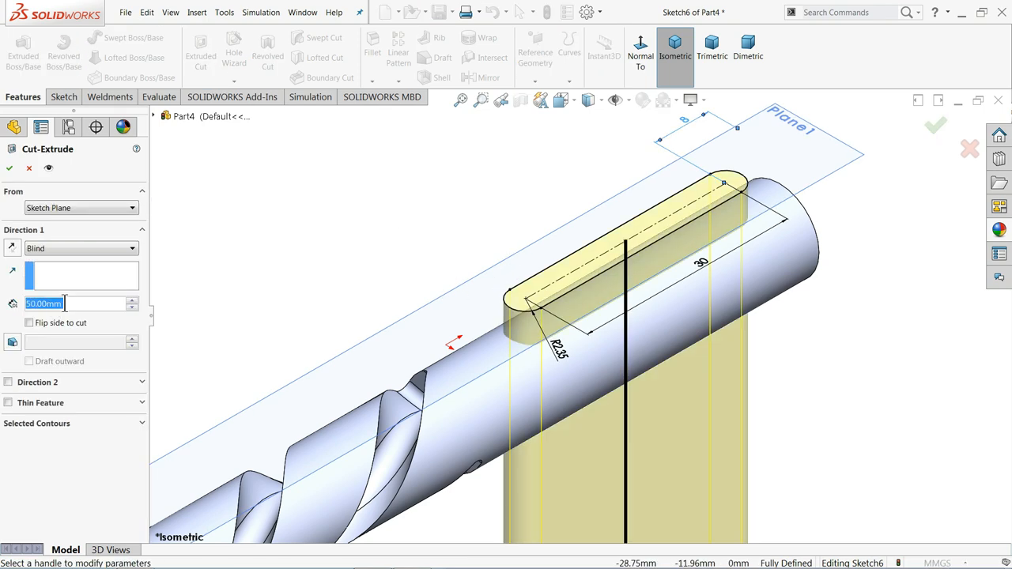
pyautogui.write('7.00mm')
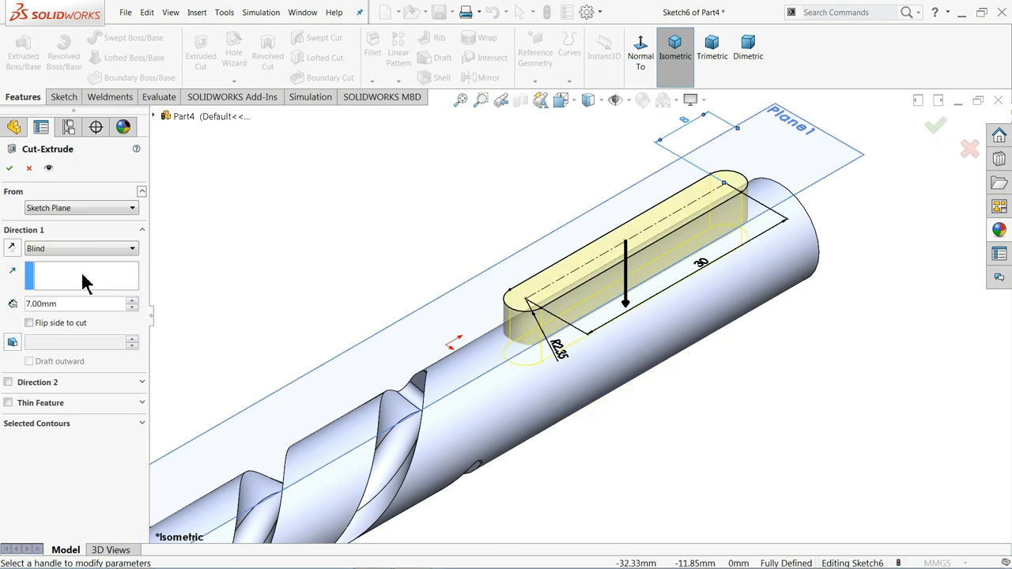
pyautogui.click(10, 168)
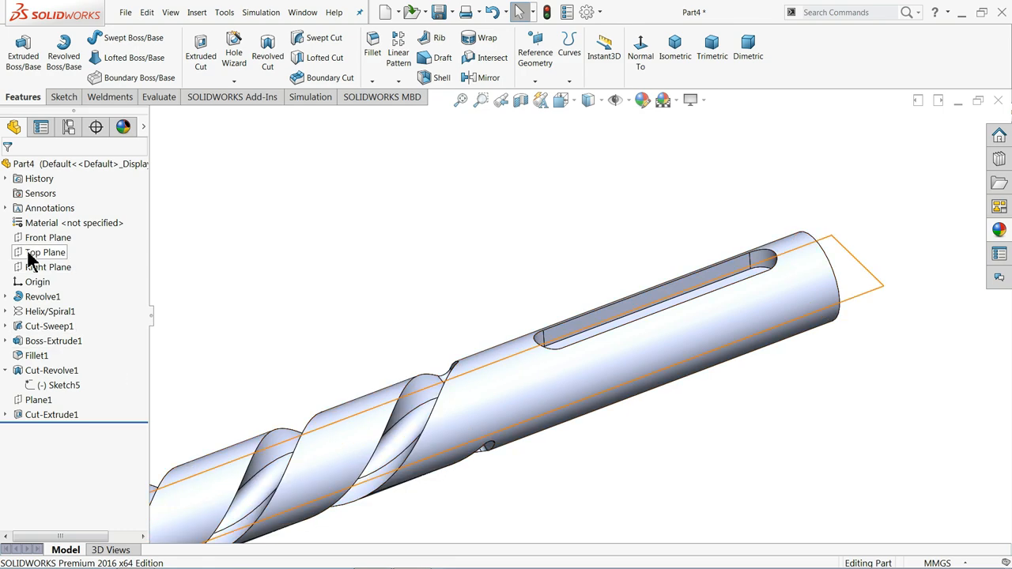
# Start Sketch7 on the Top Plane, view it Normal To and begin drawing lines for the neck groove
pyautogui.click(44, 253)
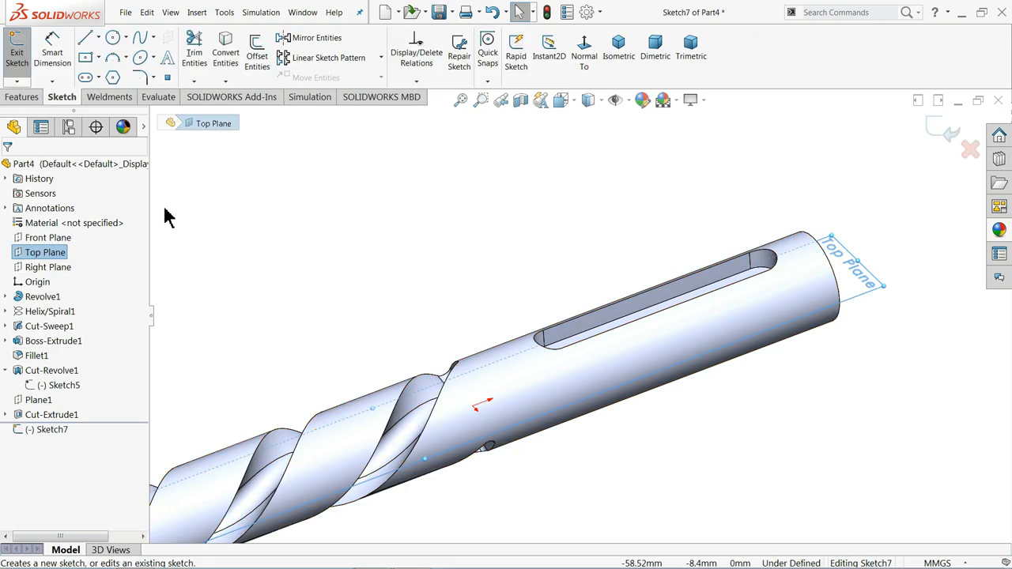
pyautogui.click(583, 47)
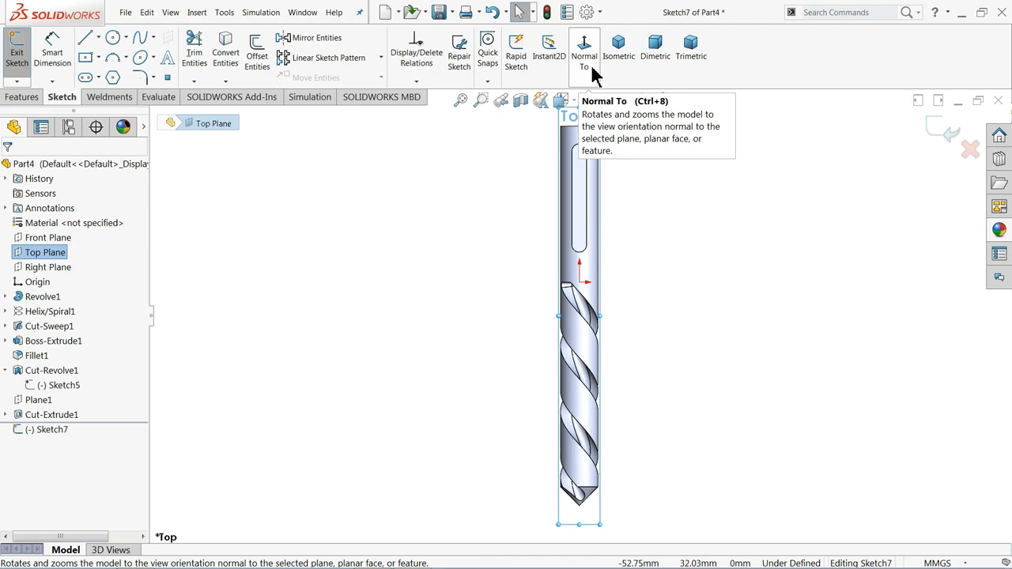
pyautogui.click(584, 48)
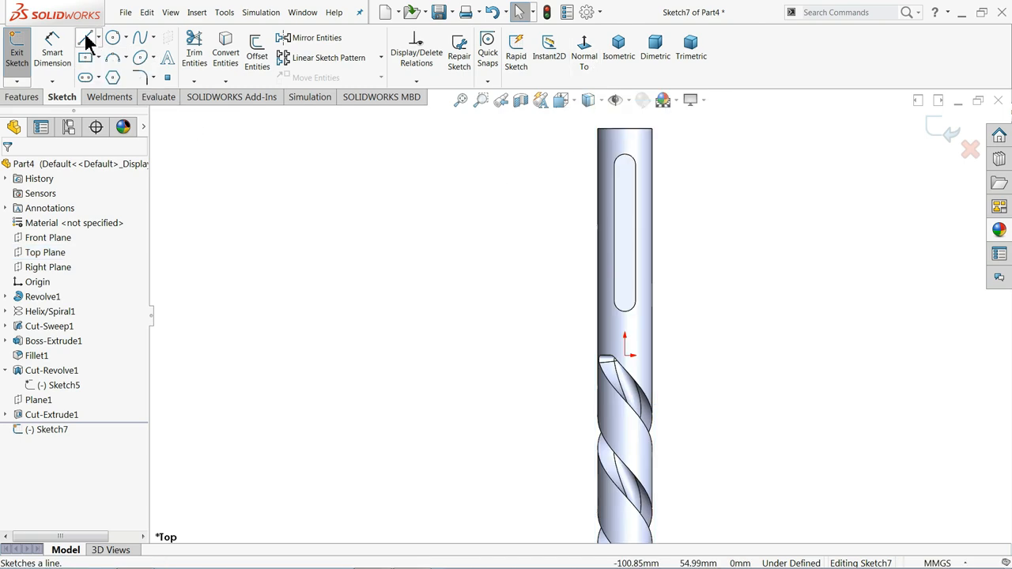
pyautogui.click(89, 38)
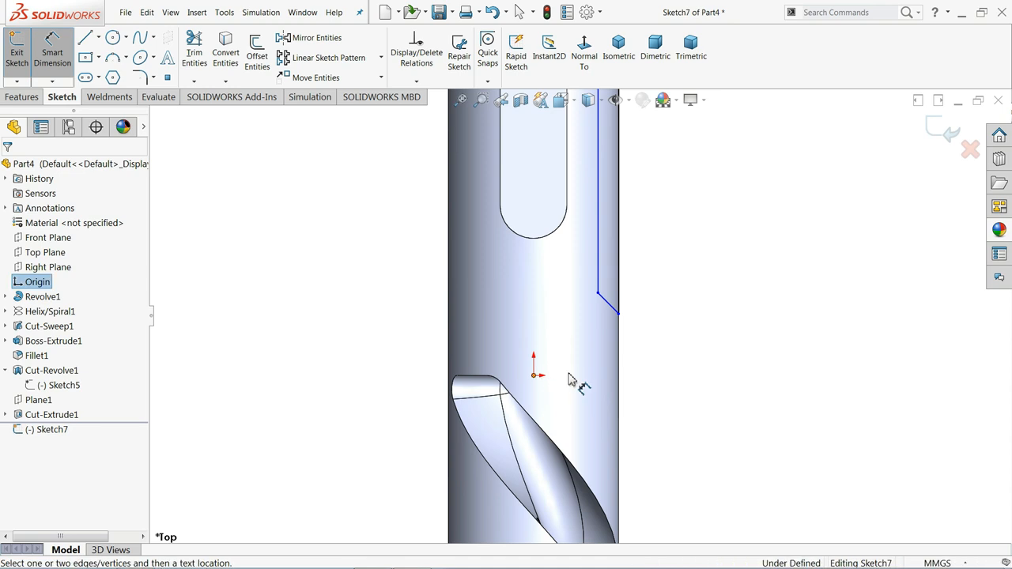
pyautogui.moveTo(616, 310)
pyautogui.write('45')
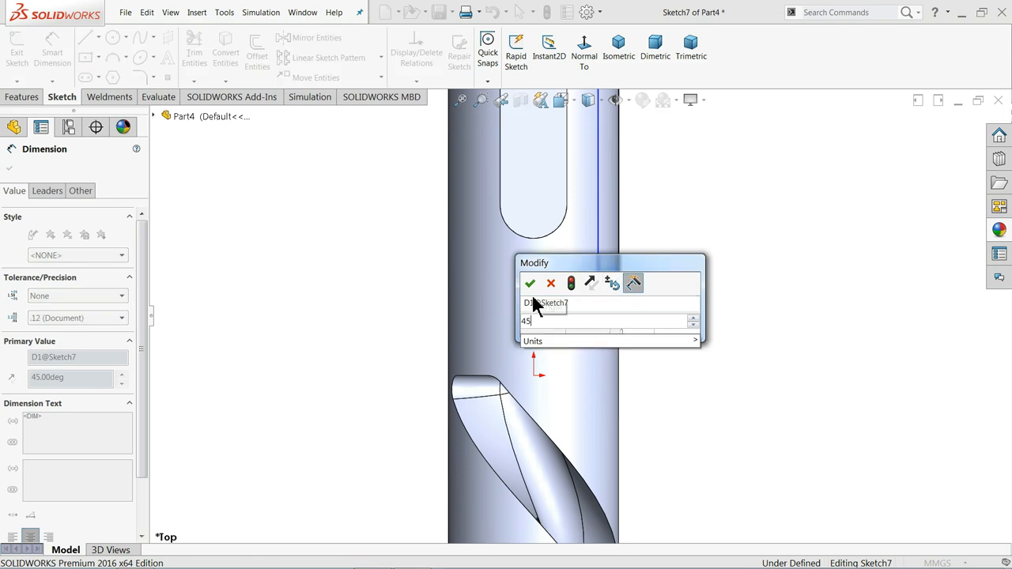
# Dimension the groove profile lines with a 45° angle and 1.00 mm distance
pyautogui.click(529, 283)
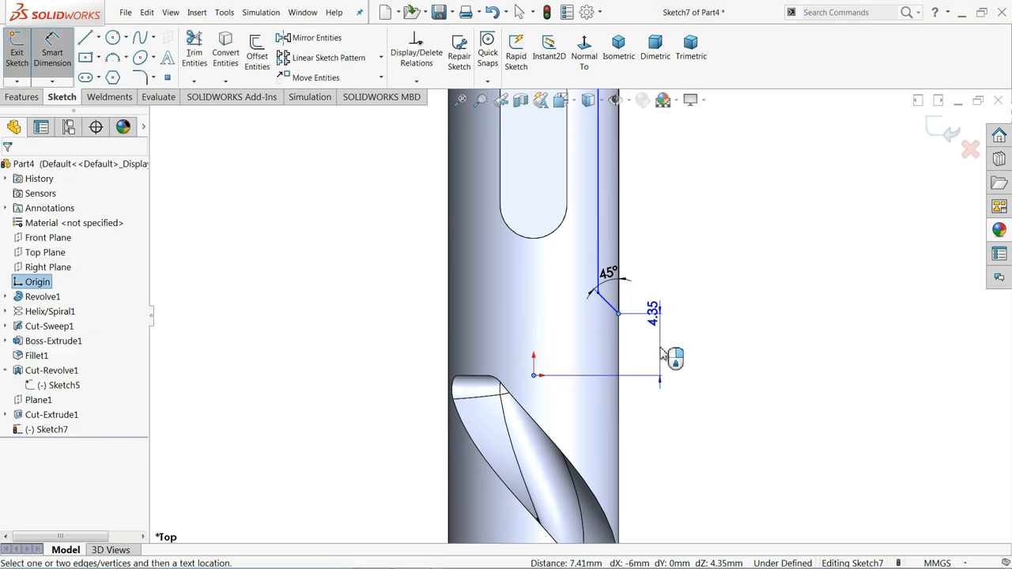
pyautogui.click(659, 345)
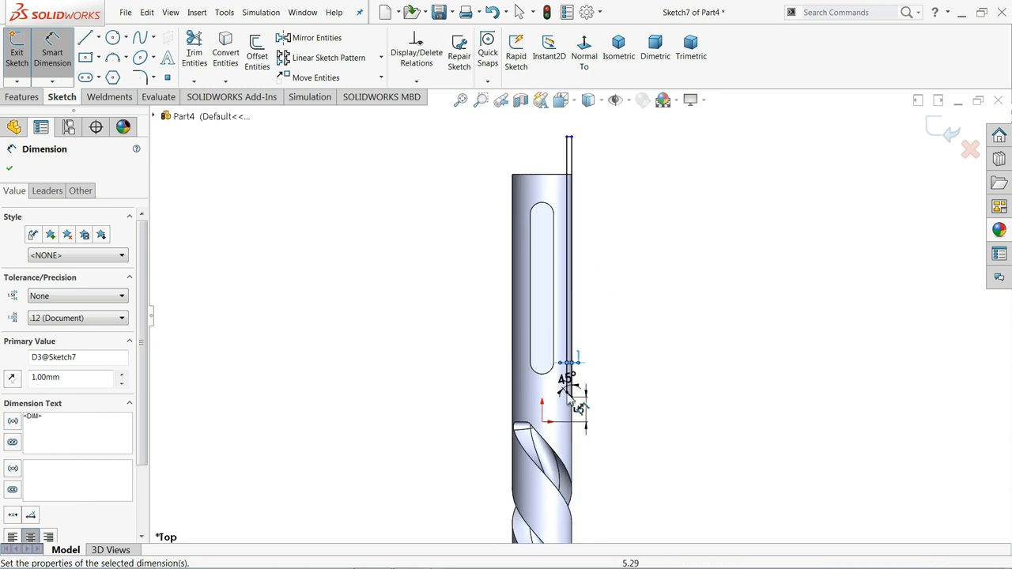
# Draw a construction centerline along the shank axis and start a Revolved Cut of the groove about it
pyautogui.click(98, 38)
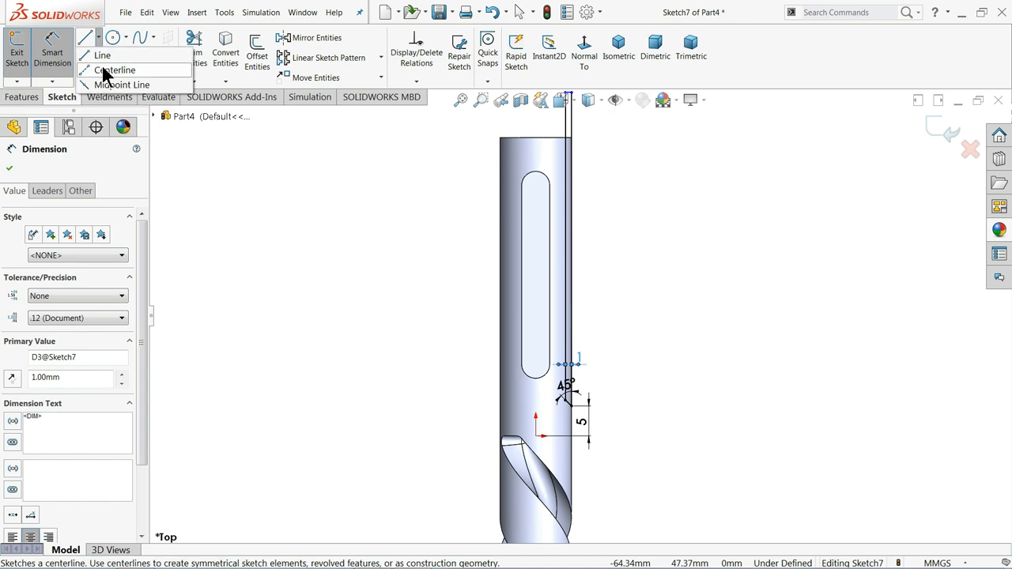
pyautogui.click(117, 70)
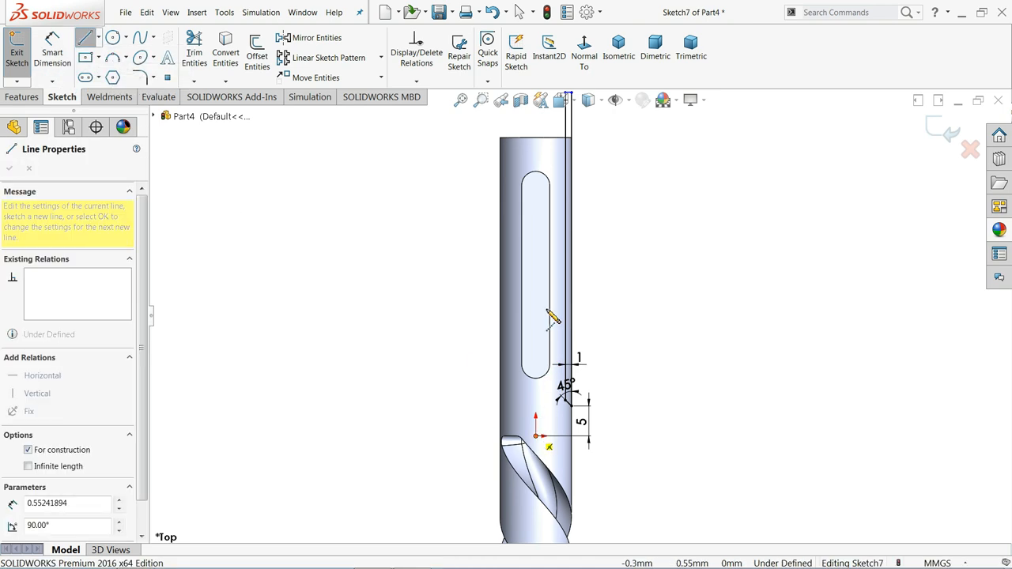
pyautogui.rightClick(553, 317)
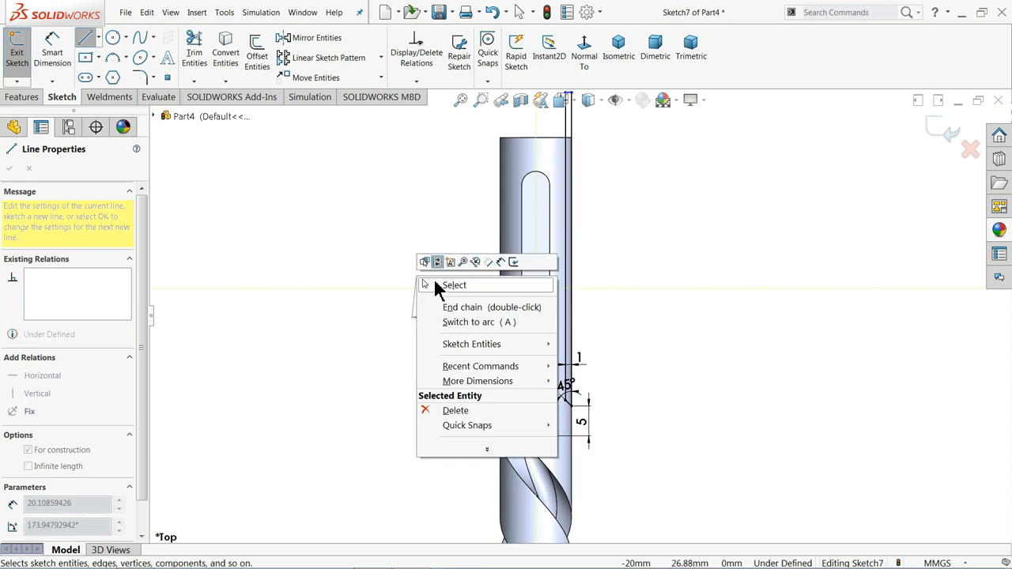
pyautogui.click(455, 285)
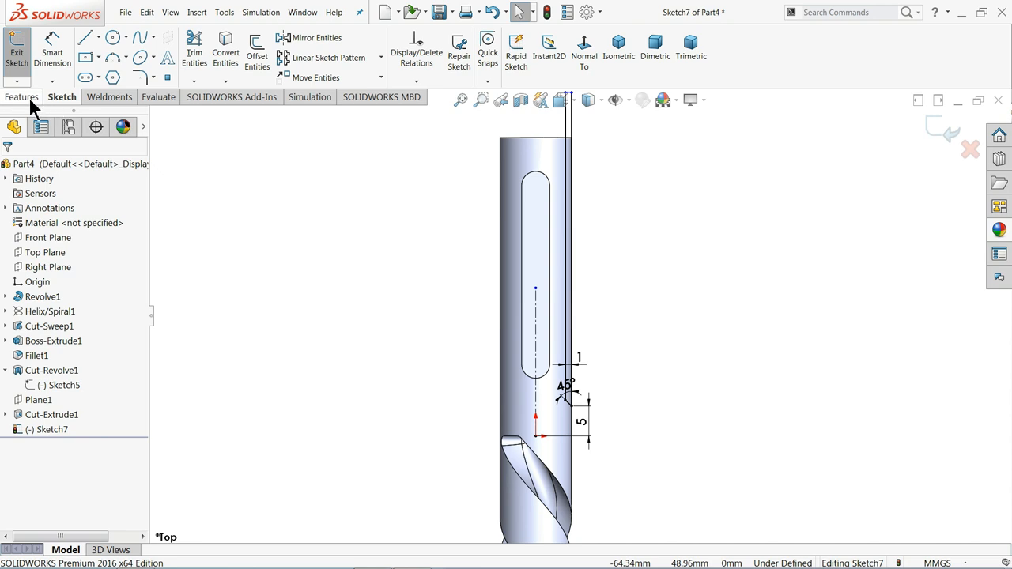
pyautogui.click(22, 97)
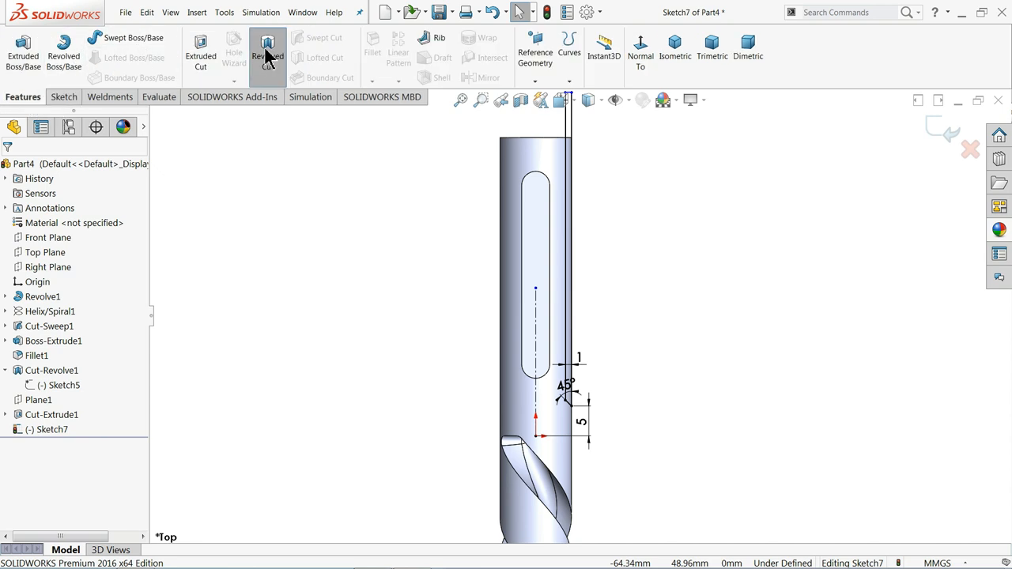
pyautogui.click(268, 51)
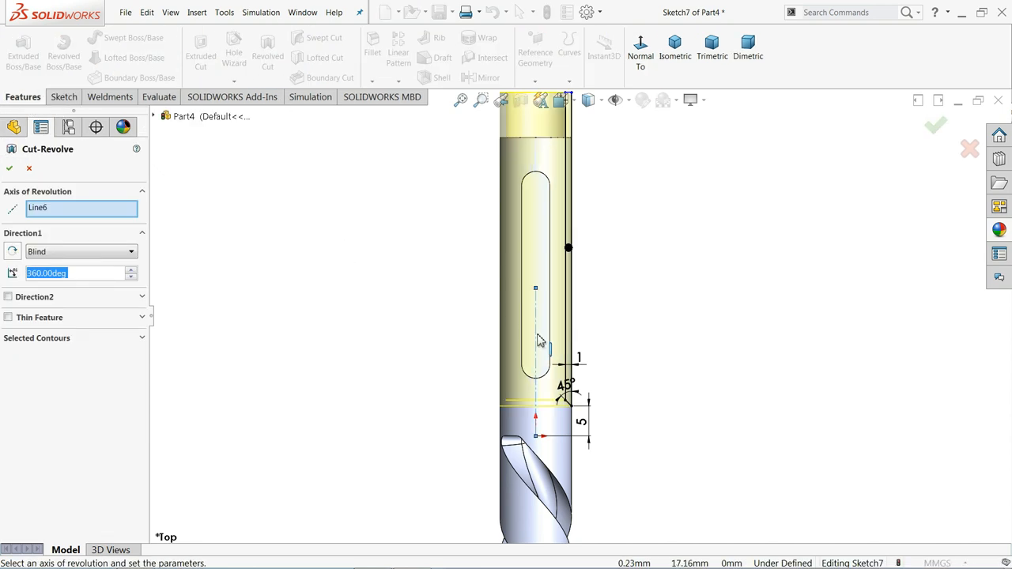
pyautogui.moveTo(541, 328)
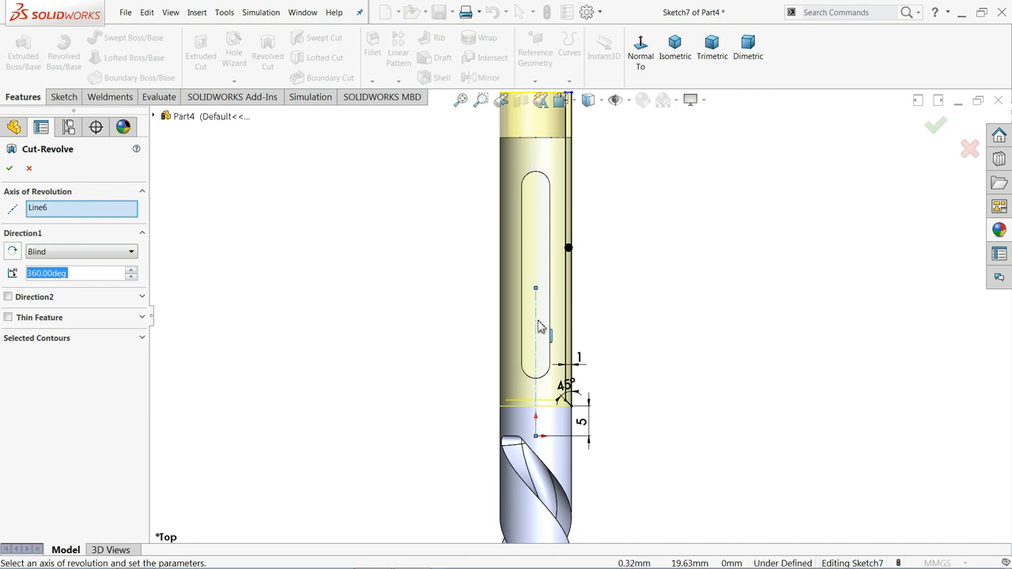
pyautogui.moveTo(47, 283)
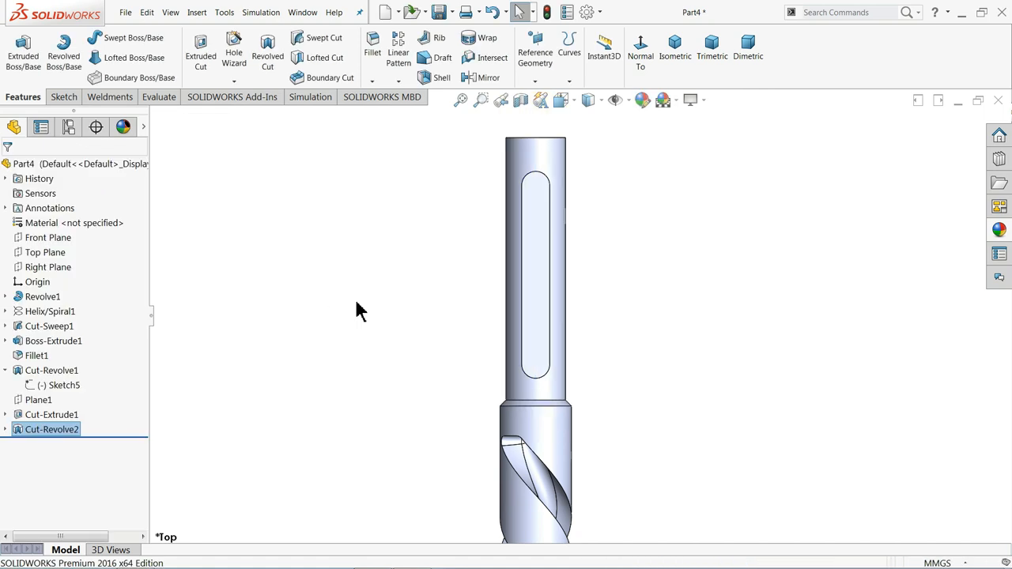
# Fillet the key slot edge 0.50 mm and chamfer the shank end 1.5 mm at 45°
pyautogui.click(674, 49)
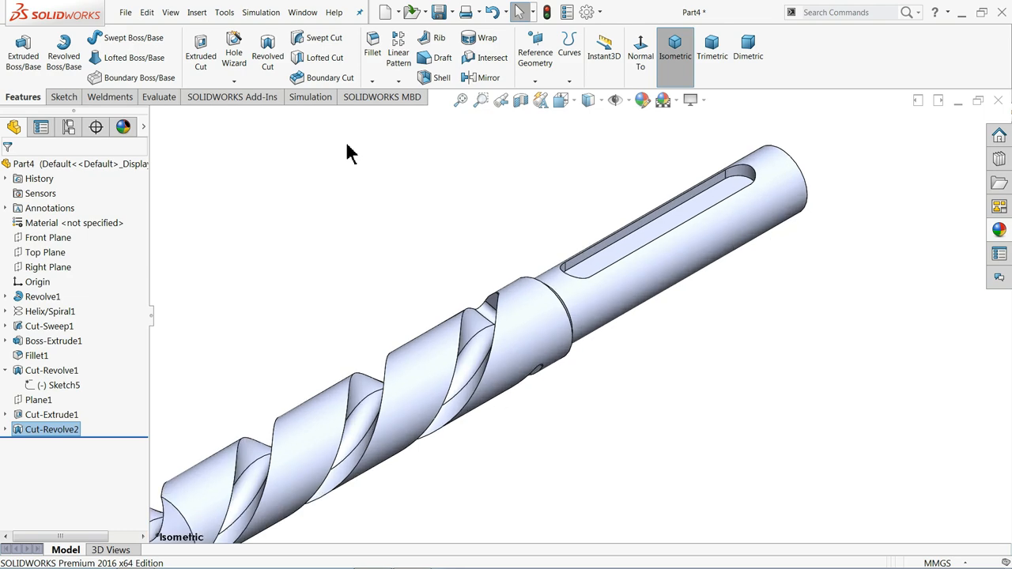
pyautogui.click(372, 48)
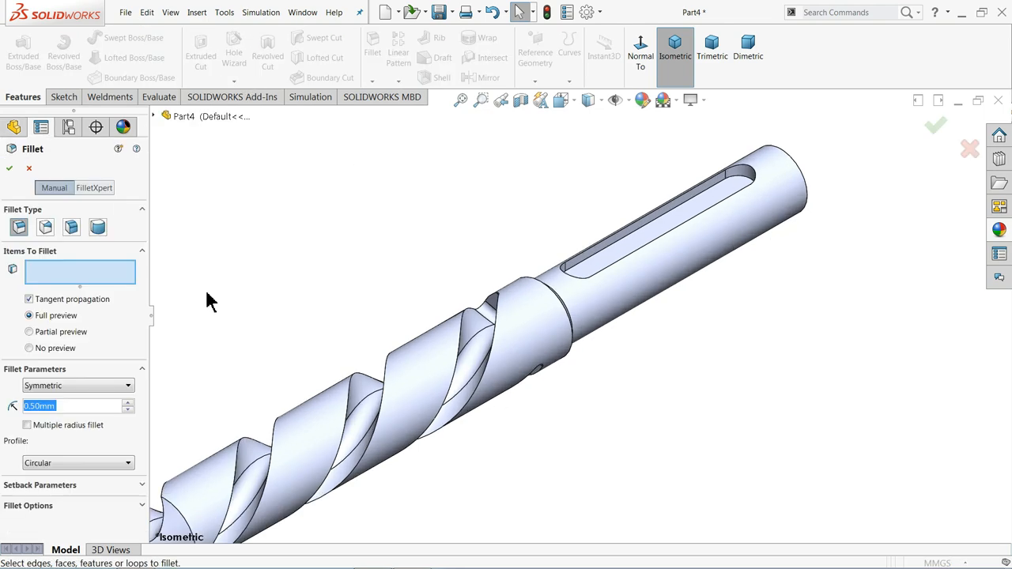
pyautogui.moveTo(614, 261)
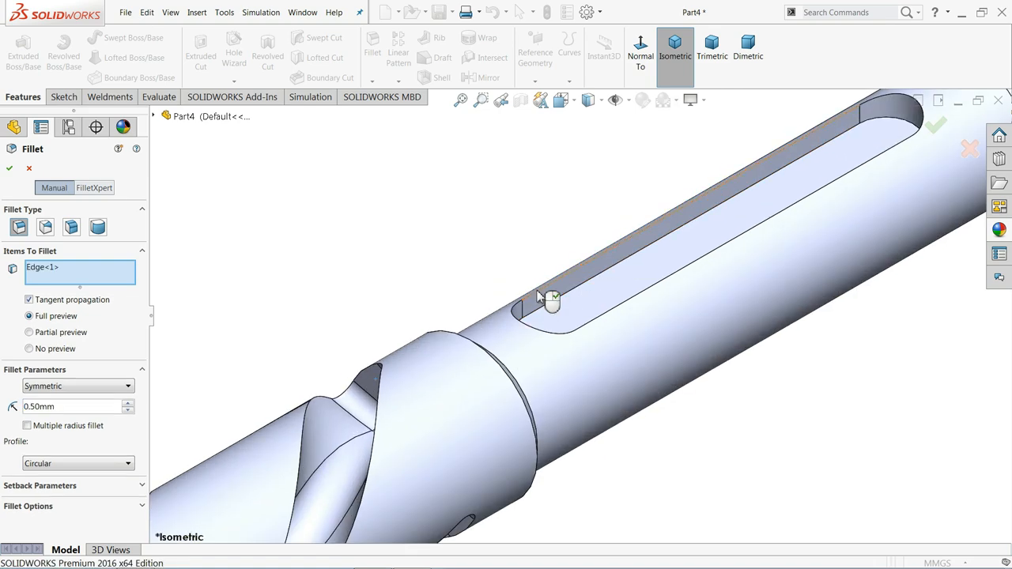
pyautogui.click(537, 308)
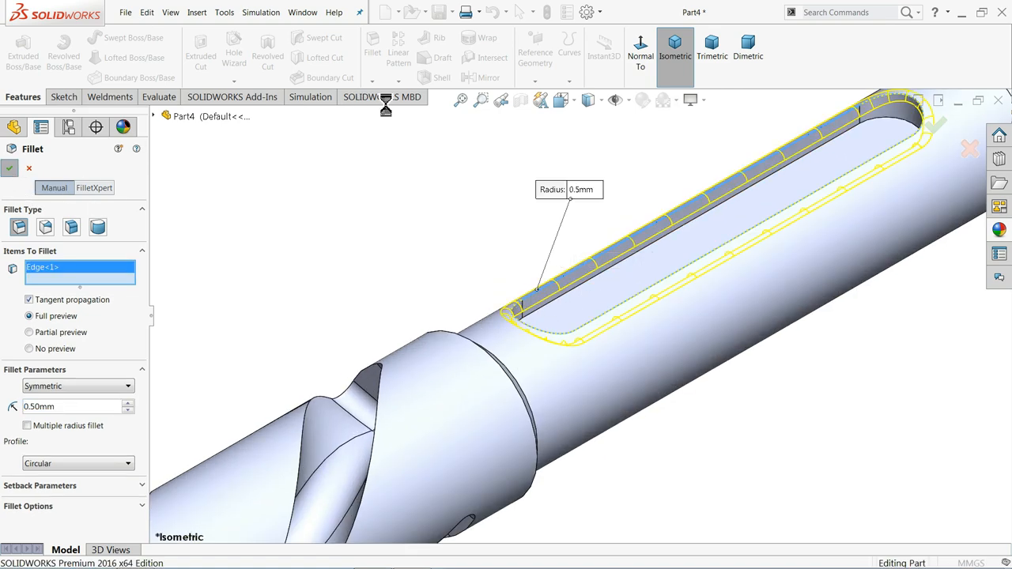
pyautogui.click(10, 167)
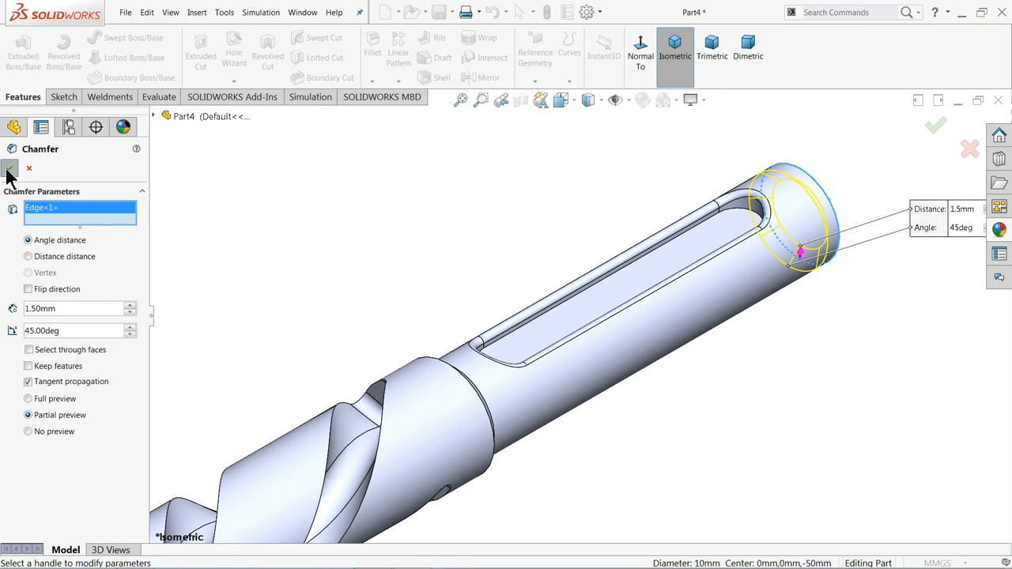
pyautogui.click(936, 126)
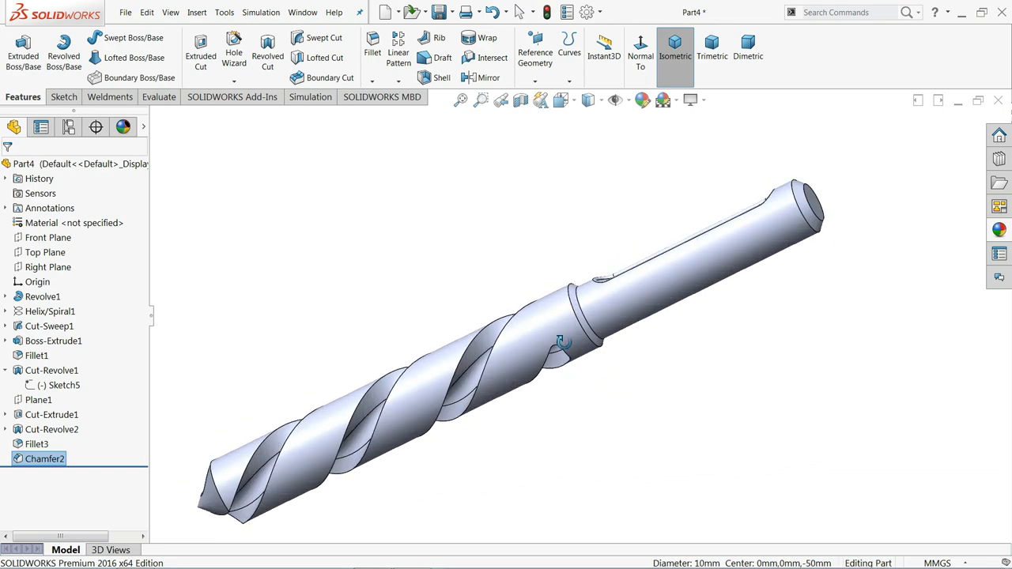
# Browse the Metal appearance library and apply a brushed steel finish to the drill bit
pyautogui.moveTo(553, 340); pyautogui.dragTo(633, 351)
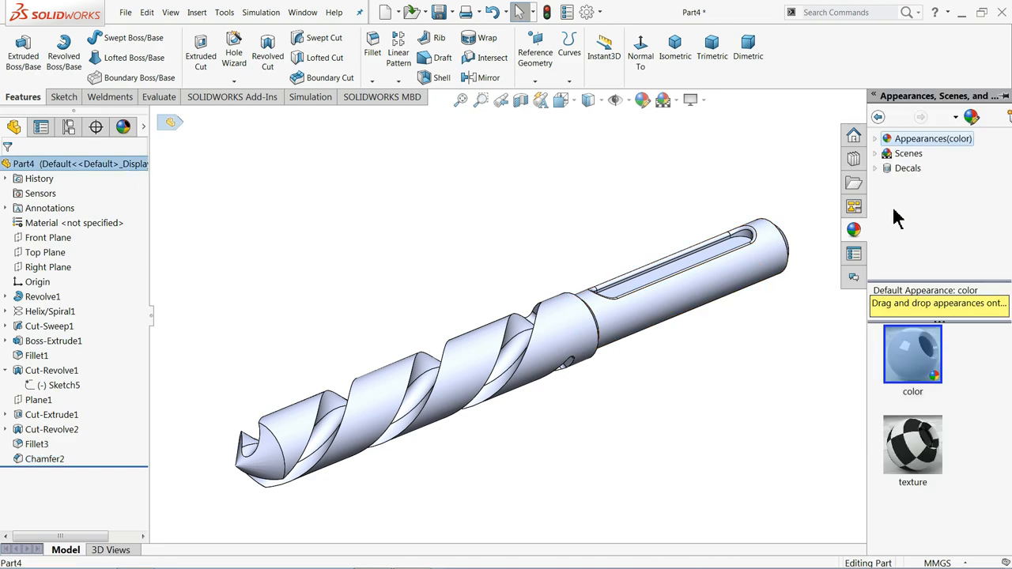
pyautogui.click(876, 139)
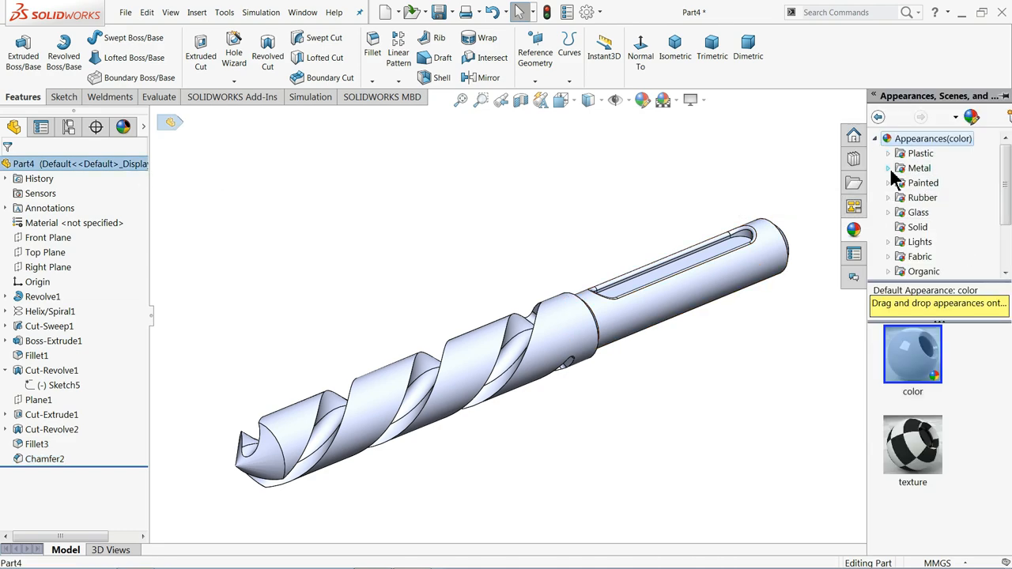
pyautogui.click(921, 167)
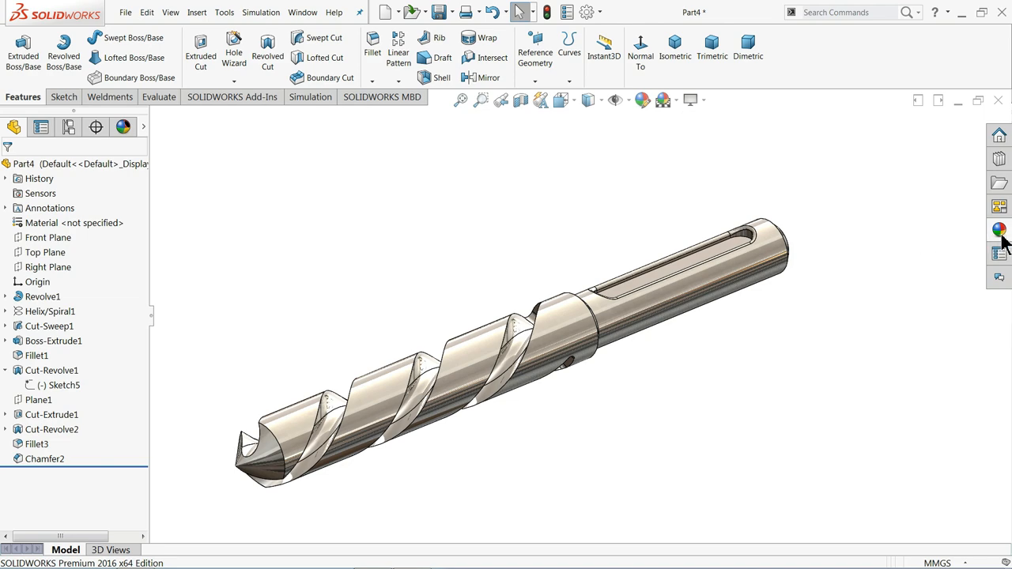
pyautogui.click(999, 230)
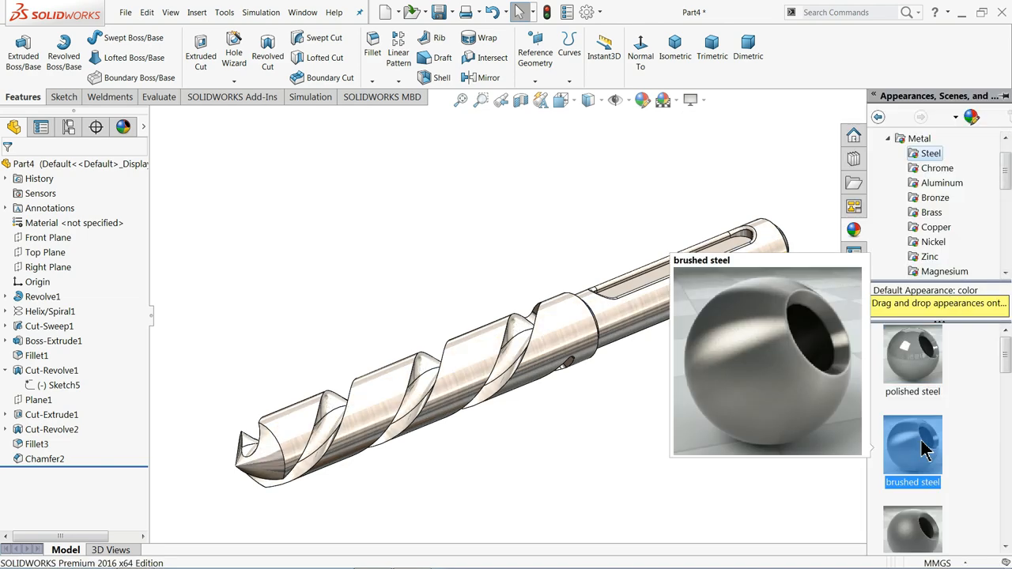
pyautogui.moveTo(862, 234)
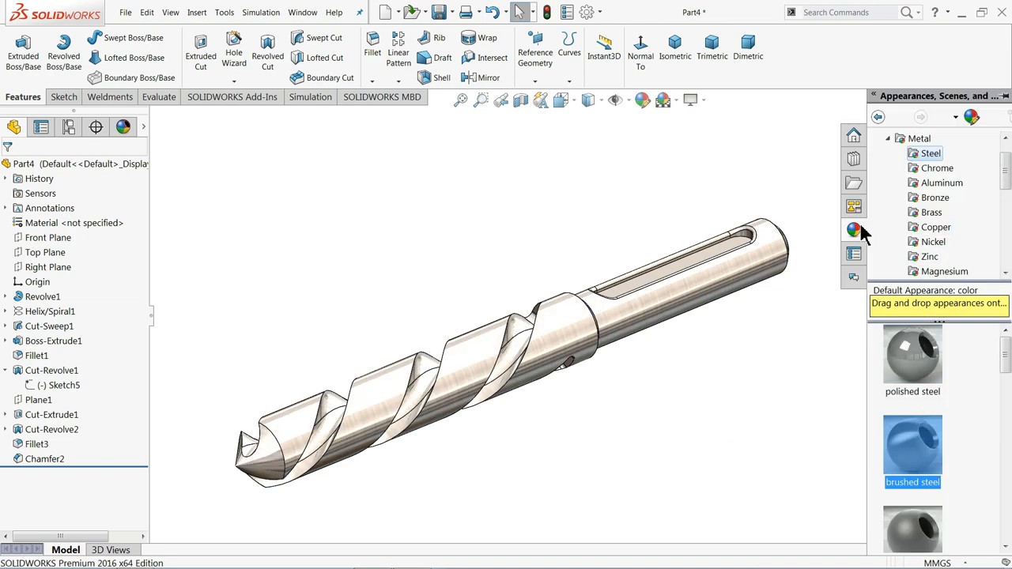
# Try brass and bronze finishes, then settle on a dark steel appearance
pyautogui.click(936, 212)
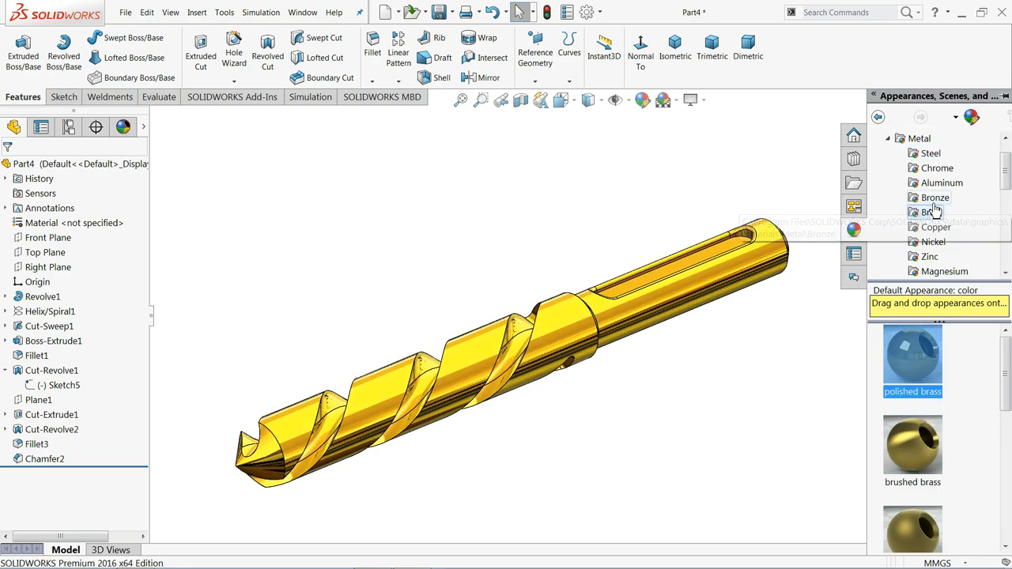
pyautogui.click(934, 197)
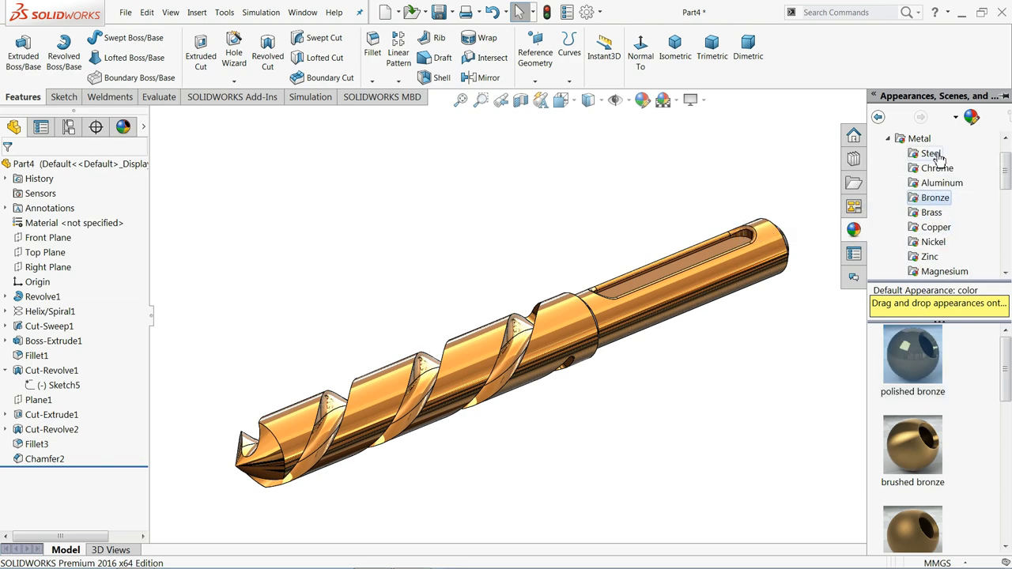
pyautogui.click(930, 153)
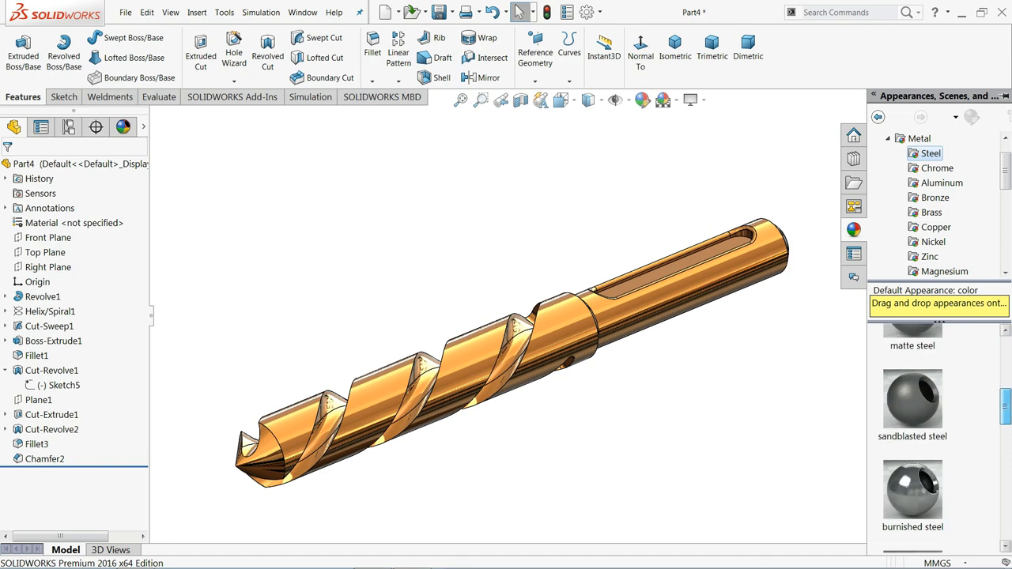
pyautogui.scroll(-3)
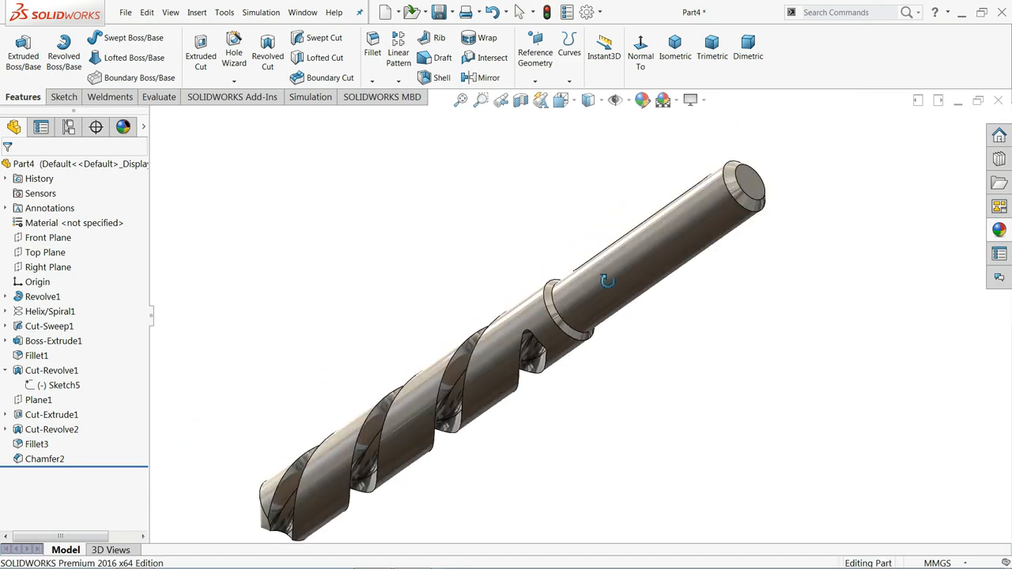
pyautogui.moveTo(608, 282); pyautogui.dragTo(693, 344)
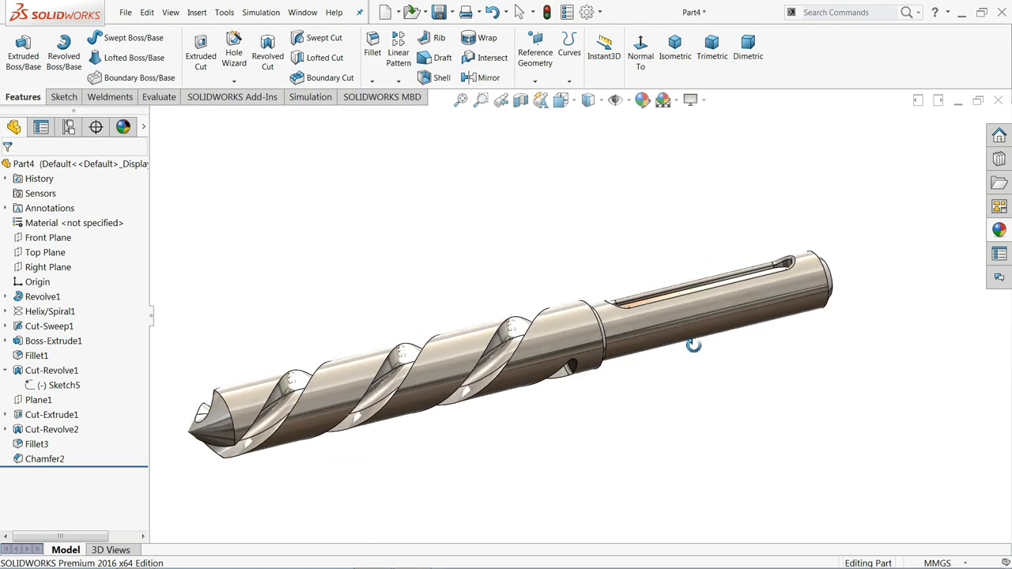
pyautogui.moveTo(692, 344); pyautogui.dragTo(702, 398)
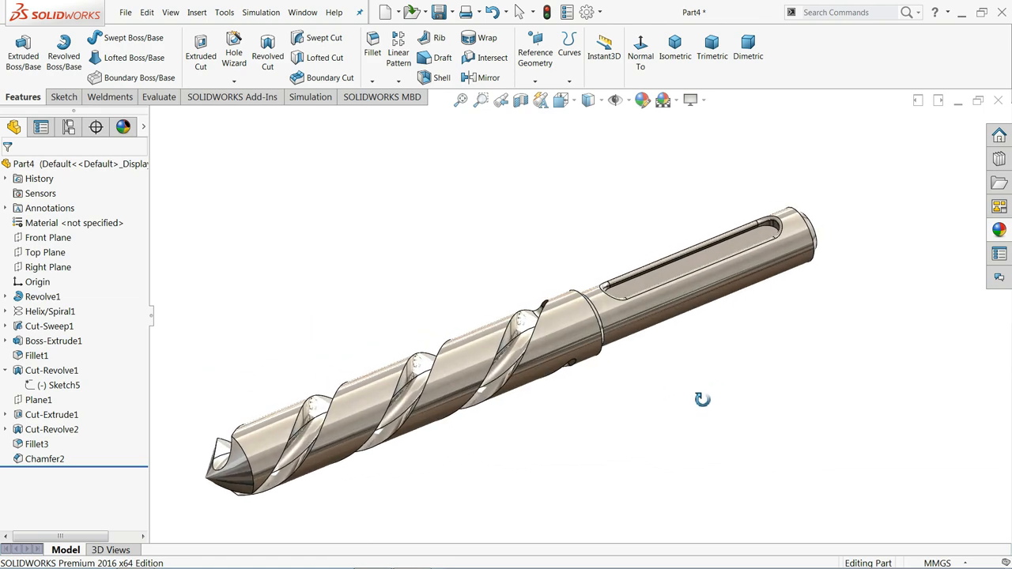
pyautogui.moveTo(702, 399); pyautogui.dragTo(709, 411)
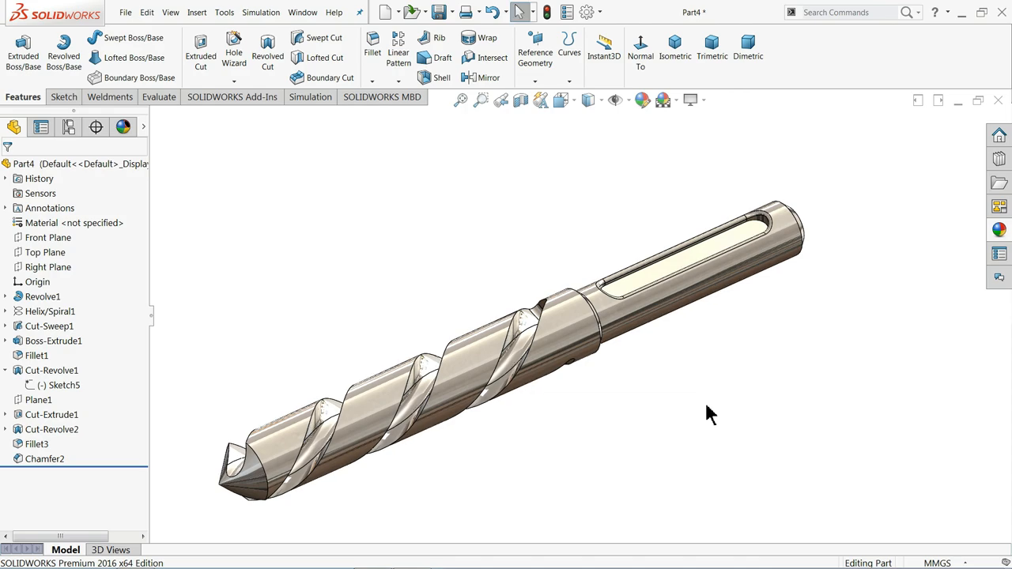